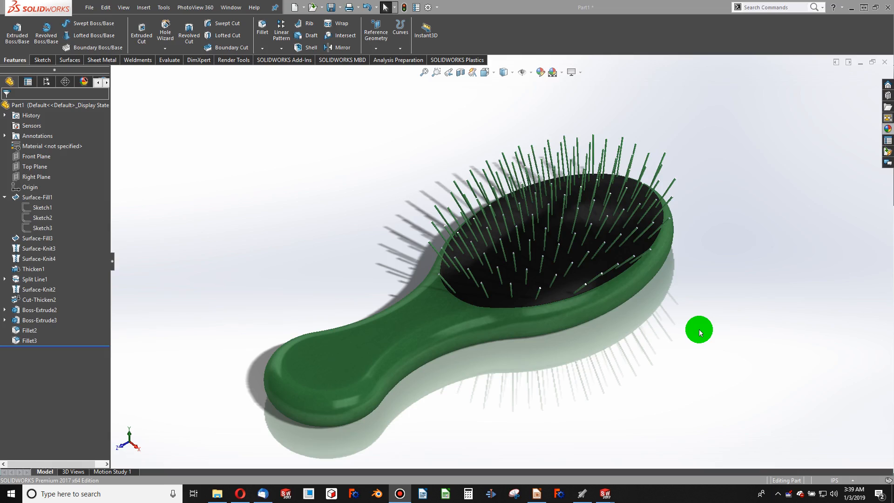
Step: Create a new part and start a sketch on the Top Plane
{"action": "scroll", "scroll_direction": "up", "scroll_amount": 3}
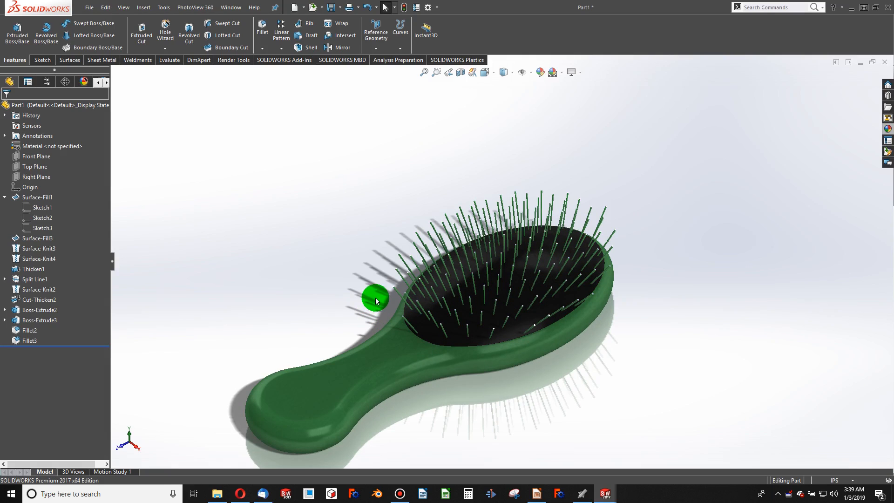
{"action": "left_click", "coordinate": [530, 259]}
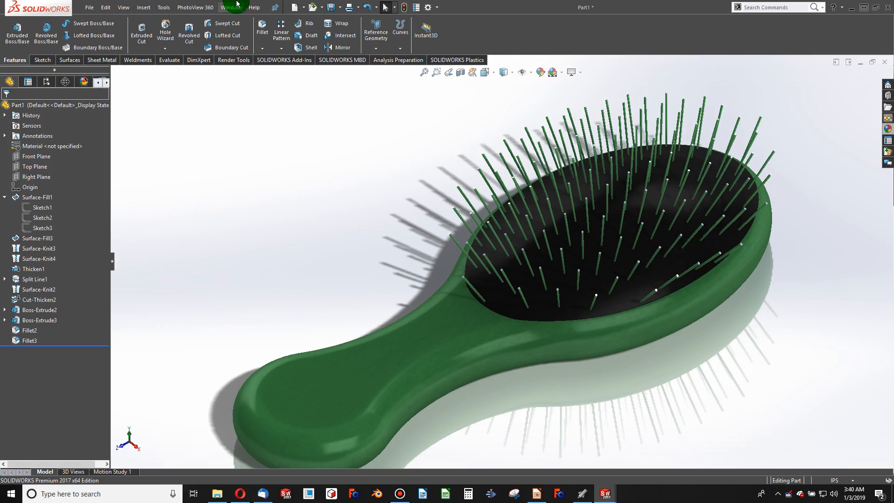
{"action": "left_click", "coordinate": [295, 8]}
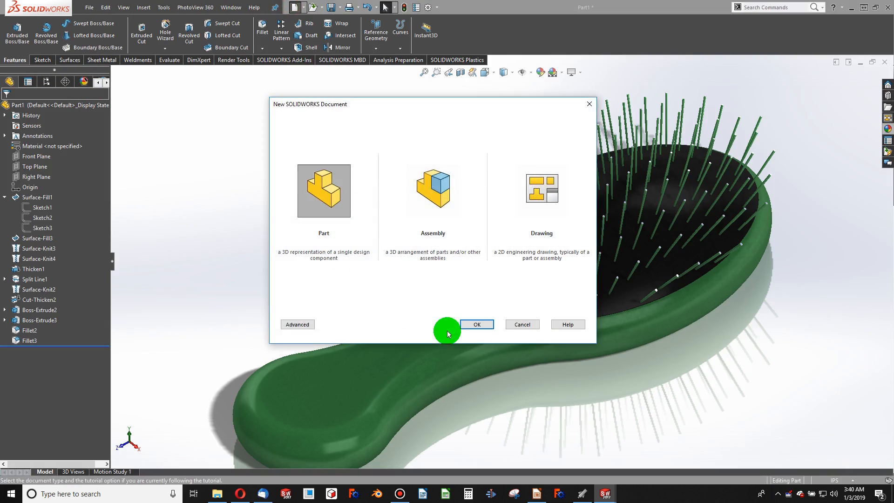
{"action": "left_click", "coordinate": [476, 324]}
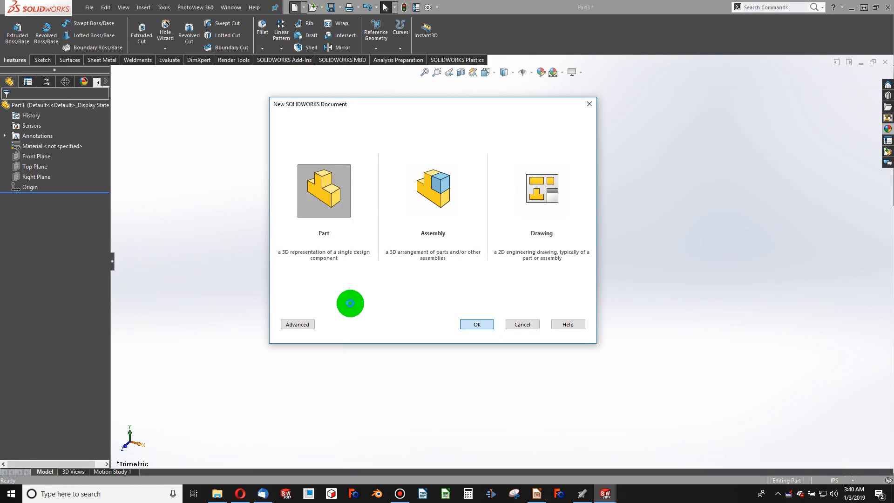
{"action": "left_click", "coordinate": [476, 324]}
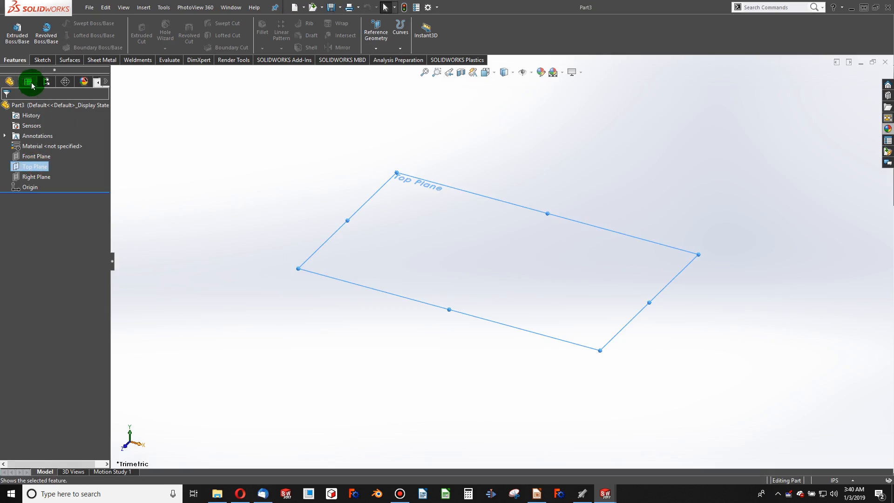
{"action": "left_click", "coordinate": [31, 81]}
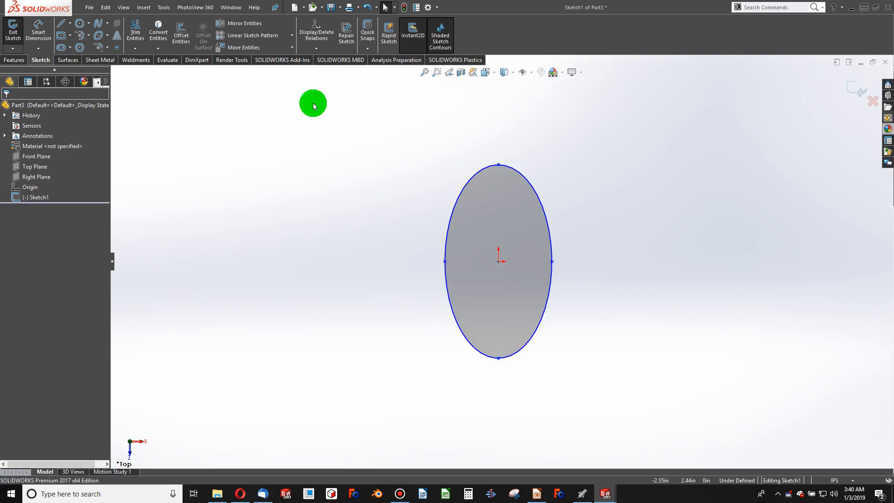
Step: Dimension the ellipse height to 6.00 and begin dimensioning its width
{"action": "left_click", "coordinate": [499, 168]}
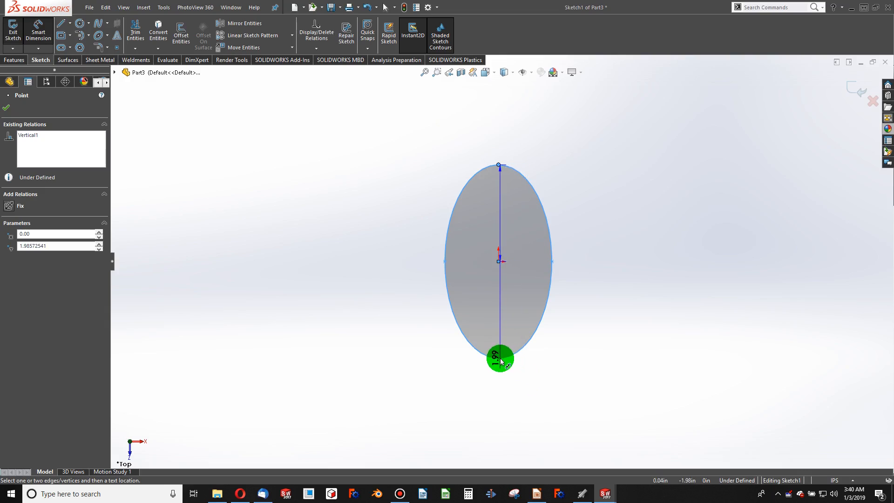
{"action": "left_click", "coordinate": [499, 359]}
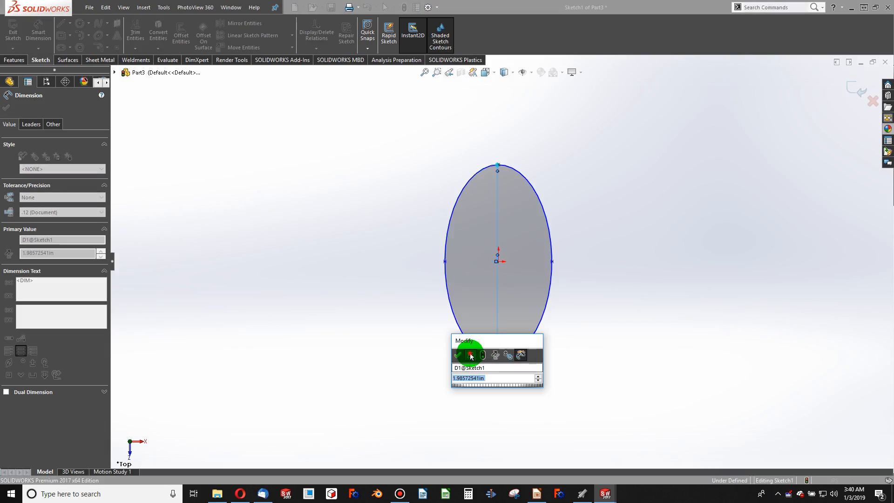
{"action": "left_click", "coordinate": [458, 354]}
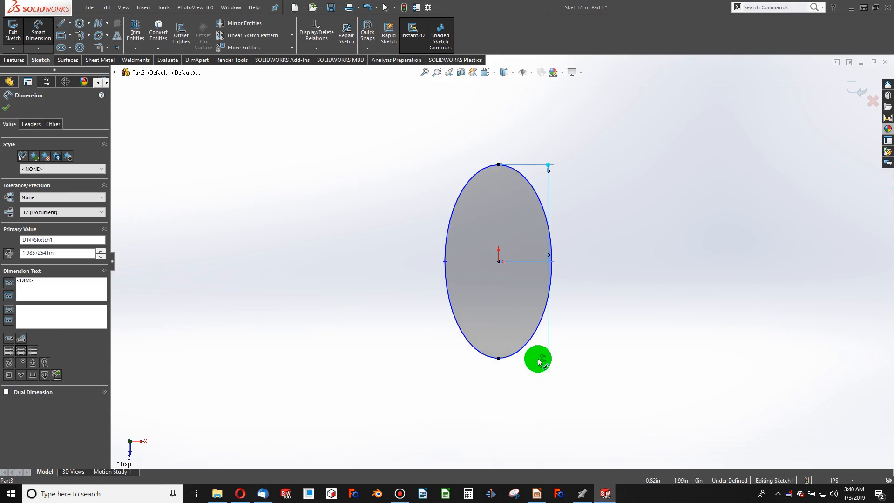
{"action": "left_click", "coordinate": [499, 168]}
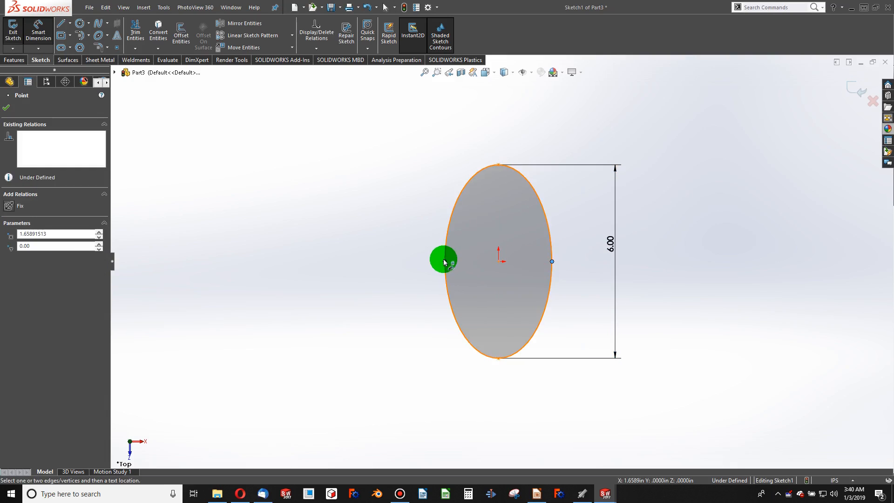
{"action": "left_click", "coordinate": [442, 258]}
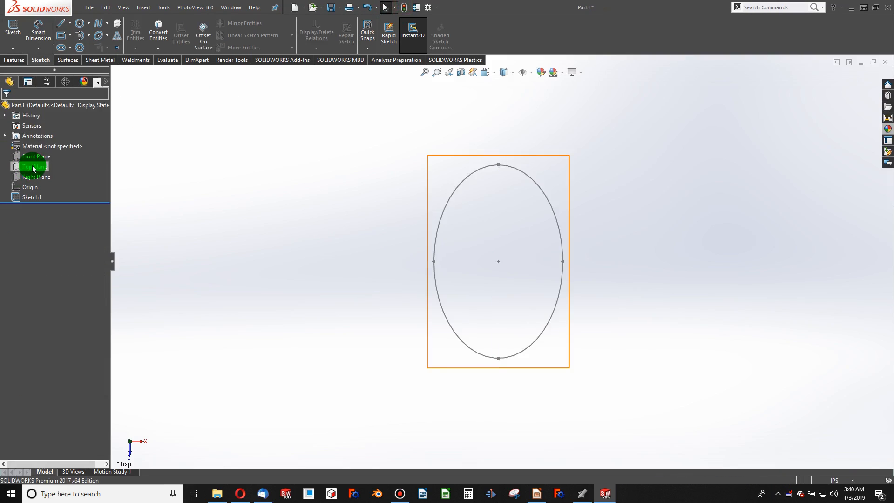
Step: Draw a 3 Point Arc across the ellipse on the Front Plane
{"action": "left_click", "coordinate": [33, 166]}
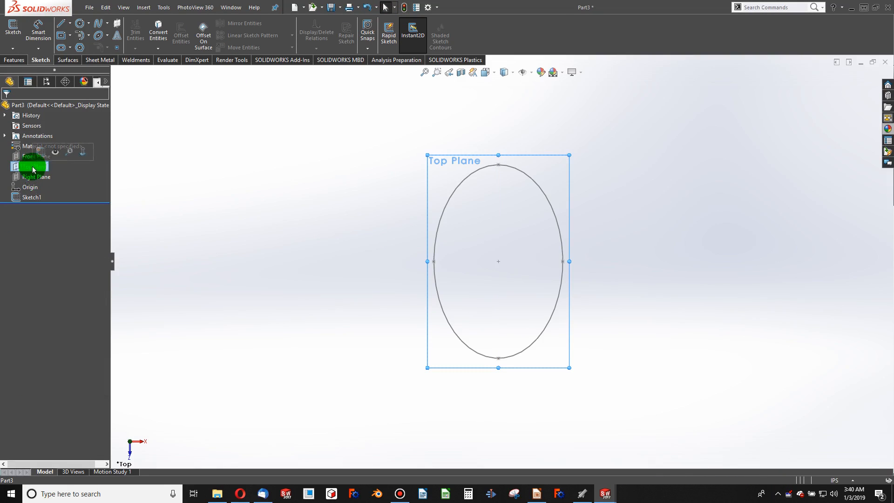
{"action": "left_click", "coordinate": [31, 157]}
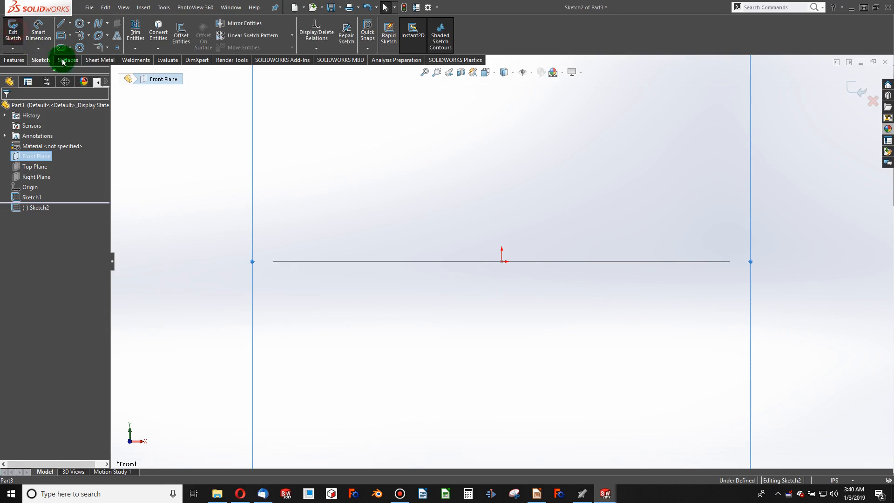
{"action": "left_click", "coordinate": [89, 22]}
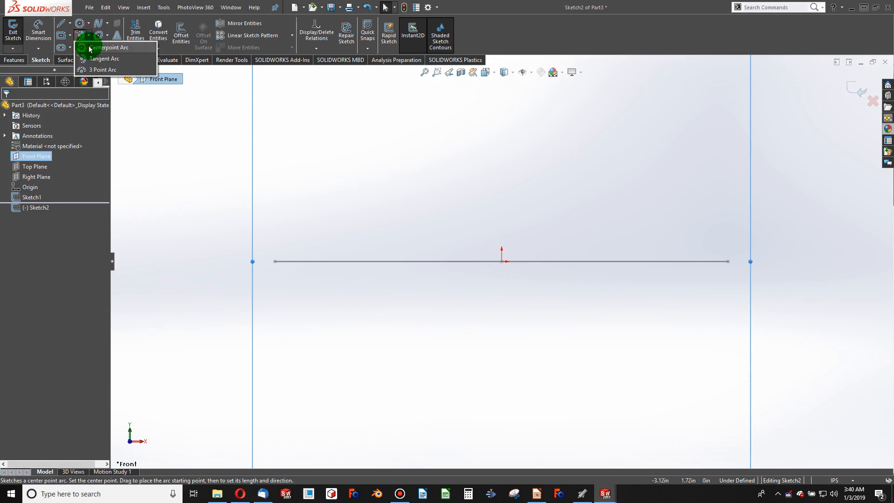
{"action": "left_click", "coordinate": [109, 48]}
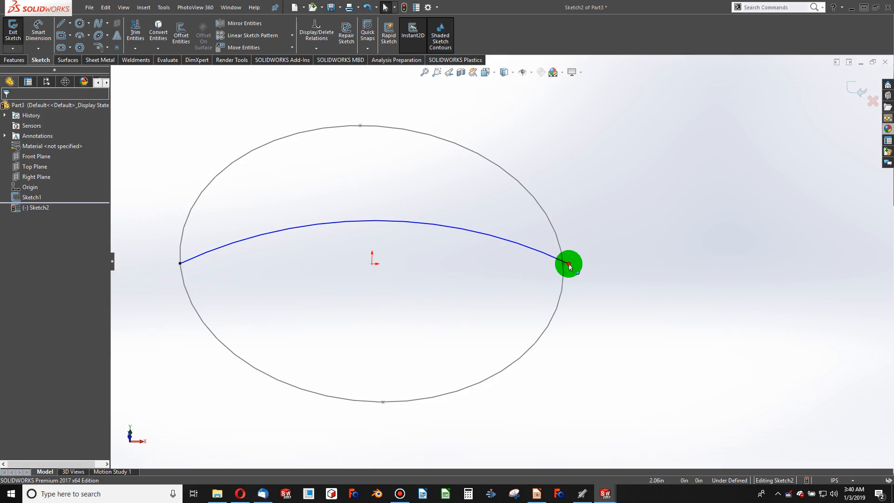
{"action": "left_click", "coordinate": [569, 264]}
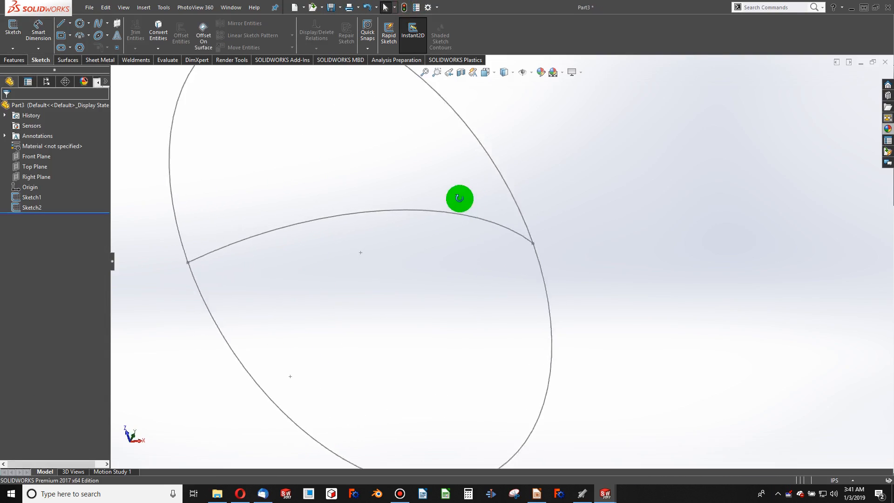
Step: Sketch a second crossing arc with a Pierce relation to the first arc's crown
{"action": "left_click_drag", "start_coordinate": [459, 198], "coordinate": [260, 228]}
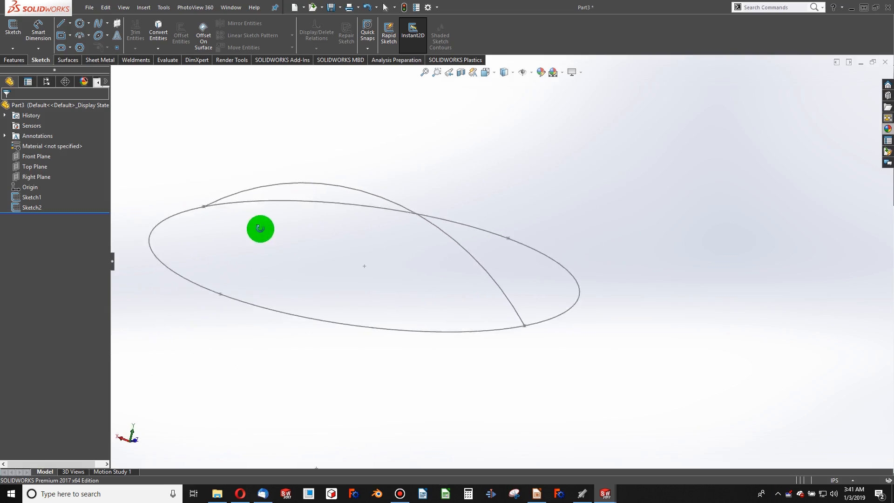
{"action": "left_click", "coordinate": [34, 166]}
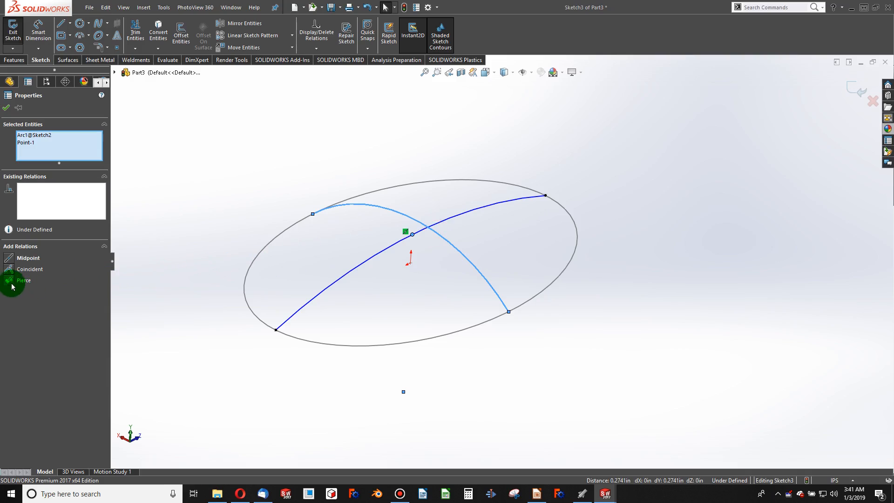
{"action": "left_click", "coordinate": [11, 283]}
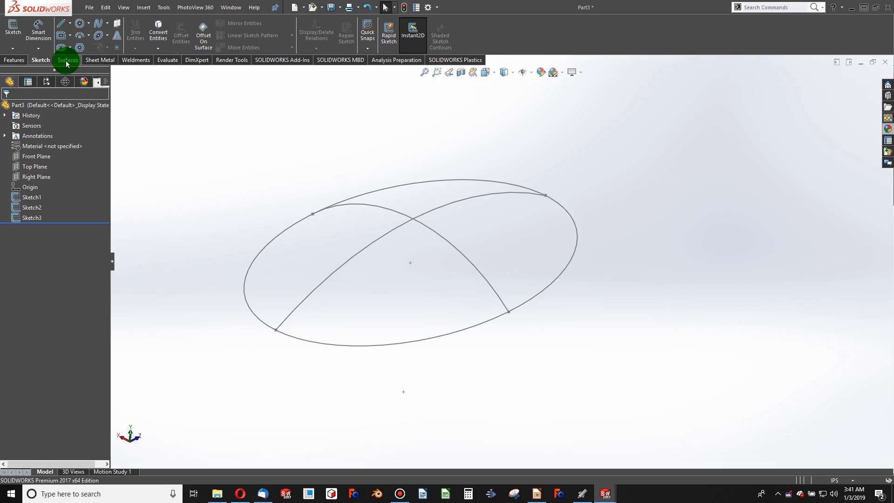
Step: Create a domed Filled Surface bounded by the ellipse with the arcs as constraint curves
{"action": "left_click", "coordinate": [68, 60]}
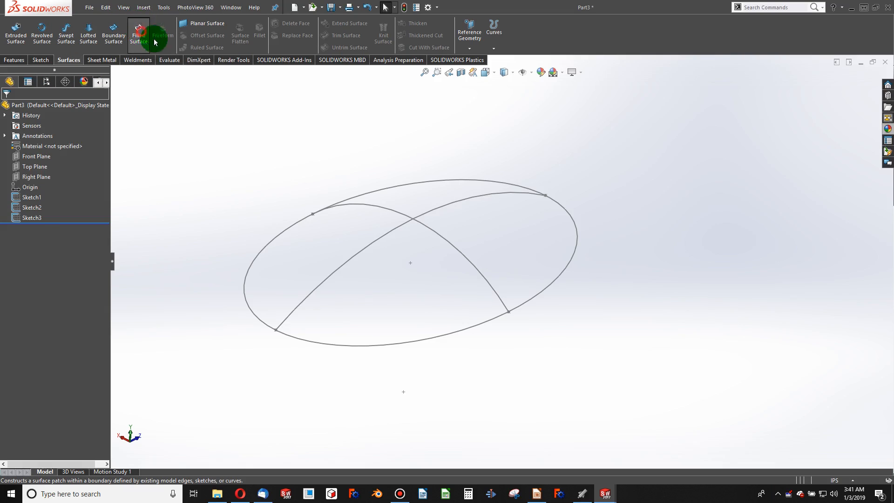
{"action": "left_click", "coordinate": [138, 33]}
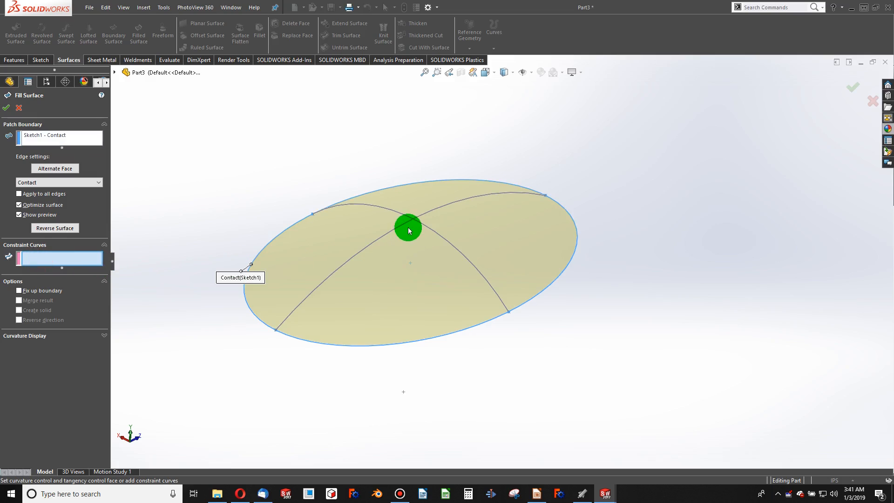
{"action": "left_click", "coordinate": [408, 228]}
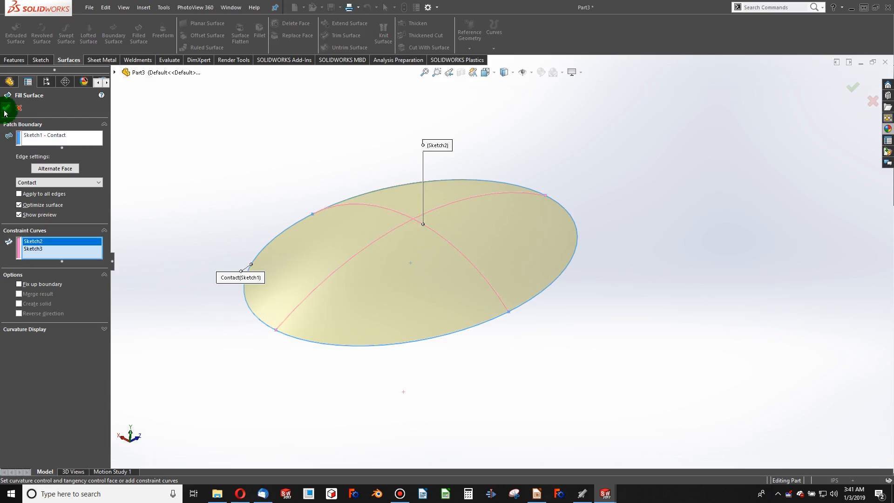
{"action": "left_click", "coordinate": [851, 88]}
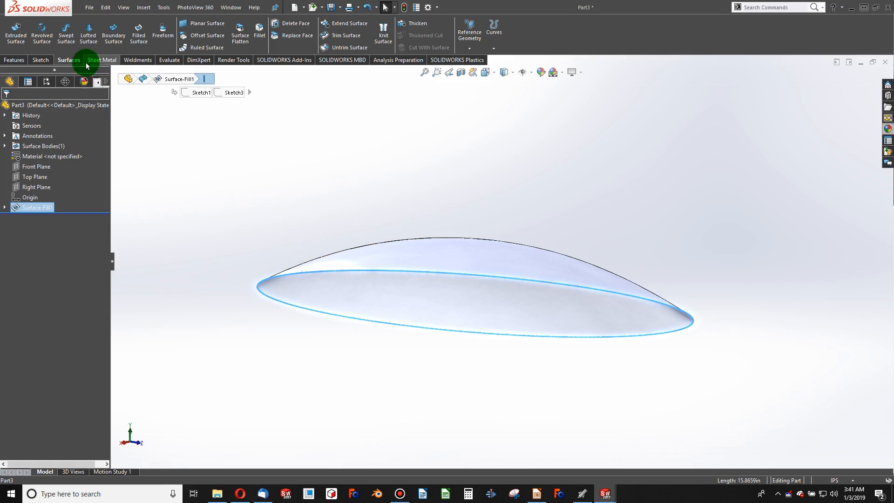
{"action": "mouse_move", "coordinate": [41, 33]}
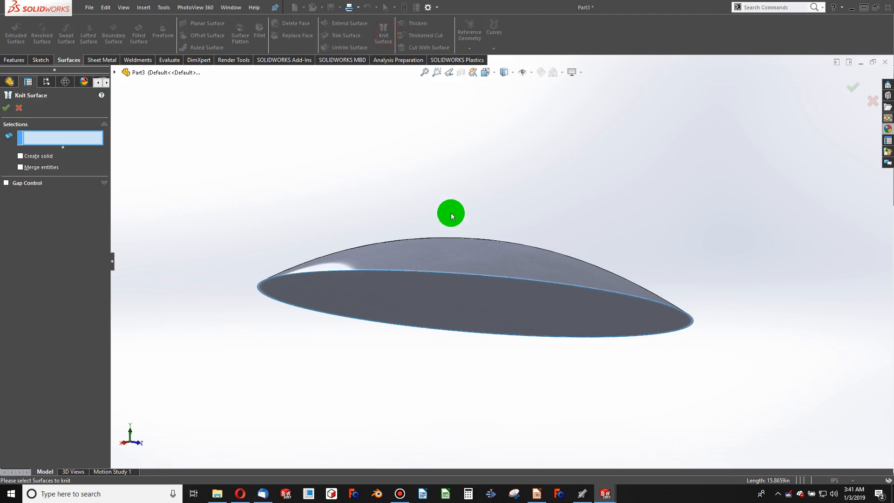
Step: Knit the surfaces into a solid with Create solid enabled
{"action": "left_click", "coordinate": [450, 216]}
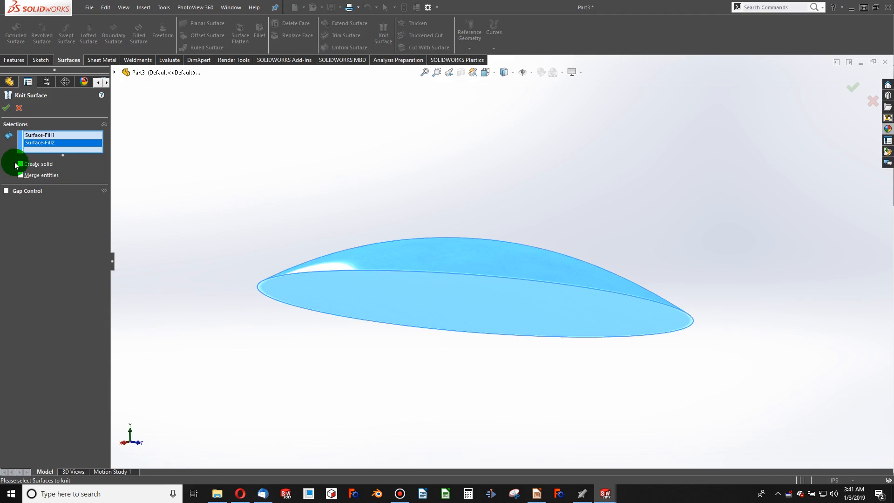
{"action": "left_click", "coordinate": [20, 163]}
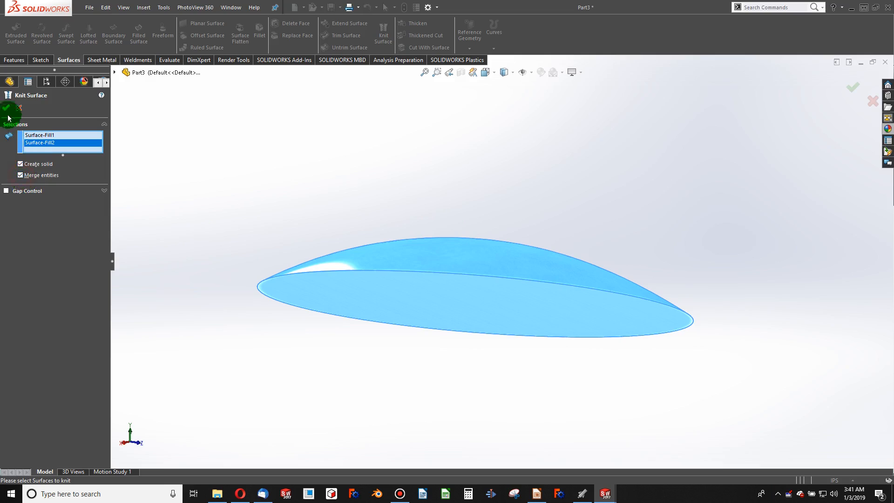
{"action": "left_click", "coordinate": [853, 87]}
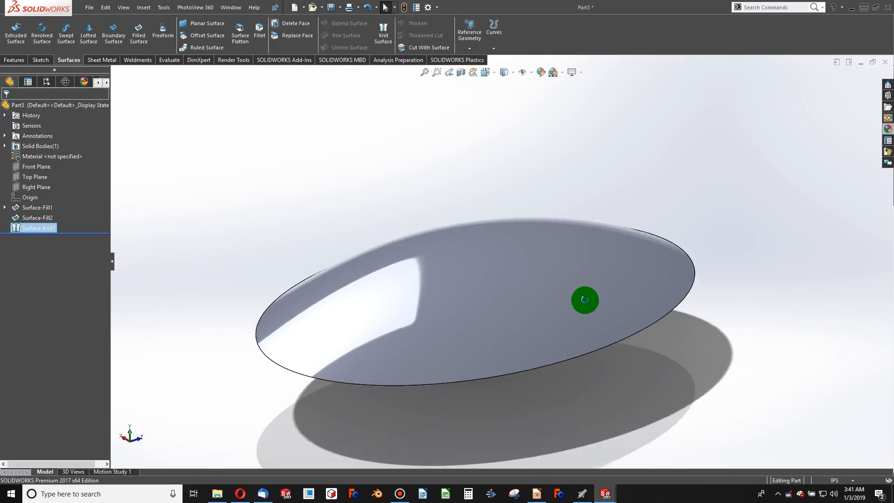
Step: Knit the dome fill surface into Surface-Knit2 with Merge entities checked
{"action": "left_click_drag", "start_coordinate": [584, 300], "coordinate": [584, 318]}
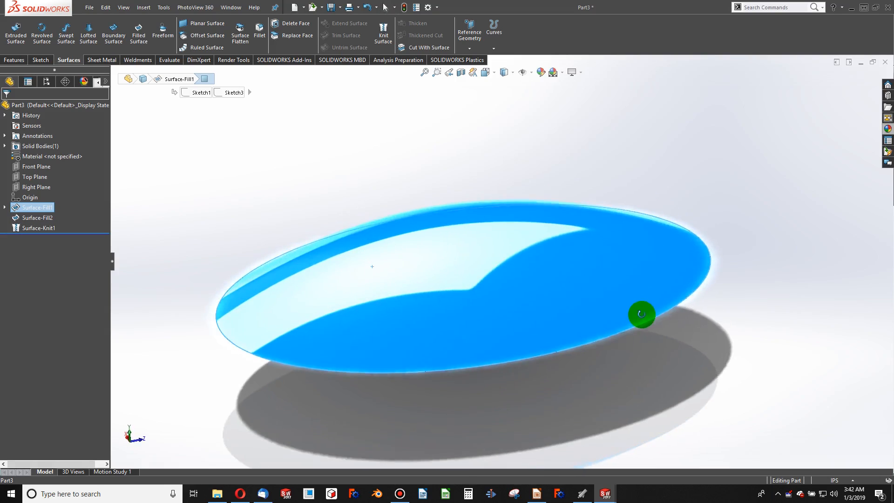
{"action": "left_click", "coordinate": [383, 32]}
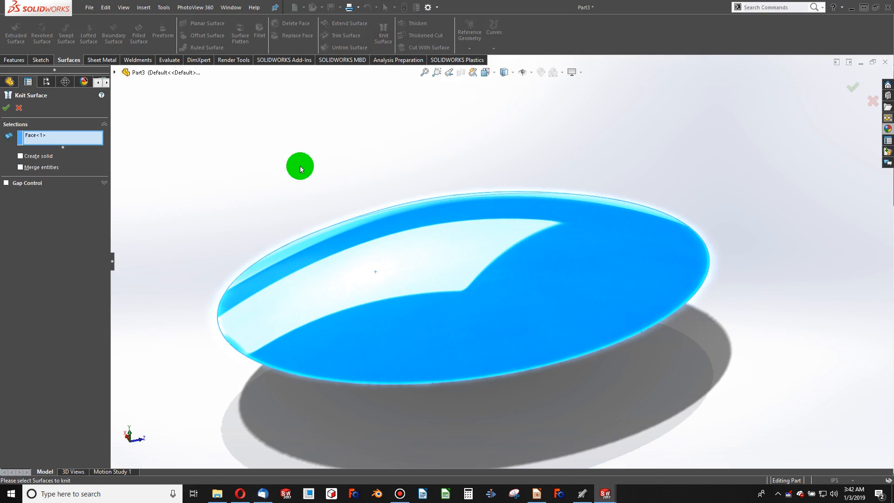
{"action": "left_click", "coordinate": [20, 167]}
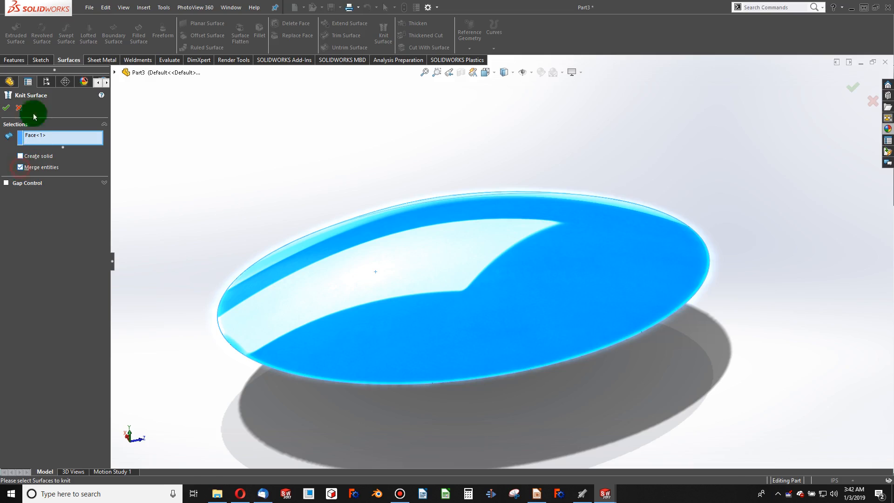
{"action": "left_click", "coordinate": [6, 107]}
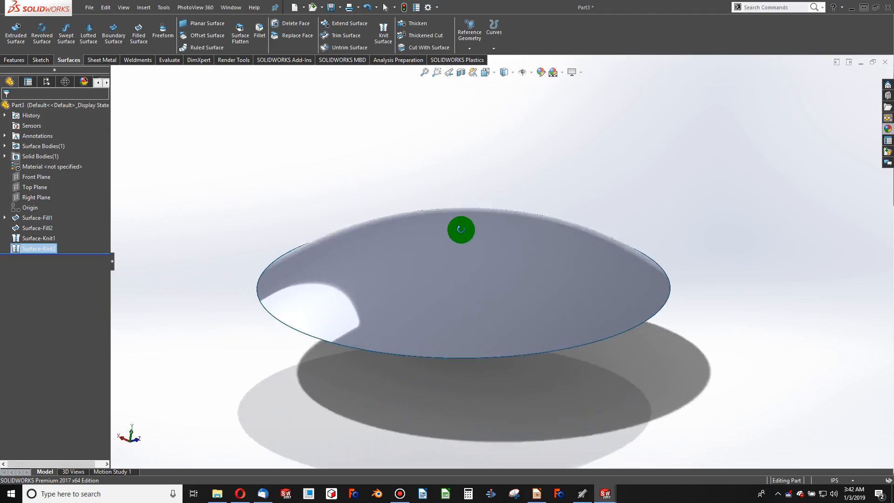
{"action": "left_click", "coordinate": [460, 229]}
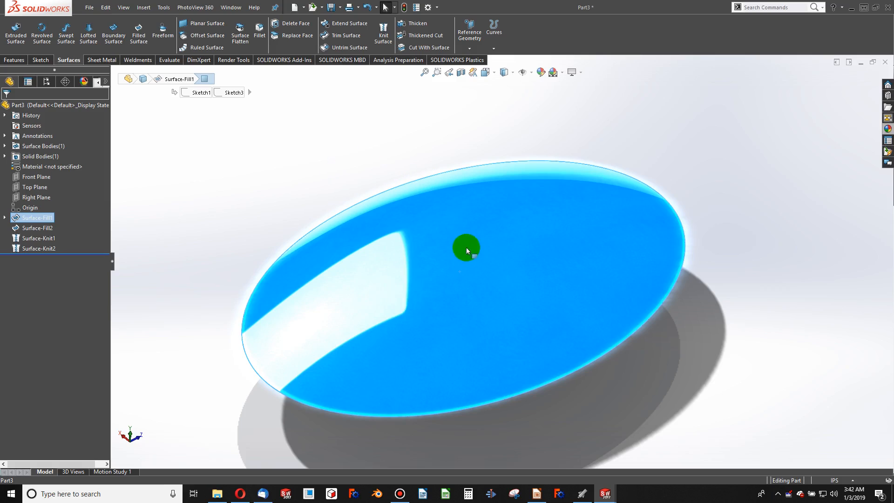
{"action": "mouse_move", "coordinate": [88, 264]}
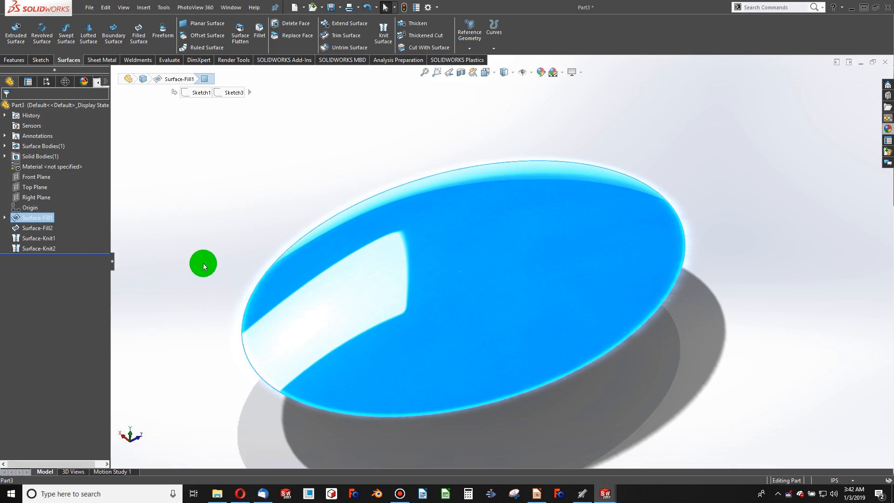
{"action": "left_click", "coordinate": [37, 248]}
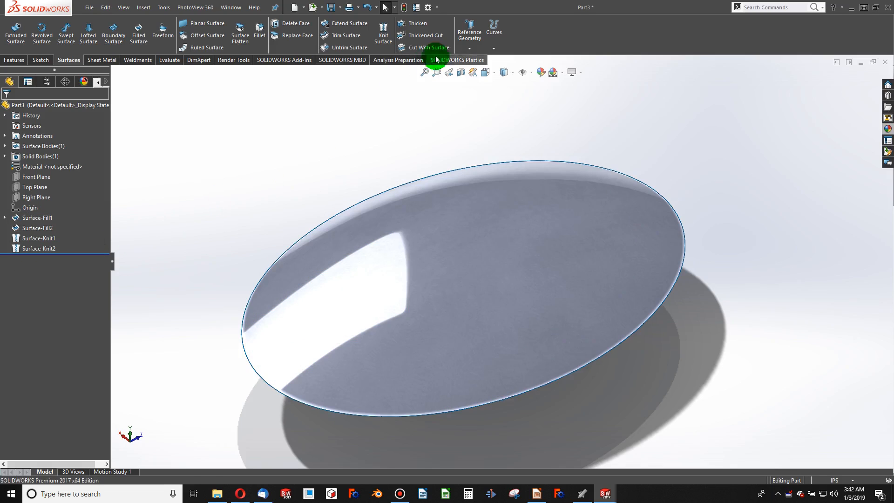
Step: Thicken Surface-Knit2 by 1.00 in, then select the Top Plane
{"action": "left_click", "coordinate": [417, 22]}
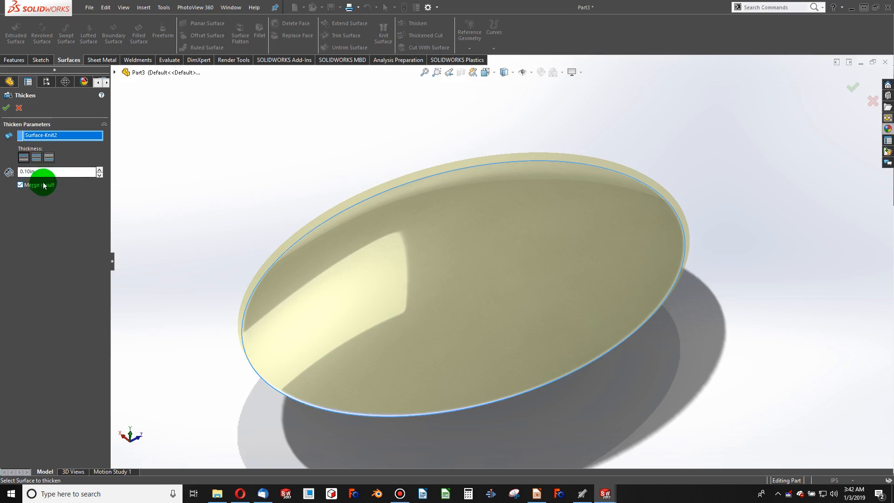
{"action": "type", "text": "1.00in"}
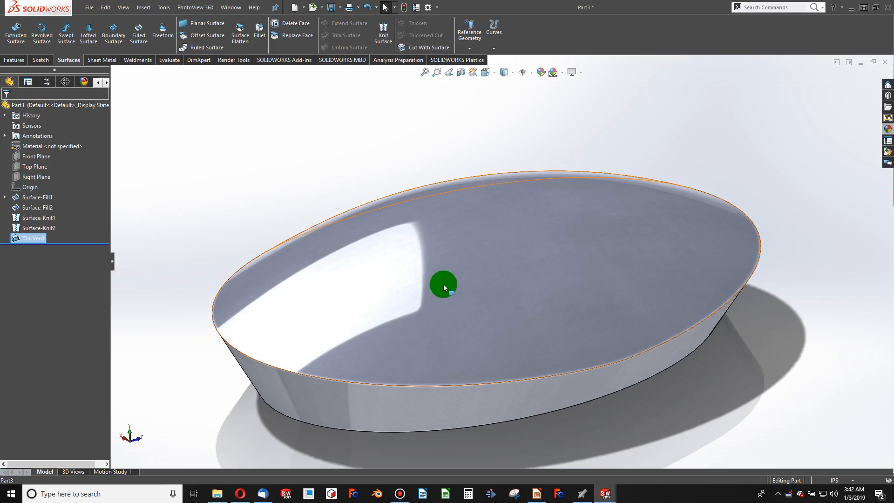
{"action": "left_click", "coordinate": [34, 165]}
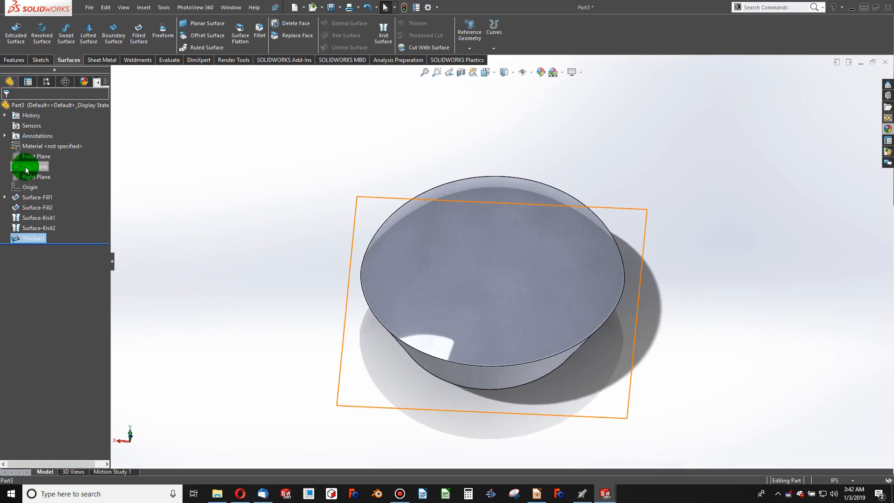
Step: Sketch a circle at the origin on the Top Plane with a 0.04 in diameter
{"action": "left_click", "coordinate": [36, 166]}
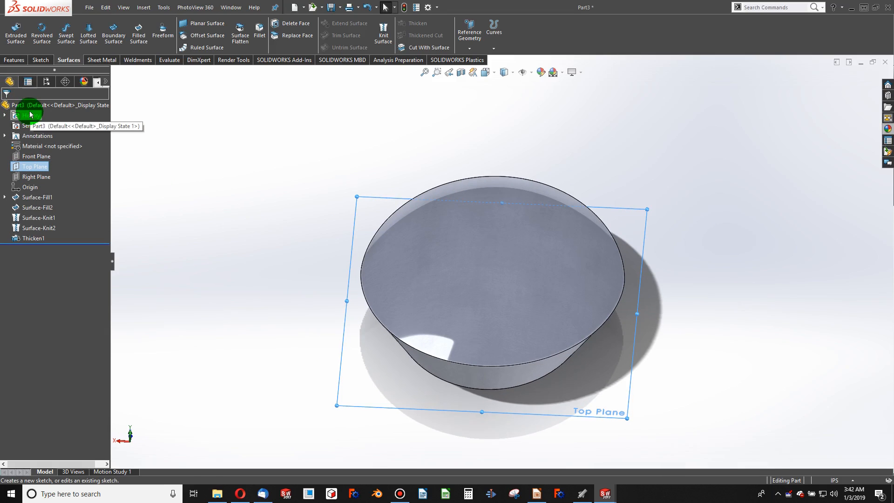
{"action": "left_click", "coordinate": [26, 114]}
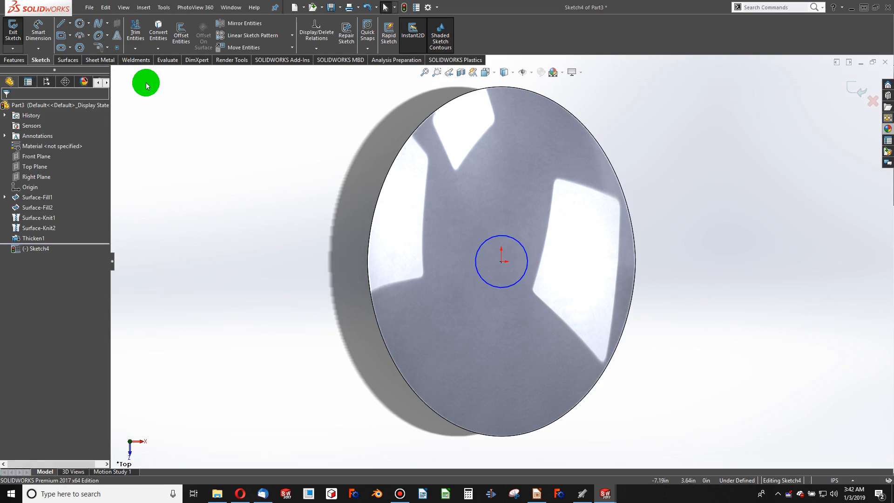
{"action": "mouse_move", "coordinate": [524, 253]}
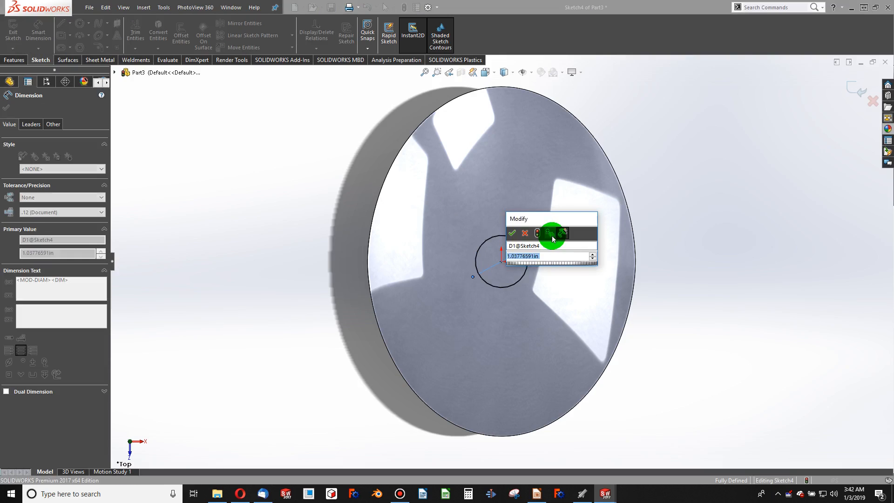
{"action": "left_click", "coordinate": [511, 233]}
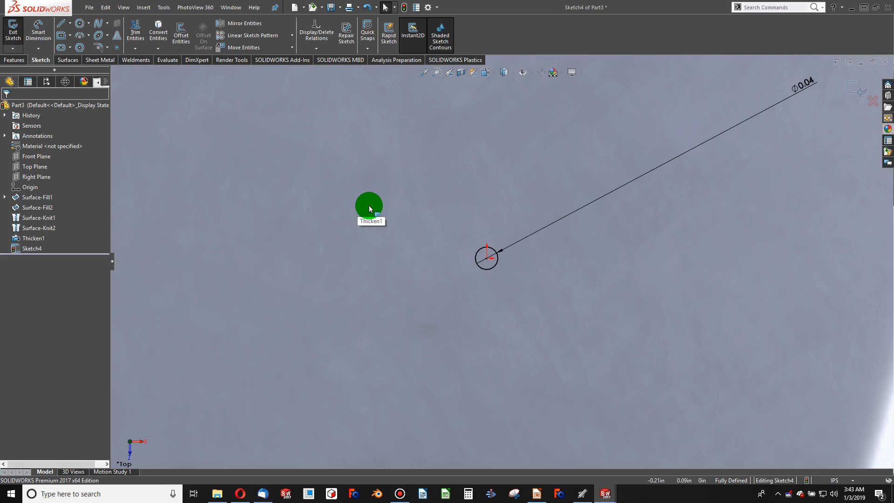
{"action": "mouse_move", "coordinate": [80, 23]}
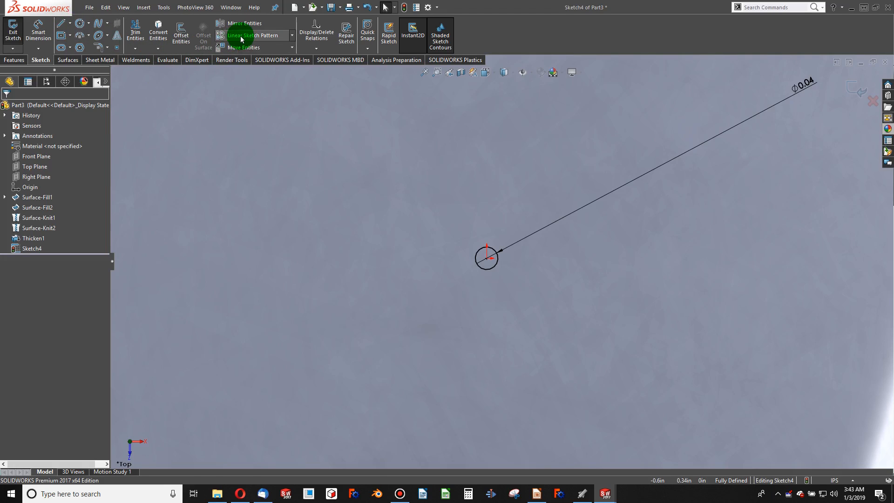
Step: Linear-pattern the circle along X: 7 instances spaced 0.5 in
{"action": "left_click", "coordinate": [254, 34]}
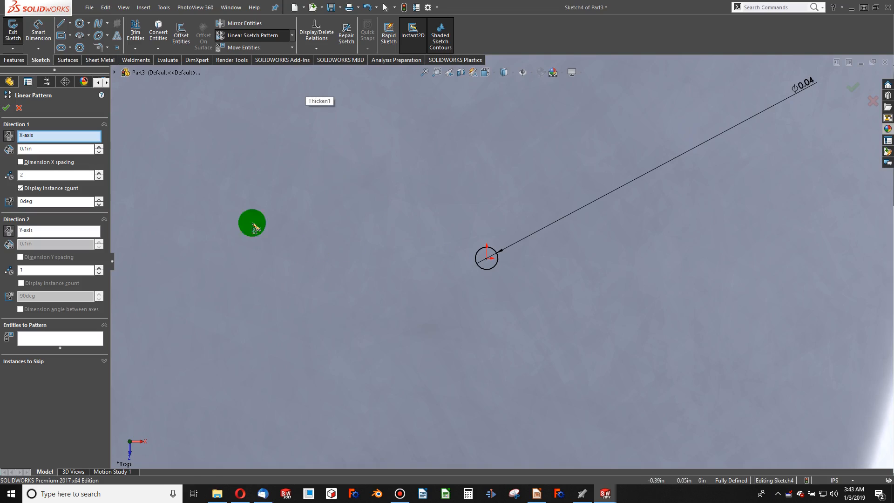
{"action": "mouse_move", "coordinate": [108, 181]}
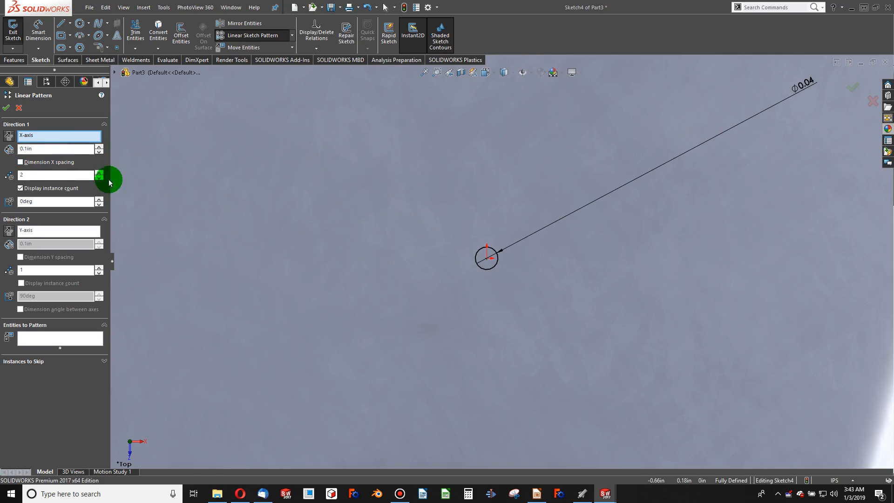
{"action": "left_click", "coordinate": [482, 262]}
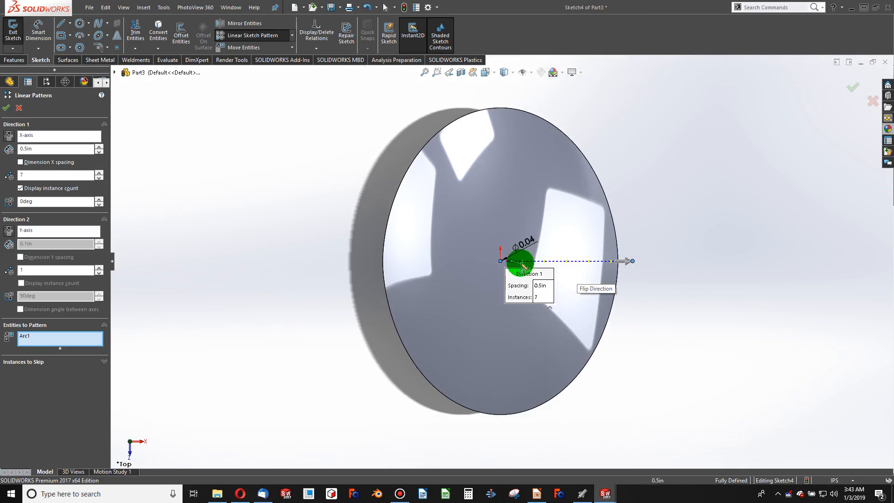
{"action": "left_click", "coordinate": [5, 107]}
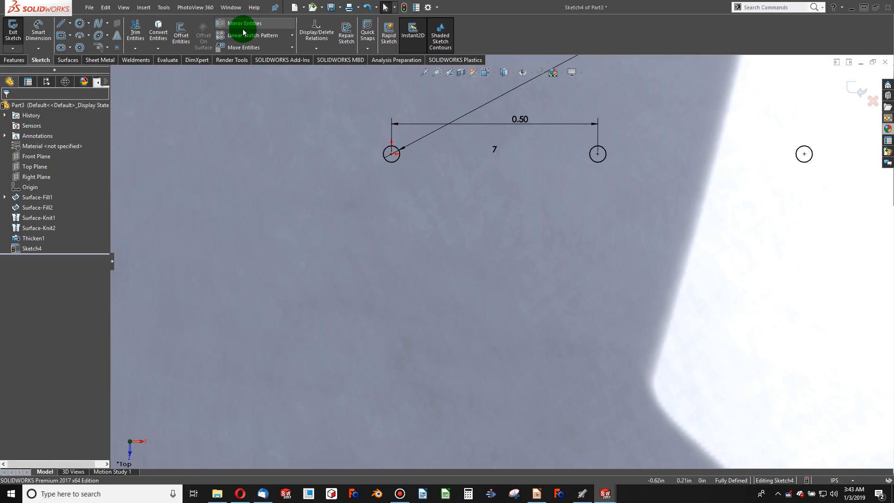
Step: Pattern Arc1 leftward at 180° with 0.5 in spacing, keeping the 0.50 dimension
{"action": "left_click", "coordinate": [254, 35]}
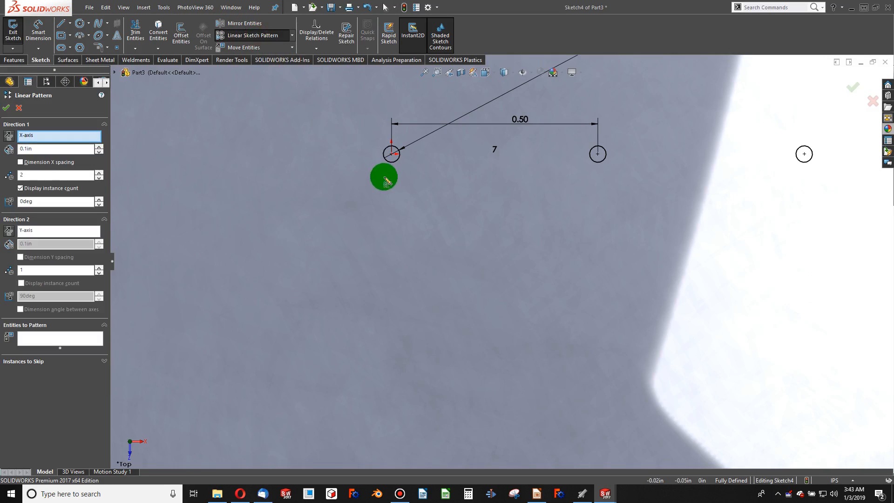
{"action": "left_click_drag", "start_coordinate": [384, 177], "coordinate": [306, 249]}
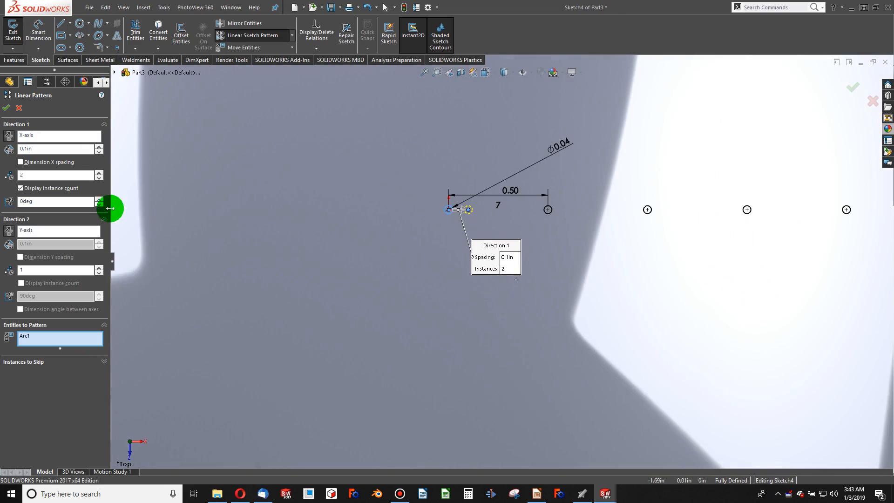
{"action": "type", "text": "0.5"}
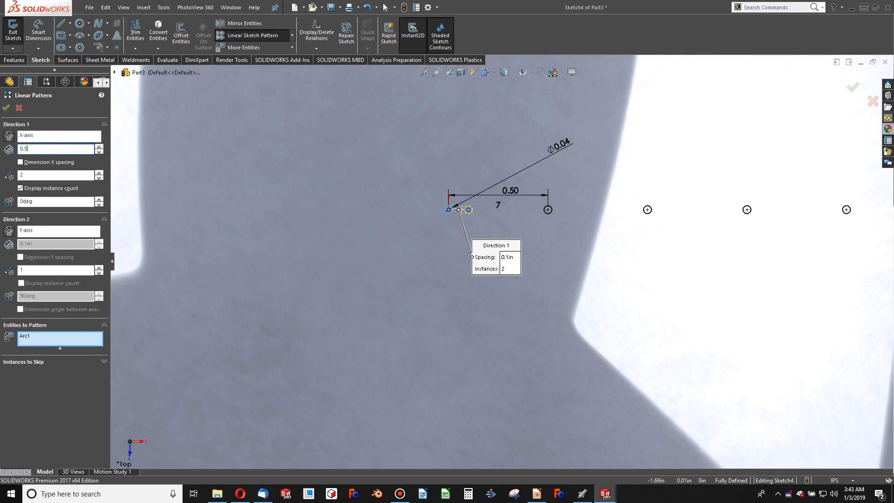
{"action": "type", "text": "0.5in"}
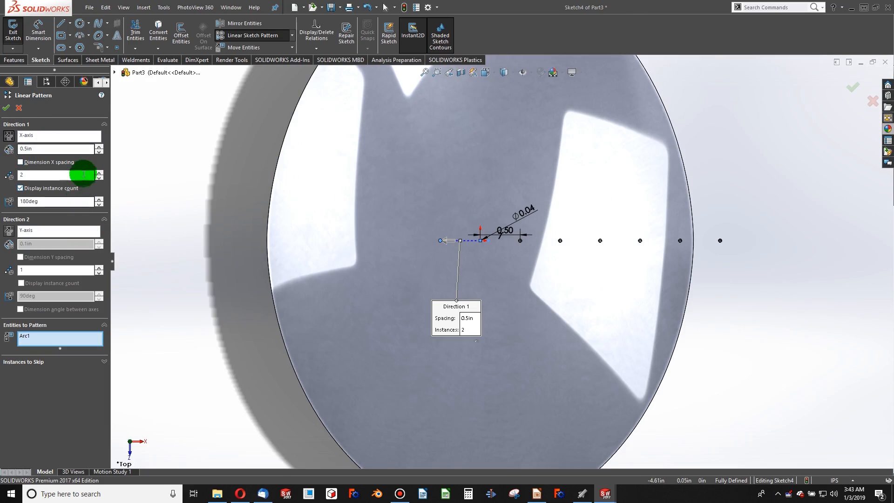
{"action": "left_click", "coordinate": [99, 172]}
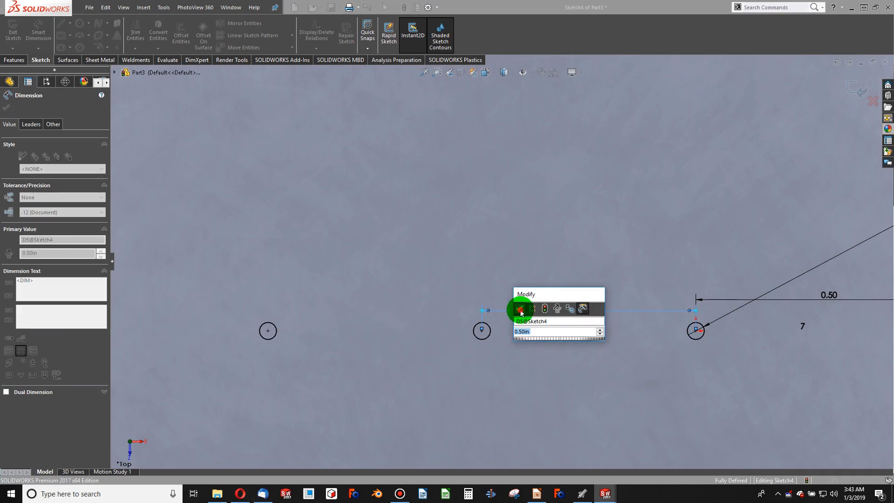
{"action": "left_click", "coordinate": [519, 309]}
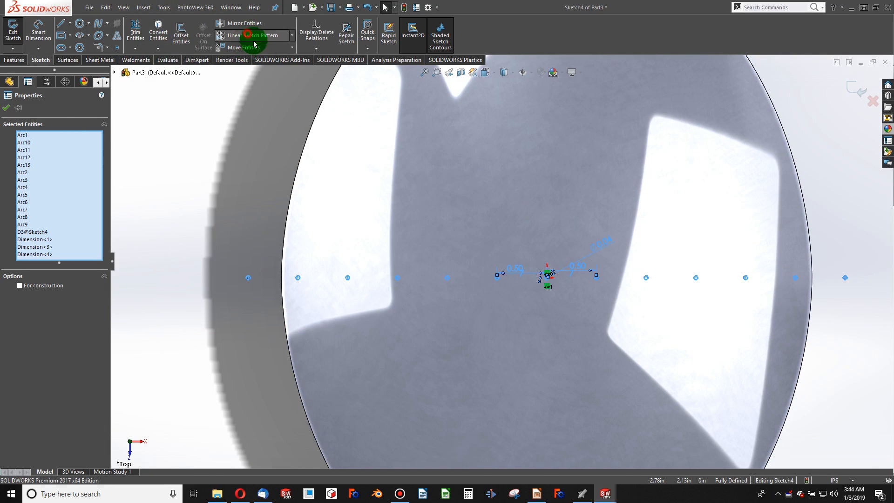
Step: Pattern the circle row upward along Y: 5 instances spaced 0.5 in
{"action": "left_click", "coordinate": [253, 36]}
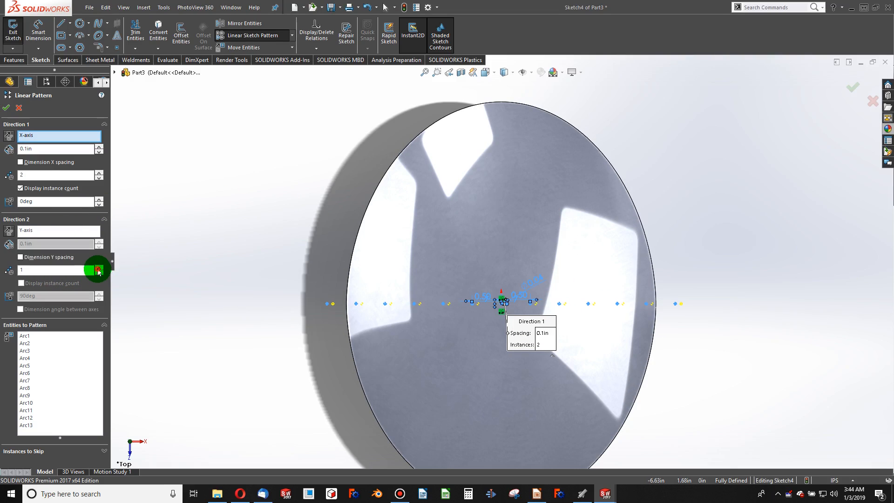
{"action": "left_click", "coordinate": [98, 267]}
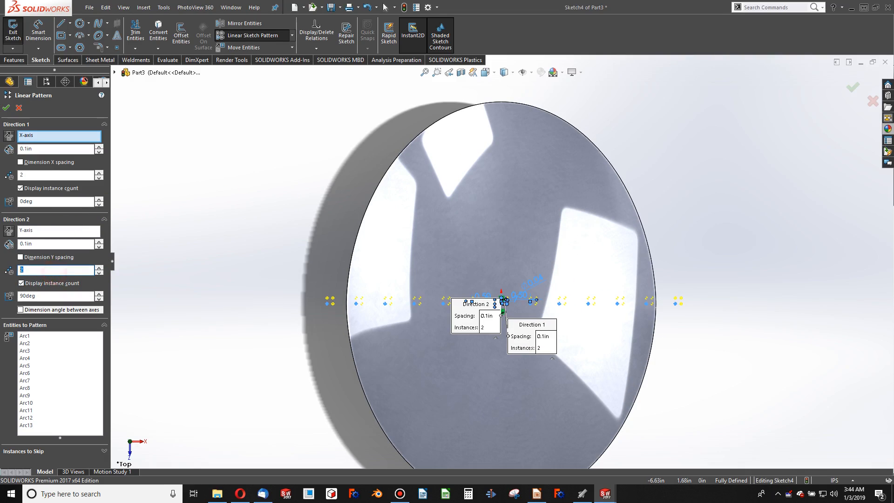
{"action": "type", "text": "5"}
{"action": "left_click", "coordinate": [56, 243]}
{"action": "type", "text": "0.5"}
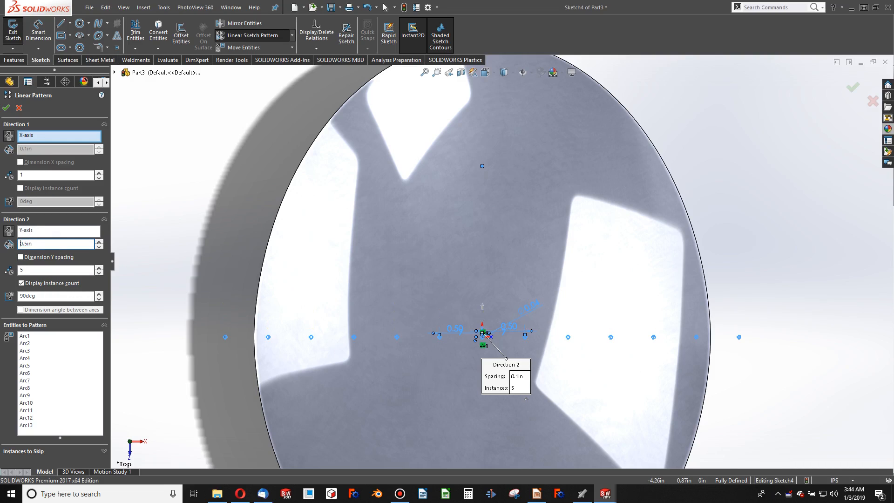
{"action": "left_click", "coordinate": [98, 240]}
{"action": "type", "text": "0.8"}
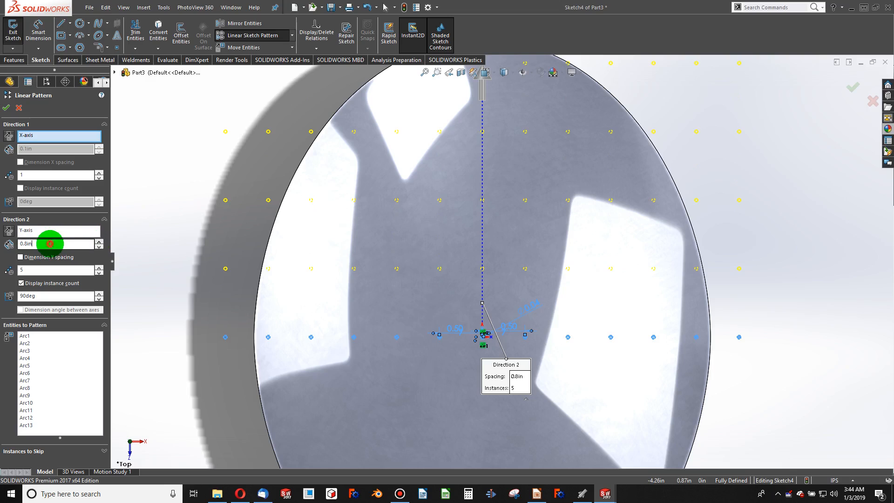
{"action": "type", "text": "0.5in"}
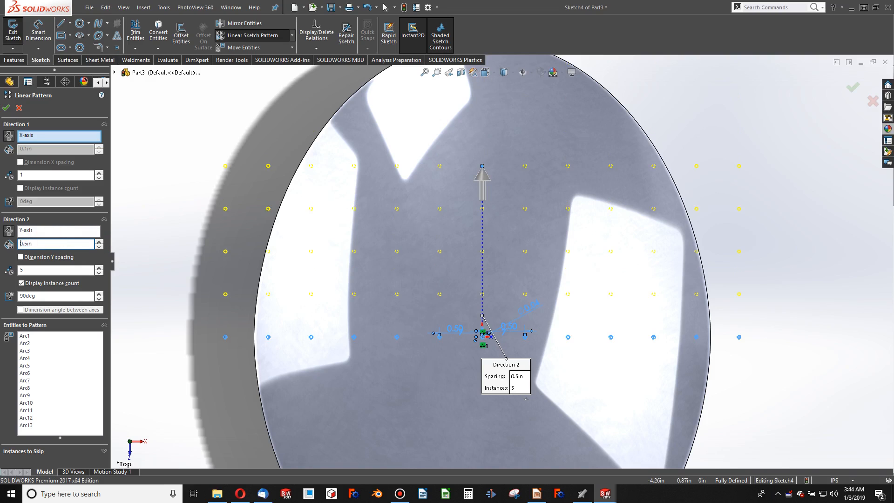
{"action": "left_click", "coordinate": [99, 269]}
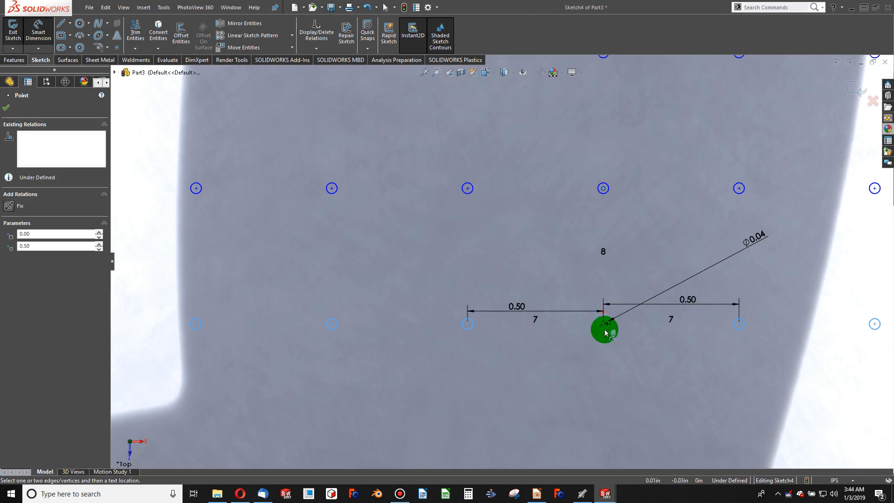
{"action": "left_click", "coordinate": [603, 323]}
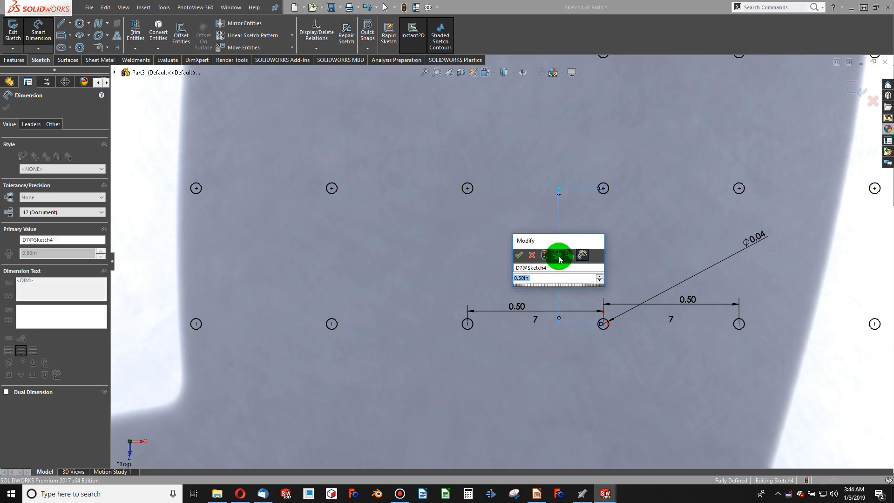
{"action": "left_click", "coordinate": [519, 255]}
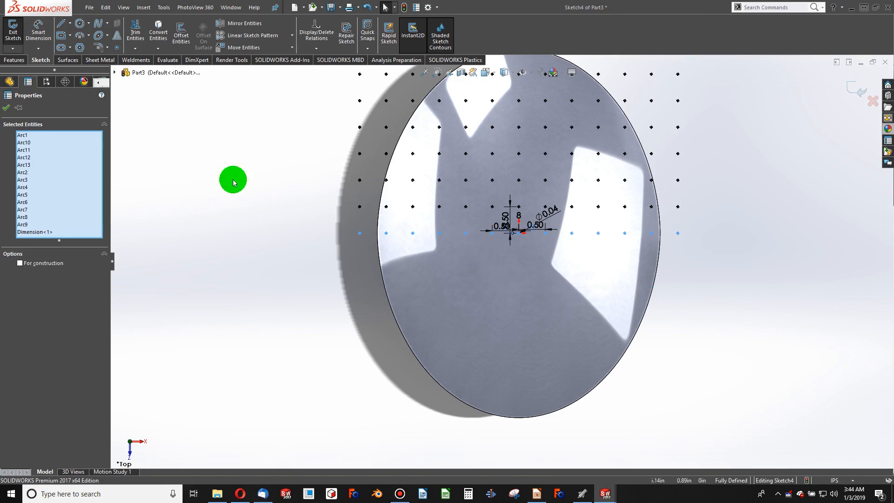
Step: Pattern the circle rows downward along Y at 0.5 in spacing and exit the sketch
{"action": "left_click", "coordinate": [251, 36]}
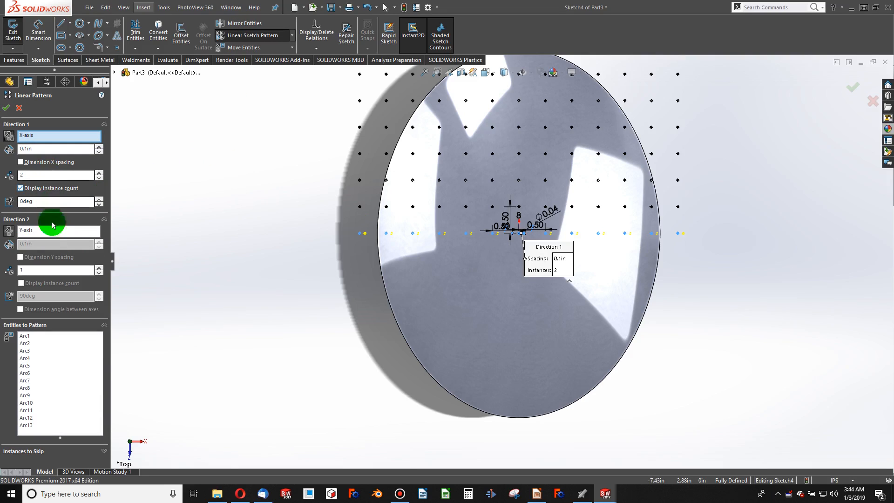
{"action": "left_click", "coordinate": [98, 177]}
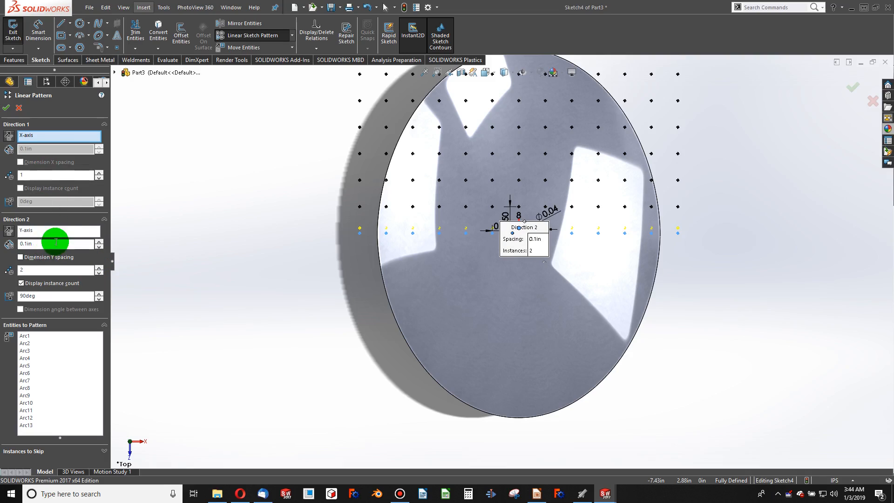
{"action": "type", "text": "0.5in"}
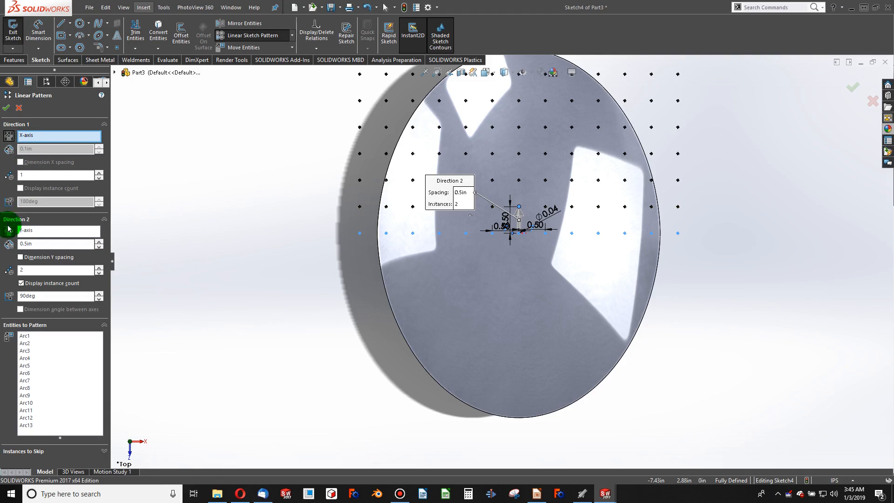
{"action": "left_click", "coordinate": [98, 267]}
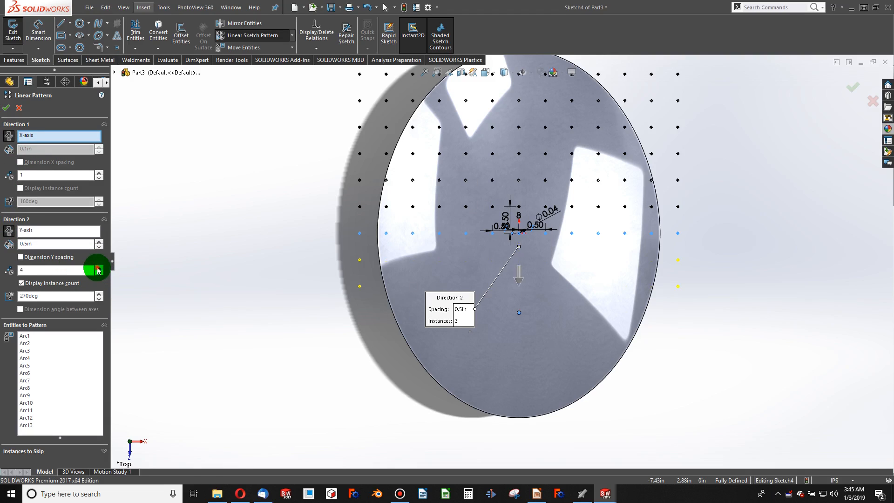
{"action": "left_click", "coordinate": [98, 267]}
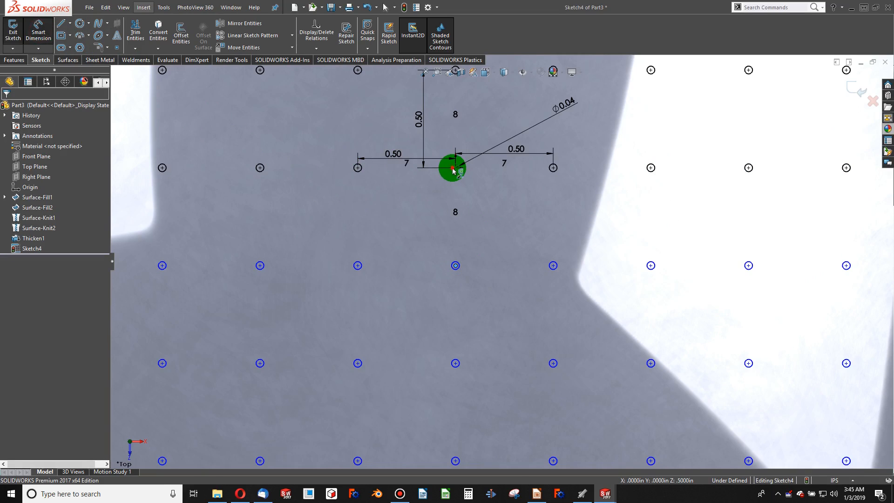
{"action": "left_click", "coordinate": [454, 167]}
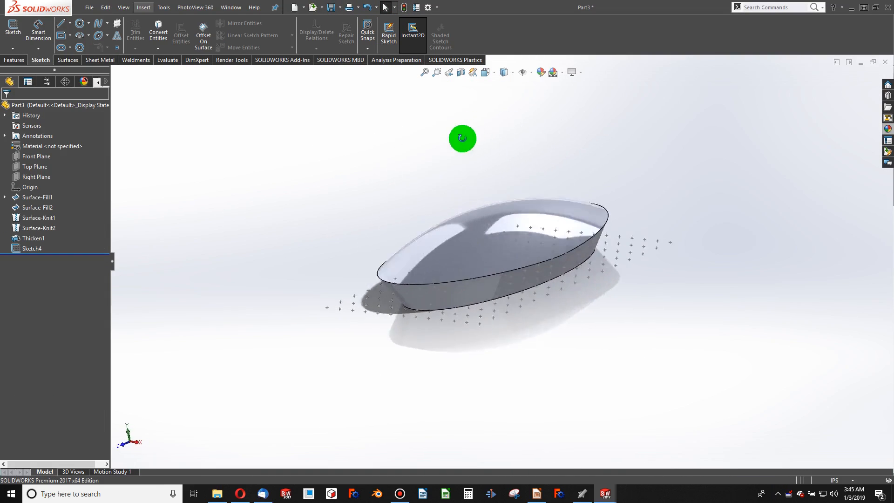
Step: Orbit to view the circle-grid sketch across the domed head, then show the Features tools
{"action": "left_click_drag", "start_coordinate": [462, 138], "coordinate": [499, 299]}
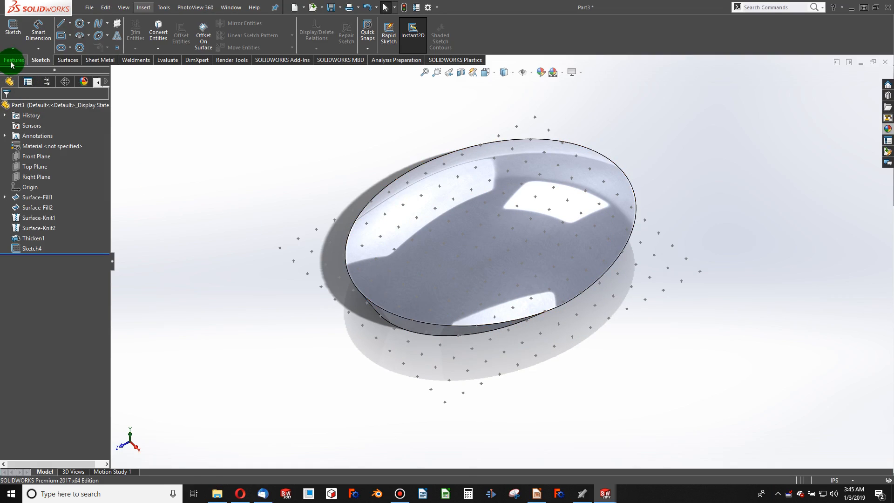
{"action": "left_click", "coordinate": [15, 60]}
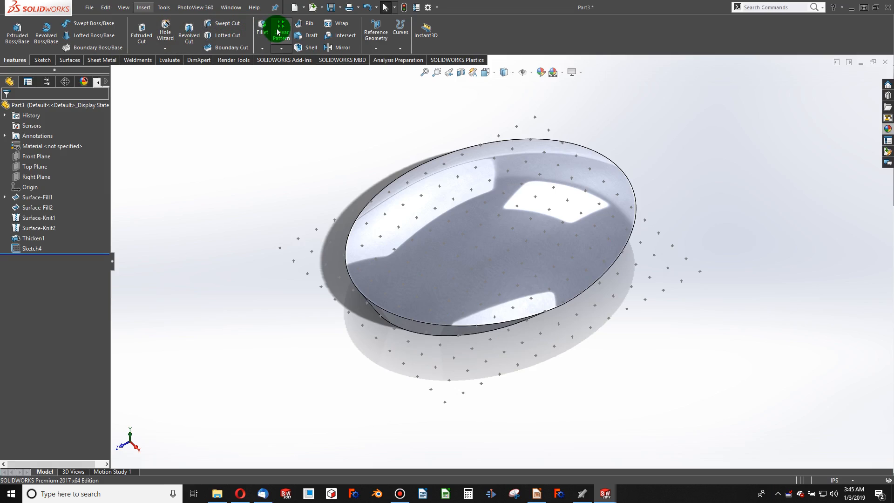
{"action": "mouse_move", "coordinate": [329, 27]}
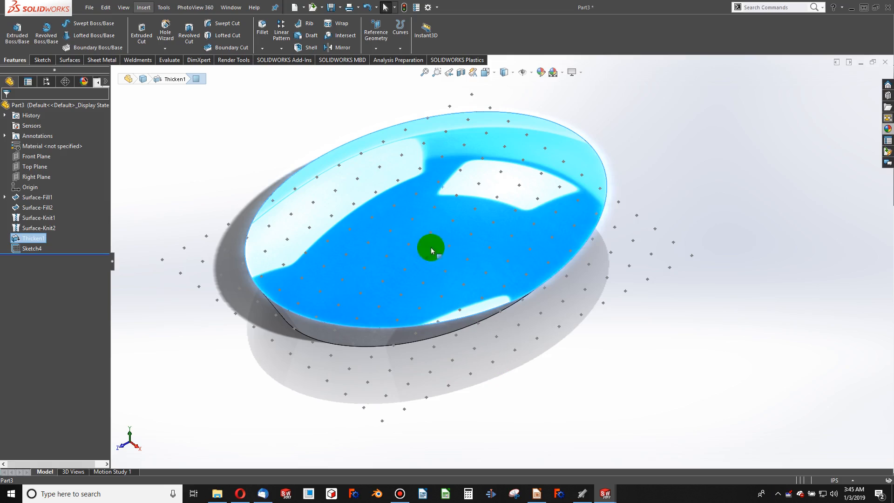
{"action": "mouse_move", "coordinate": [453, 200]}
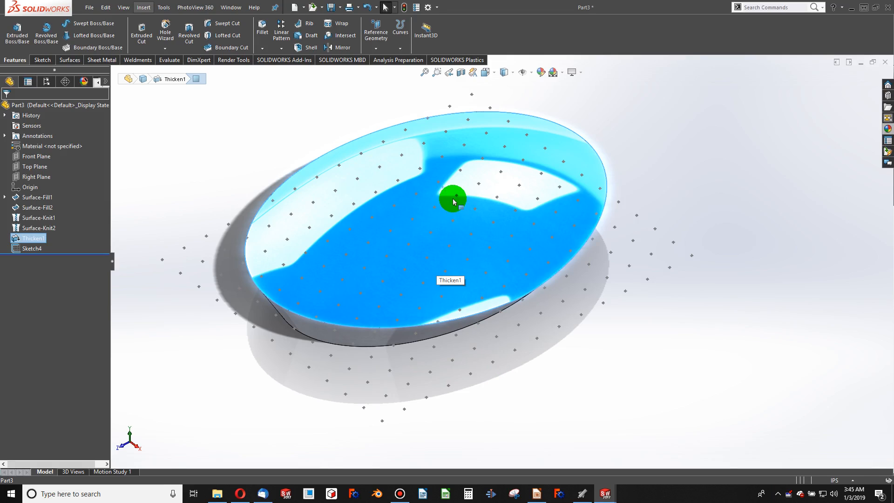
{"action": "mouse_move", "coordinate": [413, 190]}
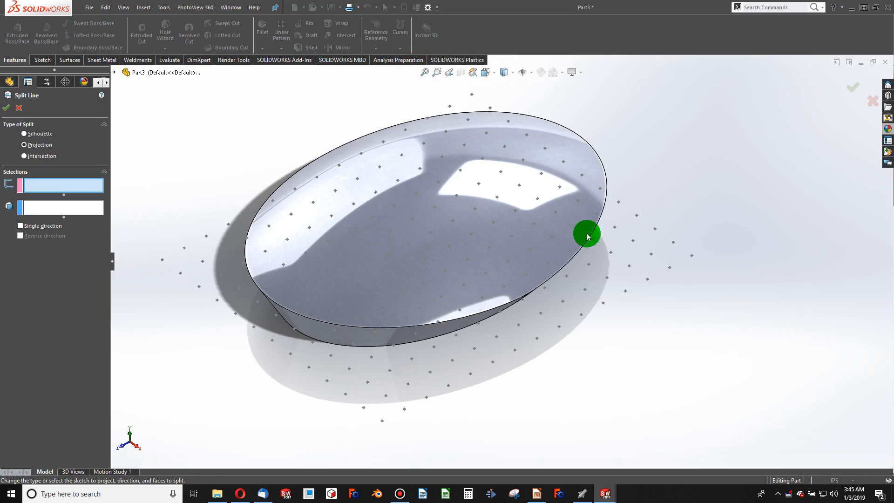
Step: Project Sketch4's circle grid onto the dome's top face as a split line and inspect it
{"action": "left_click", "coordinate": [527, 223]}
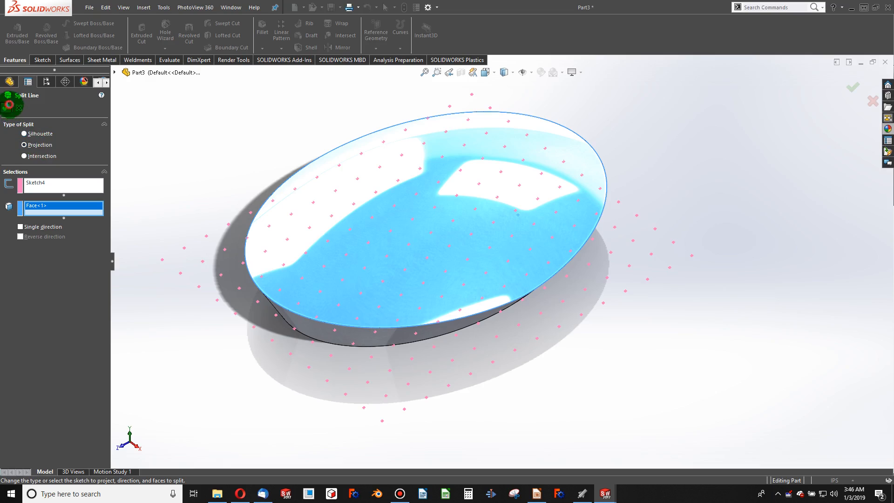
{"action": "left_click", "coordinate": [851, 88]}
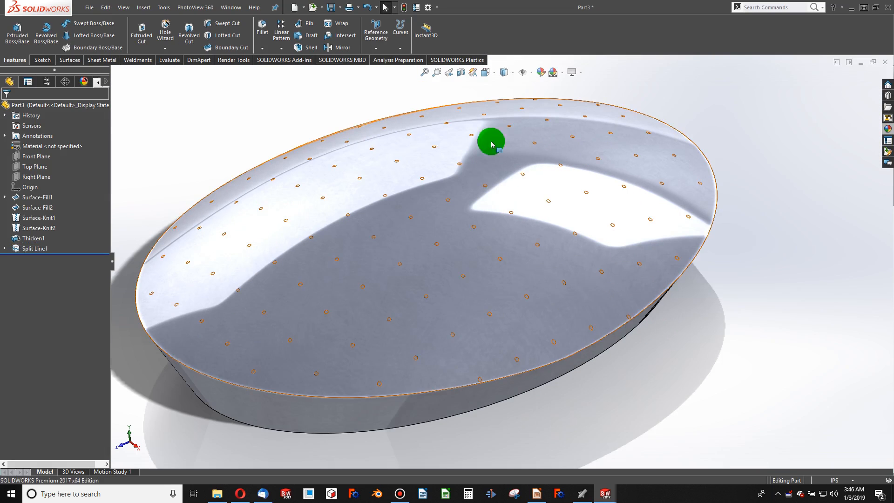
{"action": "mouse_move", "coordinate": [453, 258]}
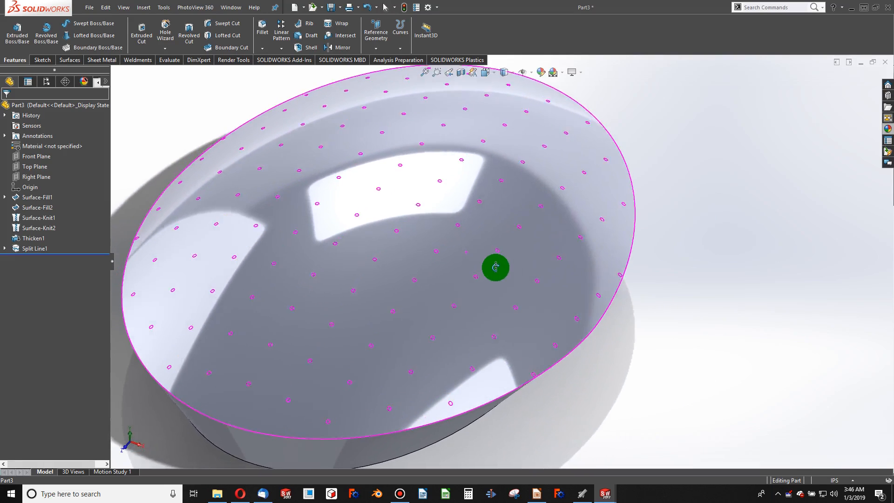
{"action": "left_click_drag", "start_coordinate": [495, 267], "coordinate": [539, 387]}
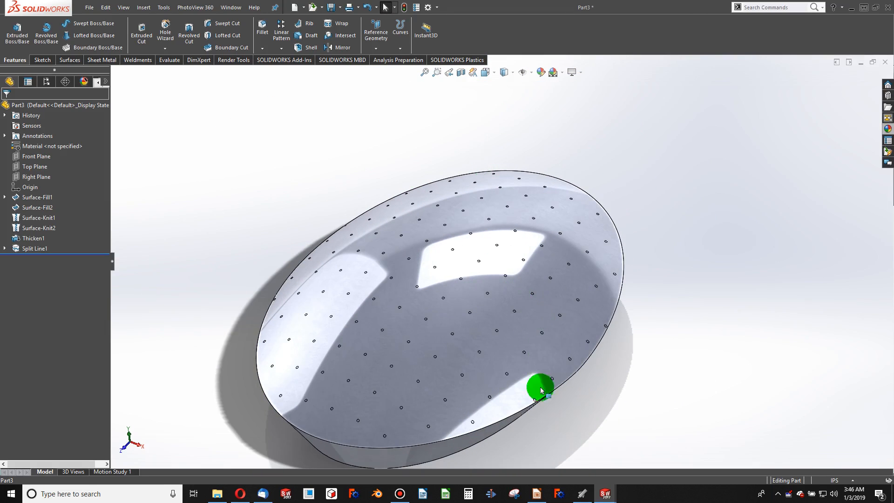
{"action": "left_click_drag", "start_coordinate": [541, 388], "coordinate": [406, 216]}
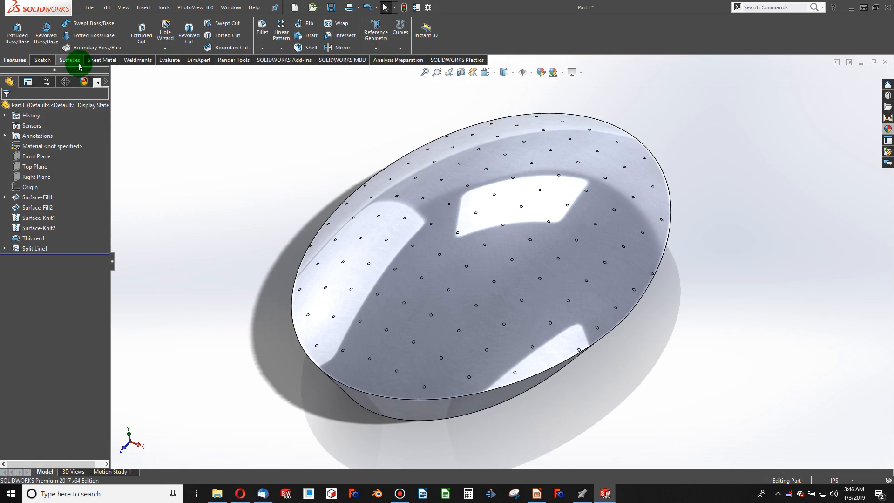
Step: Knit the split dome face into a new surface body, Surface-Knit3
{"action": "left_click", "coordinate": [69, 60]}
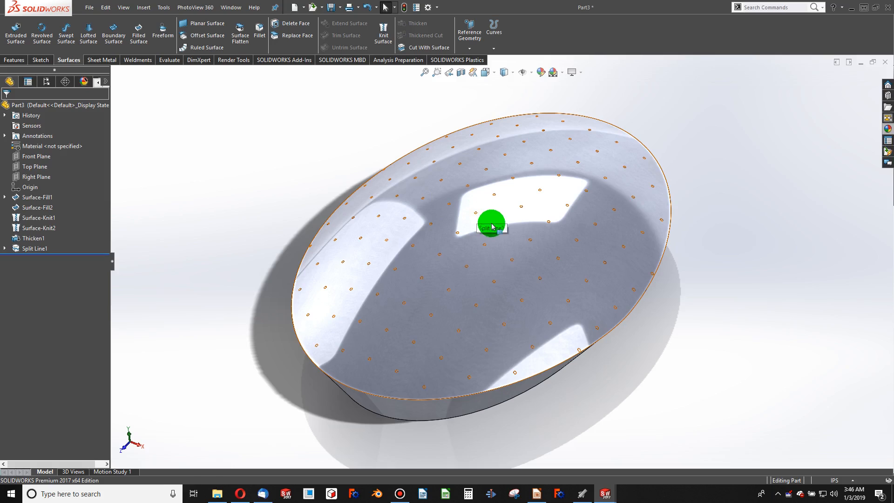
{"action": "mouse_move", "coordinate": [510, 318]}
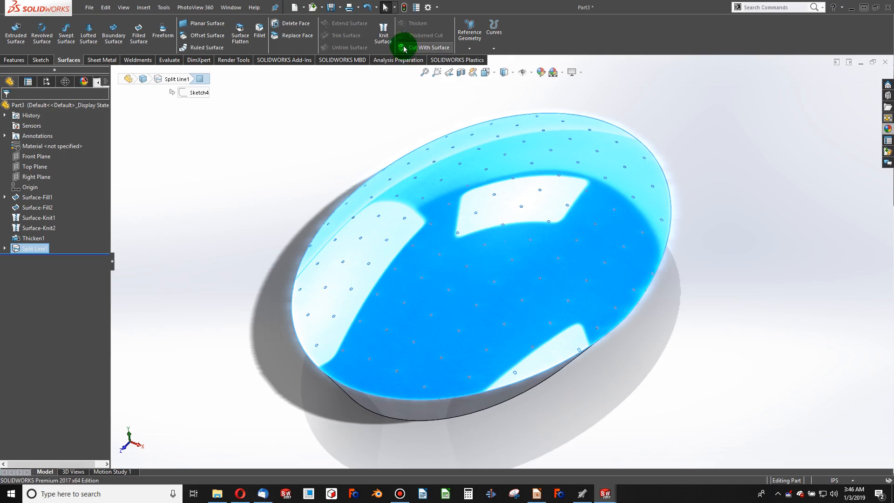
{"action": "left_click", "coordinate": [383, 33]}
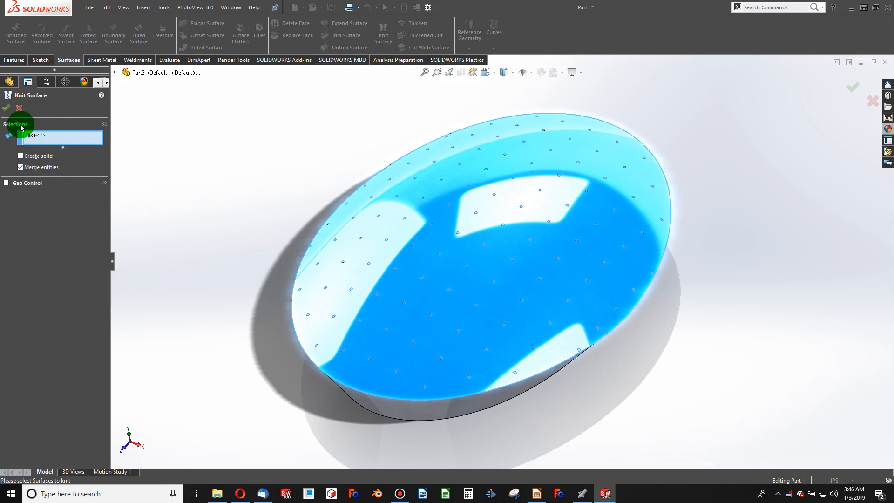
{"action": "left_click", "coordinate": [5, 107]}
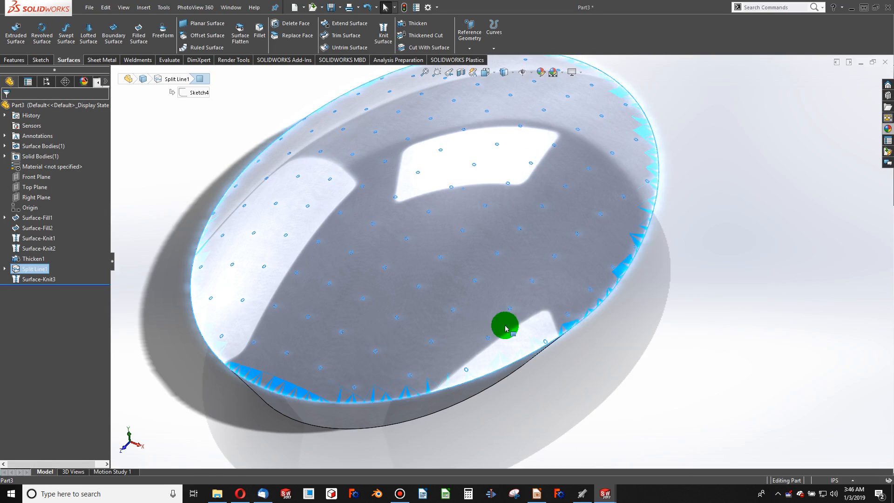
{"action": "mouse_move", "coordinate": [279, 233]}
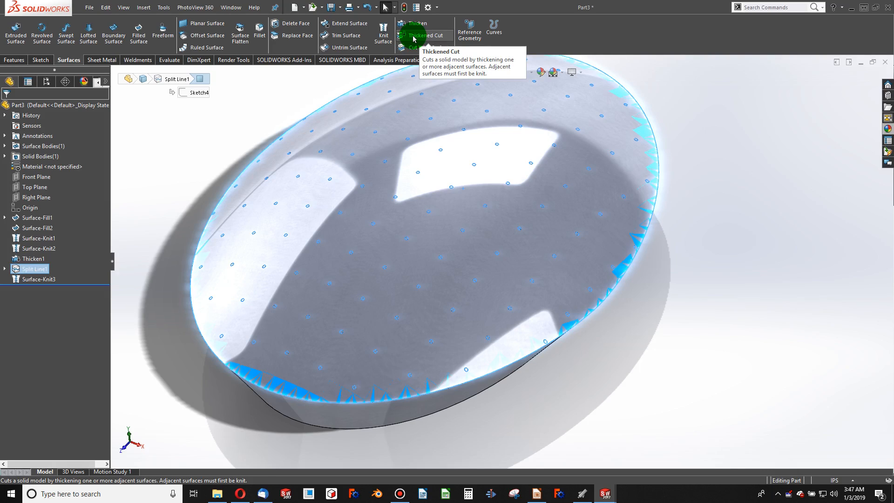
{"action": "mouse_move", "coordinate": [500, 267]}
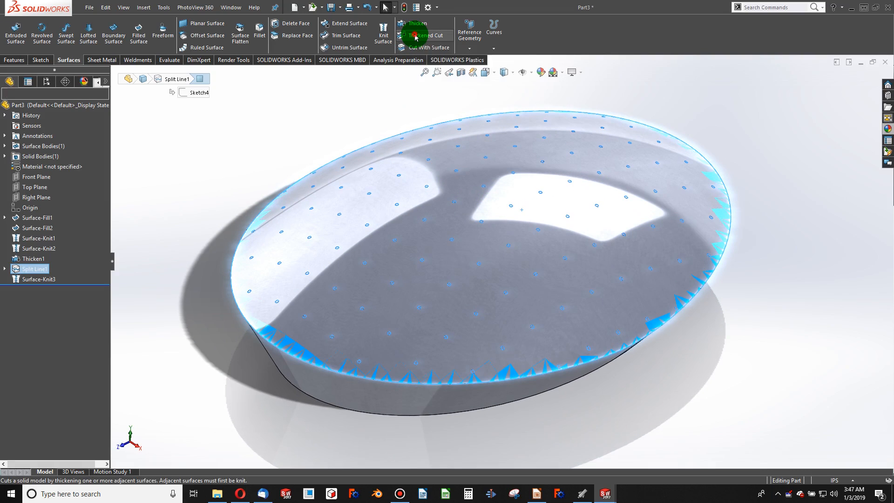
Step: Cut-thicken the head from Surface-Knit3 with a 0.99 in thickness
{"action": "left_click", "coordinate": [424, 36]}
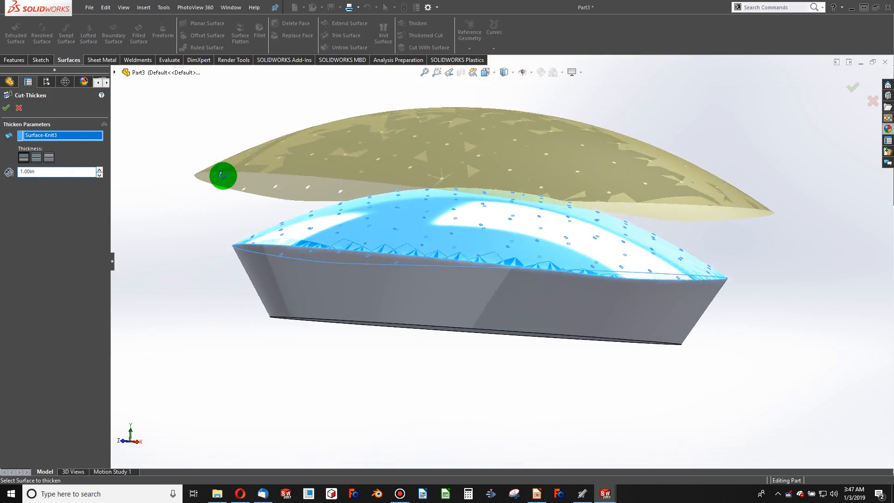
{"action": "left_click_drag", "start_coordinate": [221, 175], "coordinate": [433, 376]}
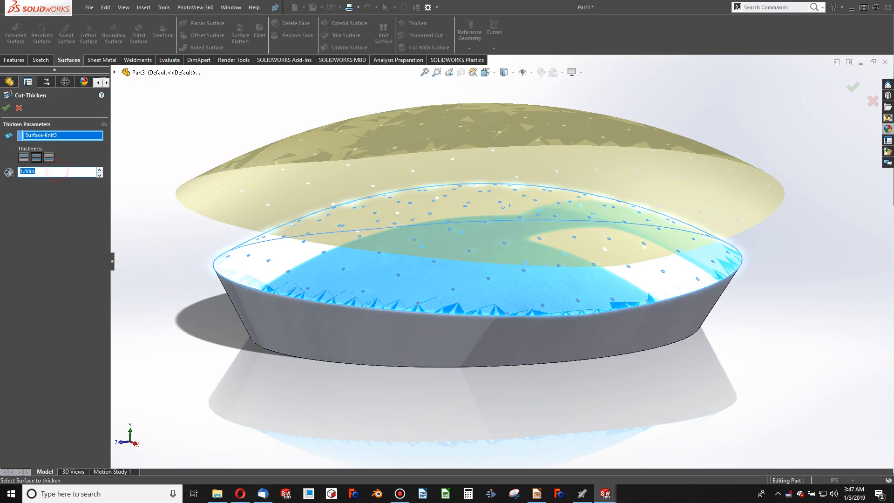
{"action": "type", "text": "0."}
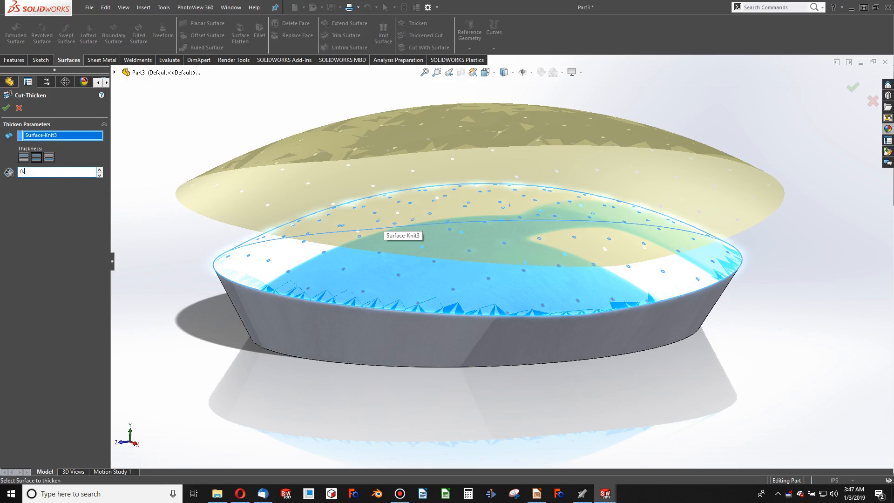
{"action": "type", "text": "0.99in"}
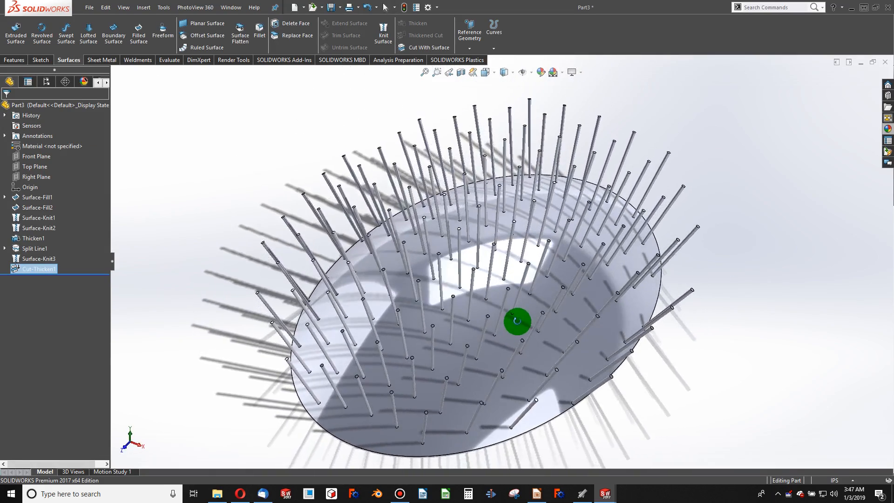
Step: Orbit and zoom in on the bristles, then expand Surface-Fill1 to list its three sketches
{"action": "left_click_drag", "start_coordinate": [516, 319], "coordinate": [481, 226]}
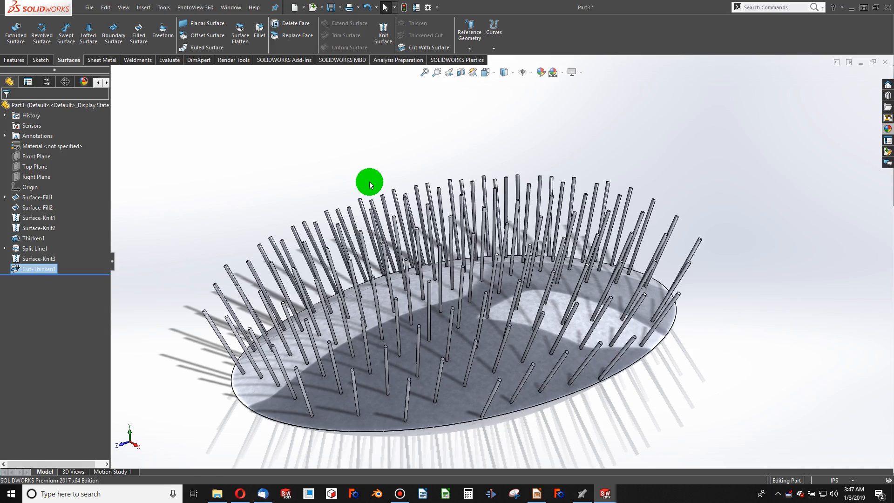
{"action": "mouse_move", "coordinate": [395, 206]}
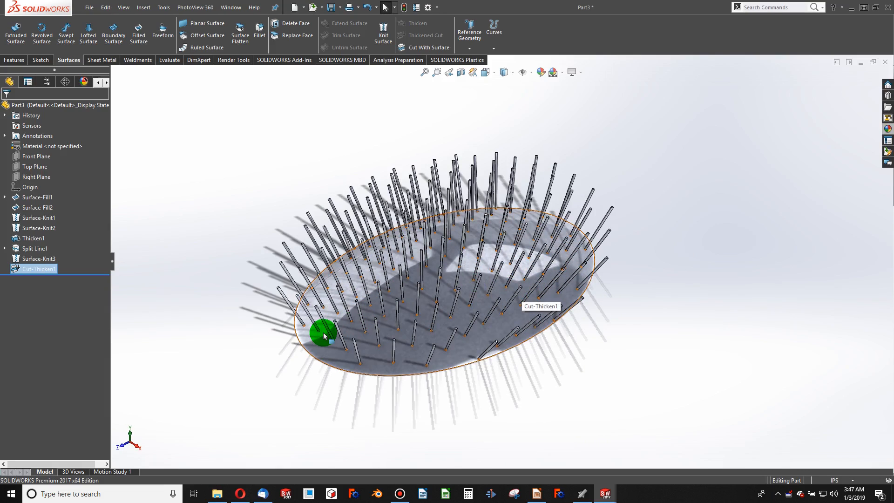
{"action": "scroll", "scroll_direction": "up", "scroll_amount": 3}
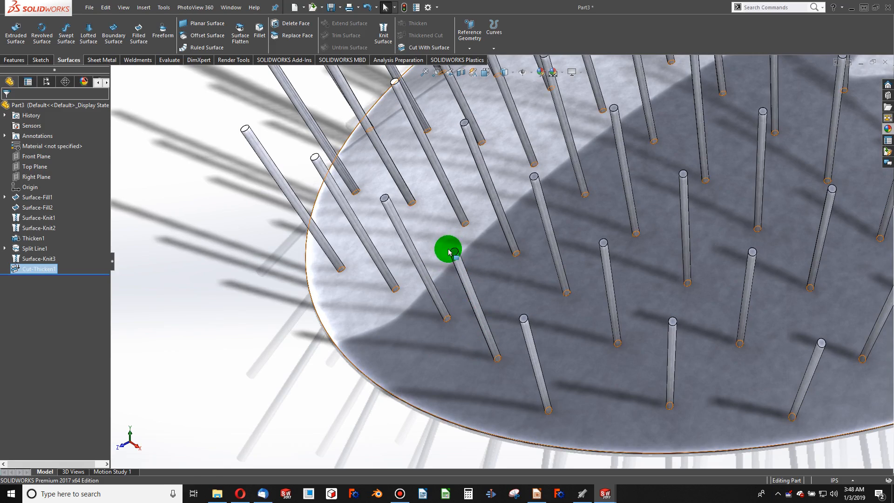
{"action": "mouse_move", "coordinate": [450, 280]}
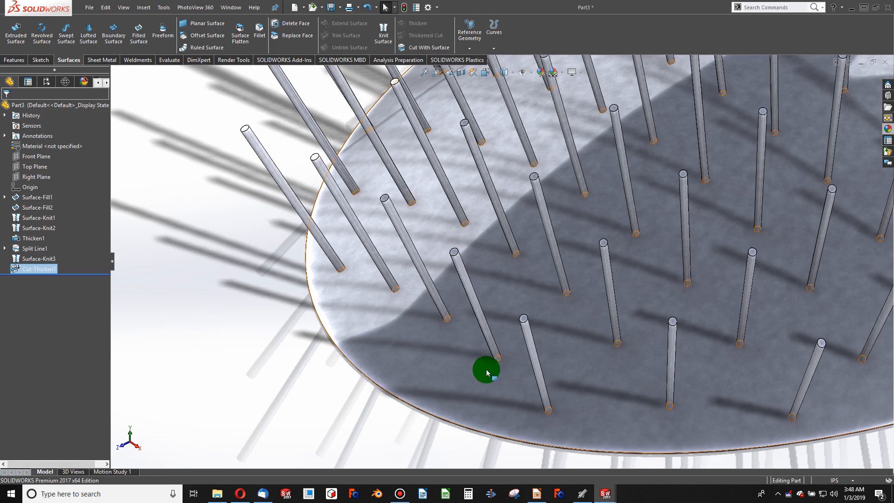
{"action": "left_click", "coordinate": [34, 167]}
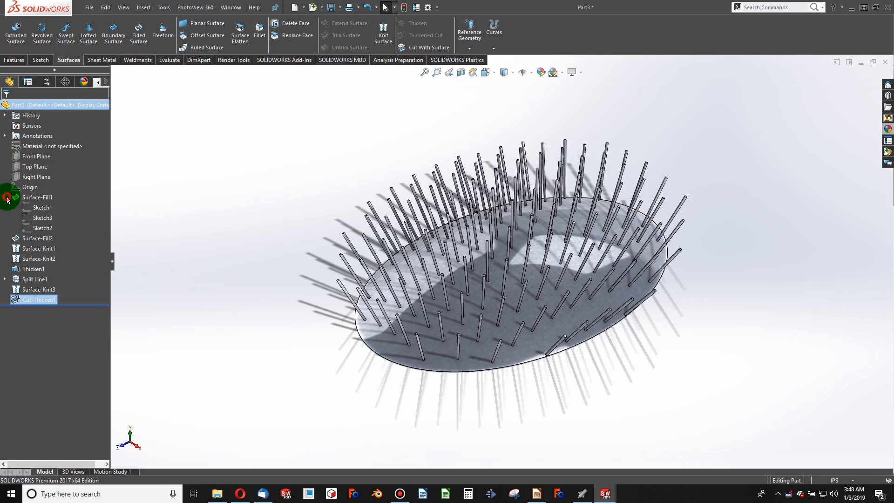
Step: Edit Sketch1 to set the base ellipse to 4.05 by 4.05 and rebuild
{"action": "right_click", "coordinate": [41, 206]}
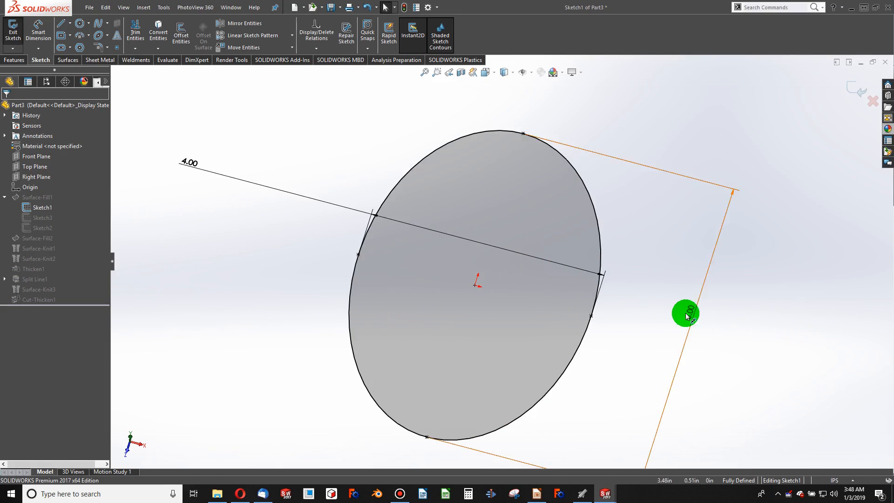
{"action": "left_click", "coordinate": [687, 317]}
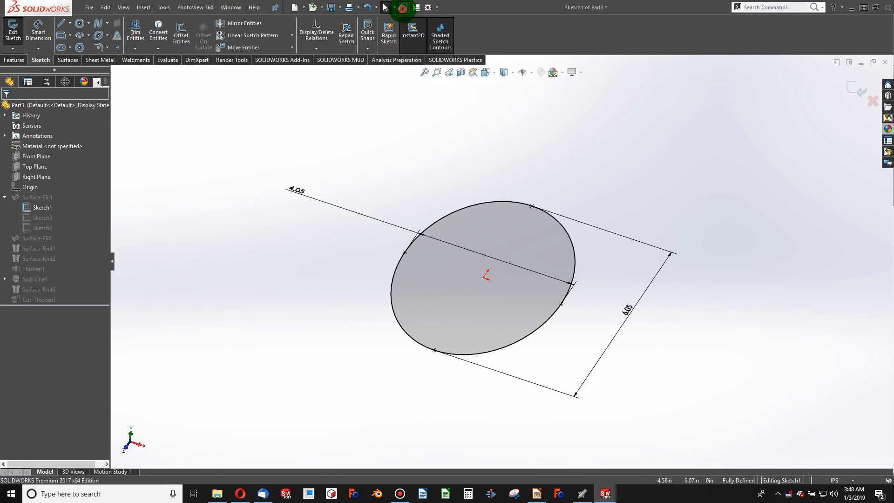
{"action": "left_click", "coordinate": [402, 7]}
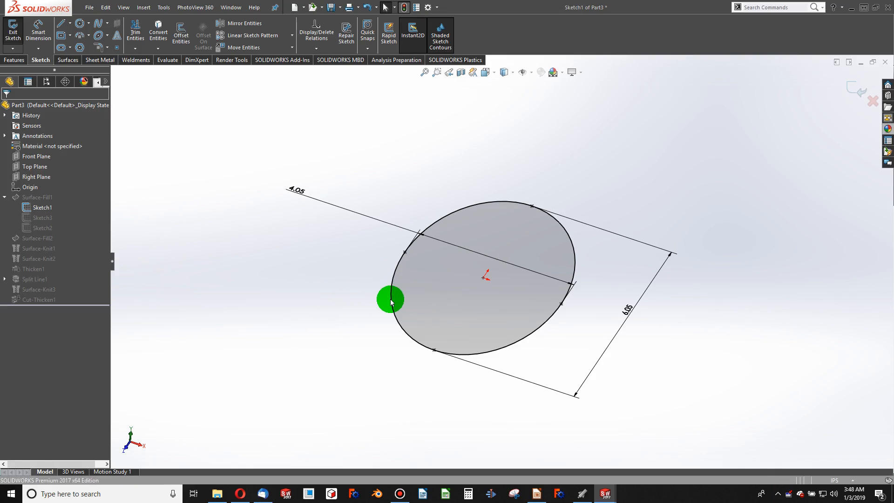
{"action": "left_click", "coordinate": [13, 28]}
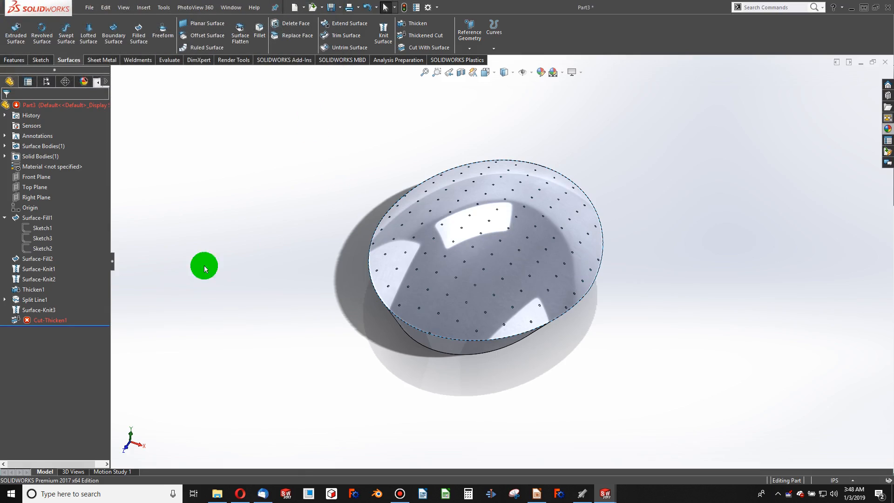
Step: Edit Cut-Thicken1 to keep only Body 1 as the selected body
{"action": "right_click", "coordinate": [50, 319]}
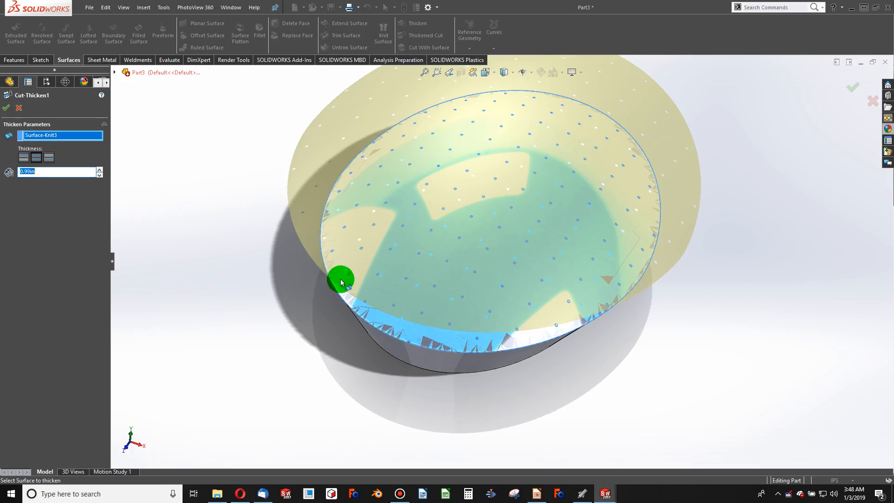
{"action": "scroll", "scroll_direction": "up", "scroll_amount": 3}
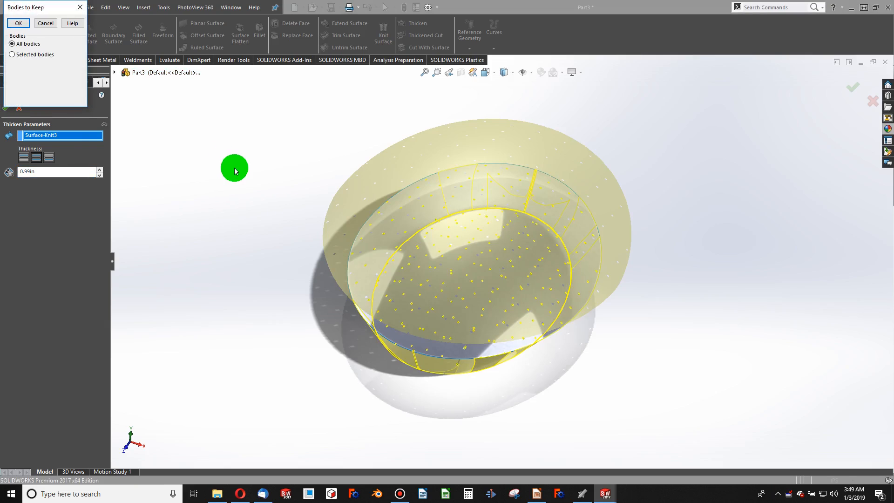
{"action": "mouse_move", "coordinate": [238, 182]}
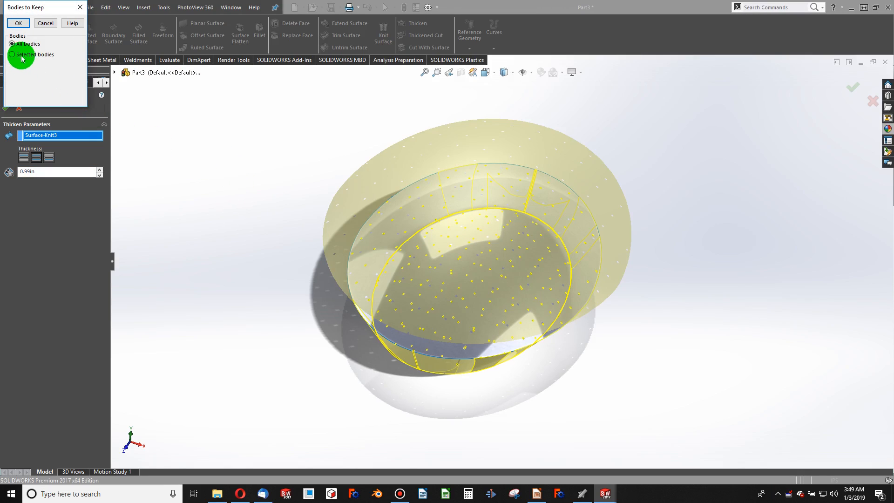
{"action": "left_click", "coordinate": [11, 54]}
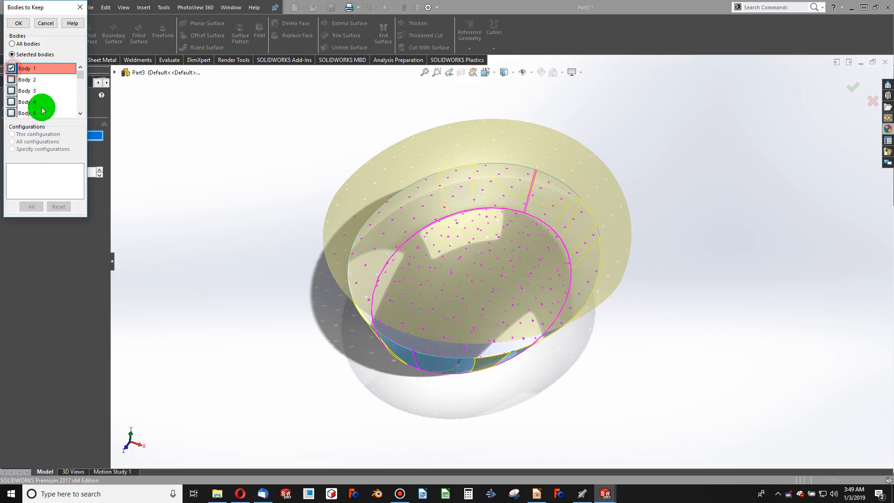
{"action": "left_click", "coordinate": [17, 22]}
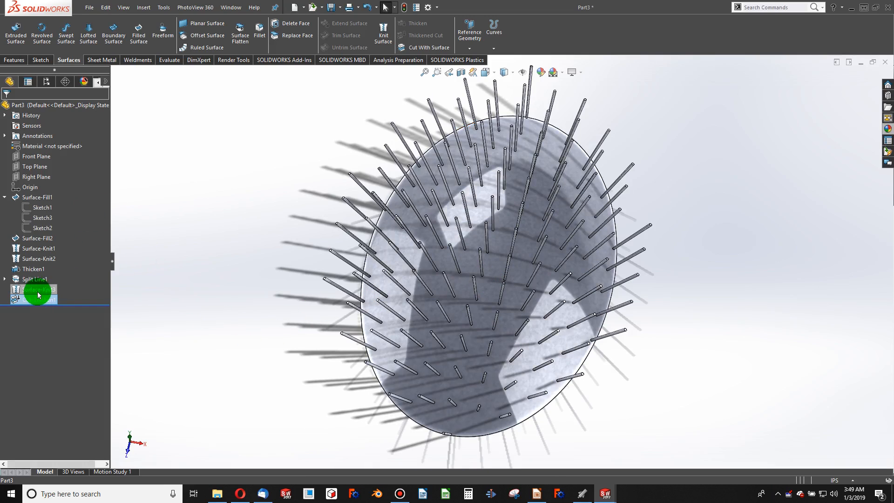
Step: Change the base ellipse's long dimension in Sketch1 to 6.0 and rebuild the head
{"action": "right_click", "coordinate": [40, 206]}
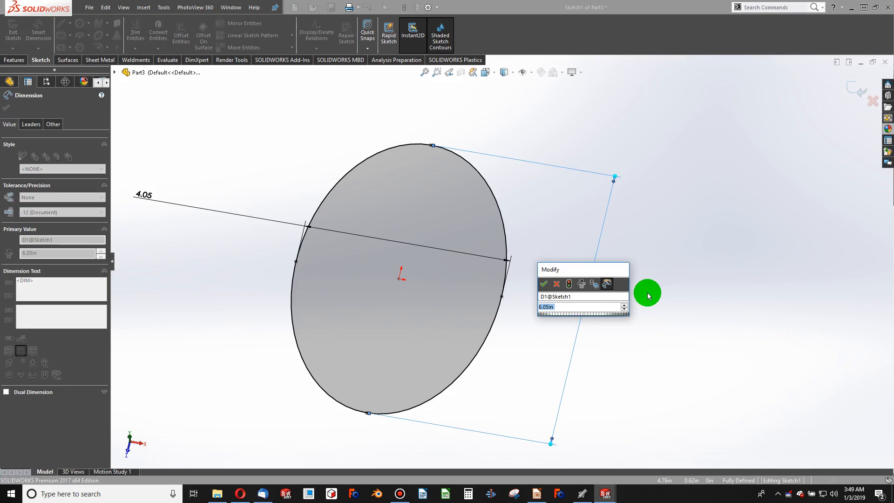
{"action": "type", "text": "6.0"}
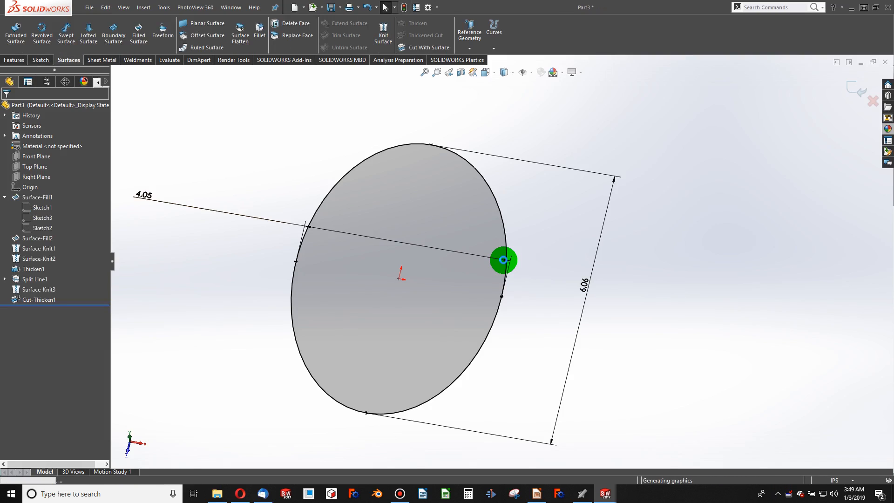
{"action": "left_click_drag", "start_coordinate": [503, 260], "coordinate": [381, 406]}
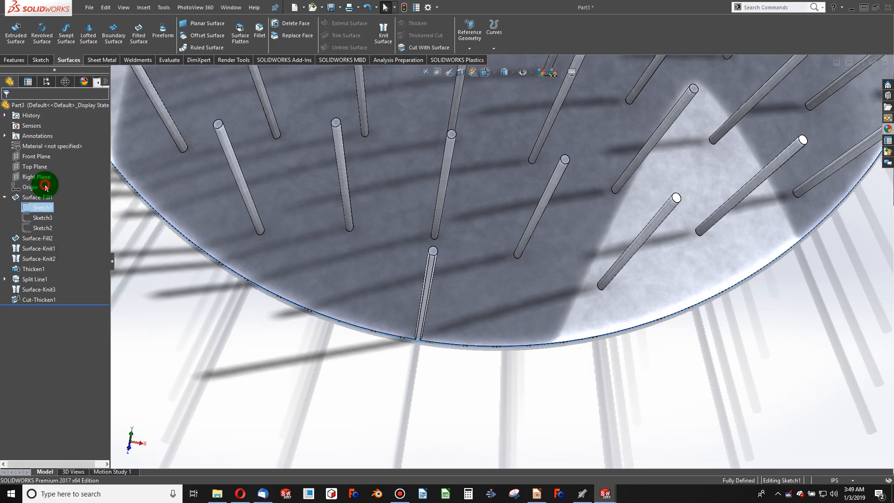
{"action": "double_click", "coordinate": [42, 207]}
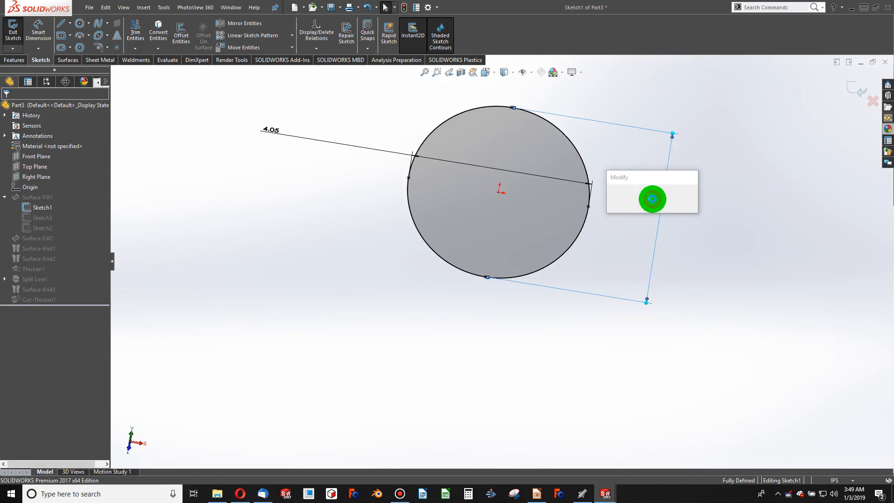
{"action": "left_click", "coordinate": [651, 199]}
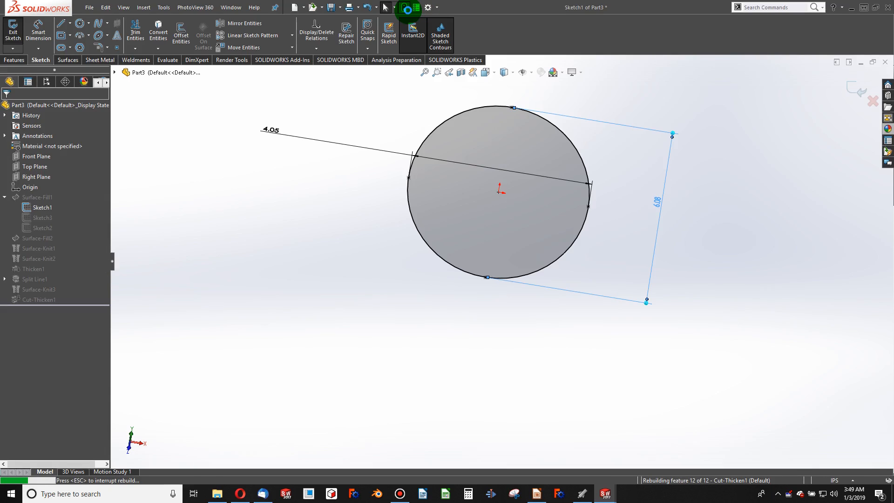
{"action": "left_click", "coordinate": [68, 60]}
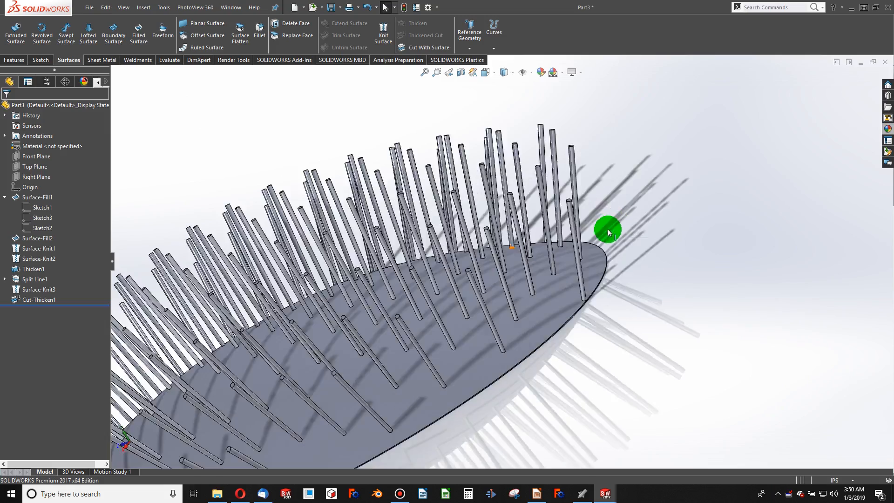
Step: Orbit the head, then view it Normal To the Top Plane
{"action": "left_click_drag", "start_coordinate": [607, 231], "coordinate": [521, 326]}
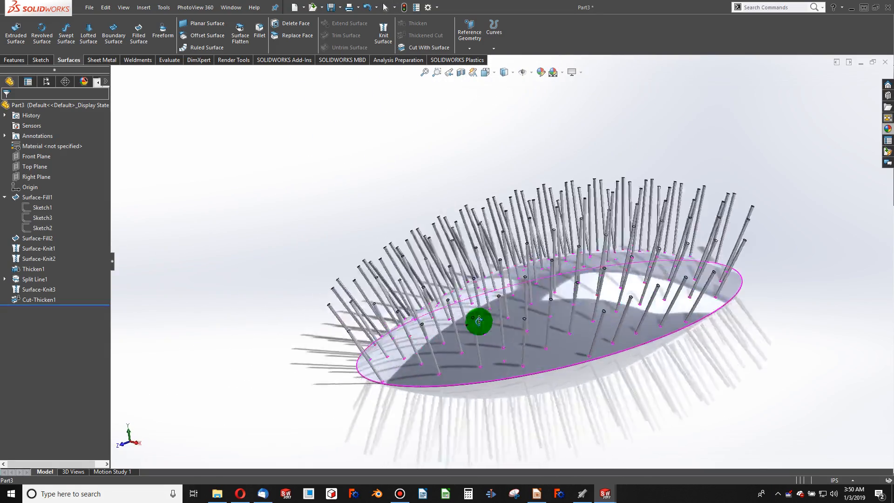
{"action": "left_click", "coordinate": [34, 167]}
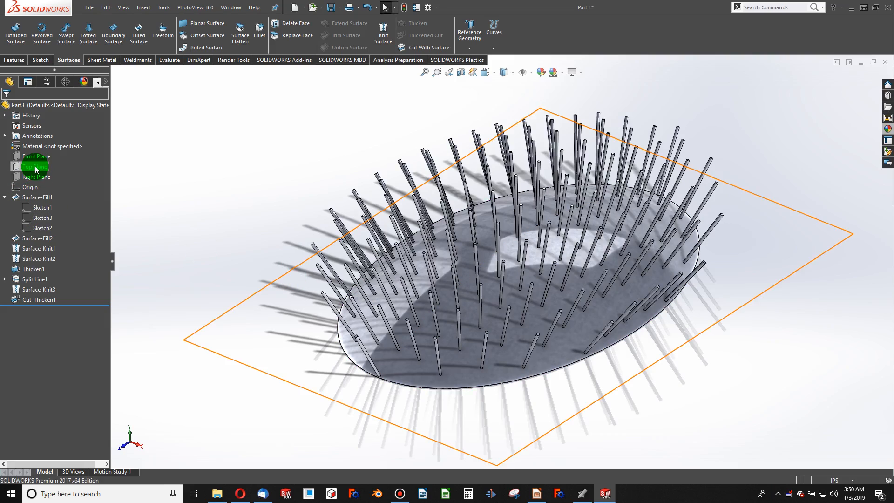
{"action": "left_click", "coordinate": [34, 165]}
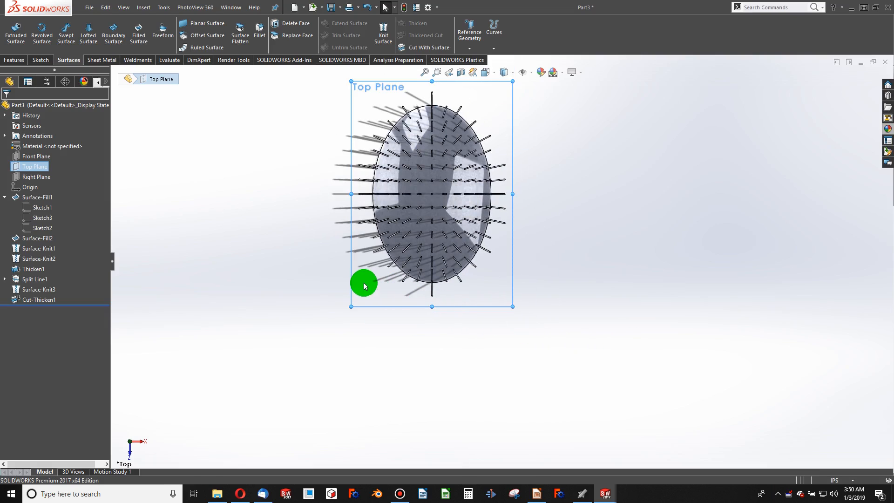
Step: Sketch an ellipse outlining the head on the top plane, dimensioned 4.50 by 6.50
{"action": "left_click_drag", "start_coordinate": [364, 285], "coordinate": [436, 222]}
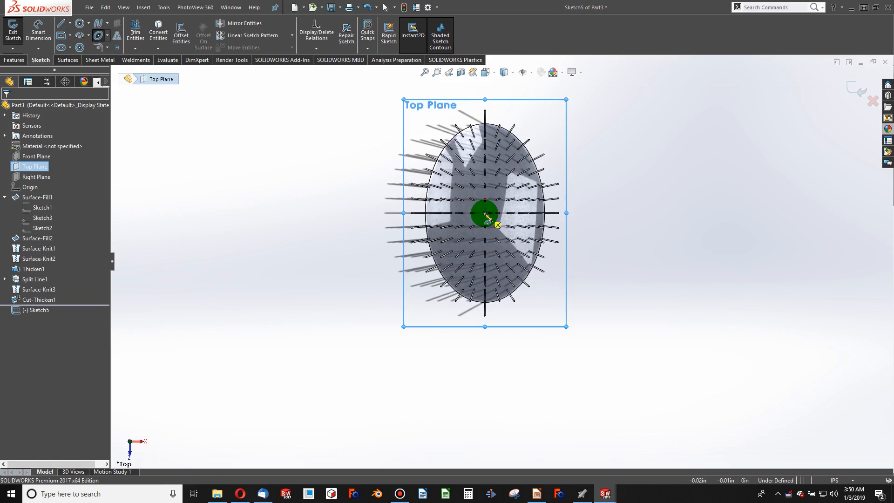
{"action": "left_click_drag", "start_coordinate": [484, 213], "coordinate": [564, 177]}
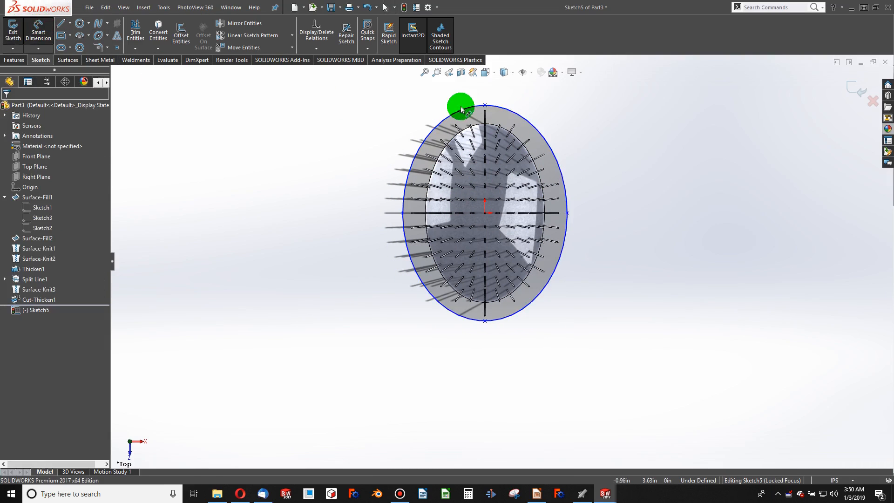
{"action": "left_click", "coordinate": [485, 323]}
{"action": "type", "text": "7"}
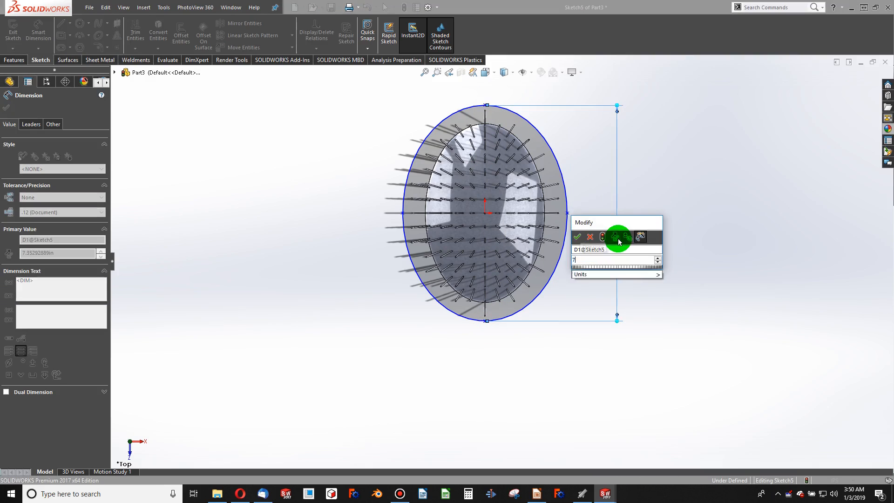
{"action": "left_click", "coordinate": [576, 236]}
{"action": "type", "text": "6"}
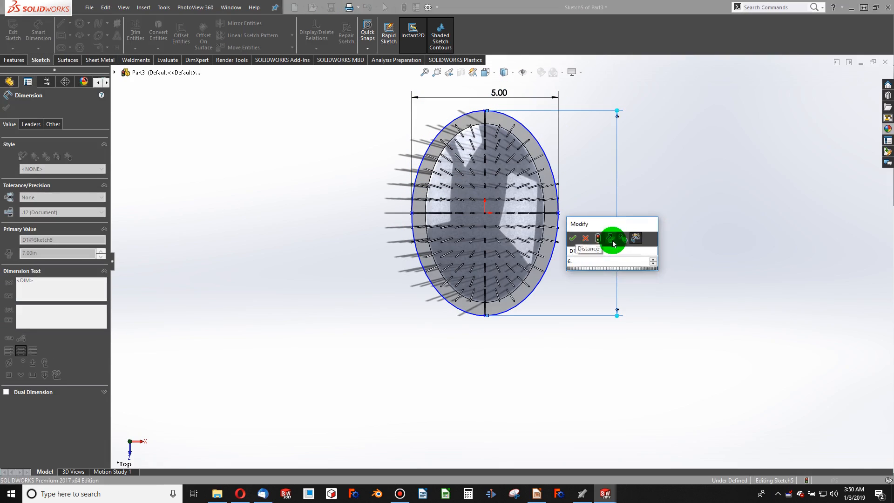
{"action": "left_click", "coordinate": [573, 238]}
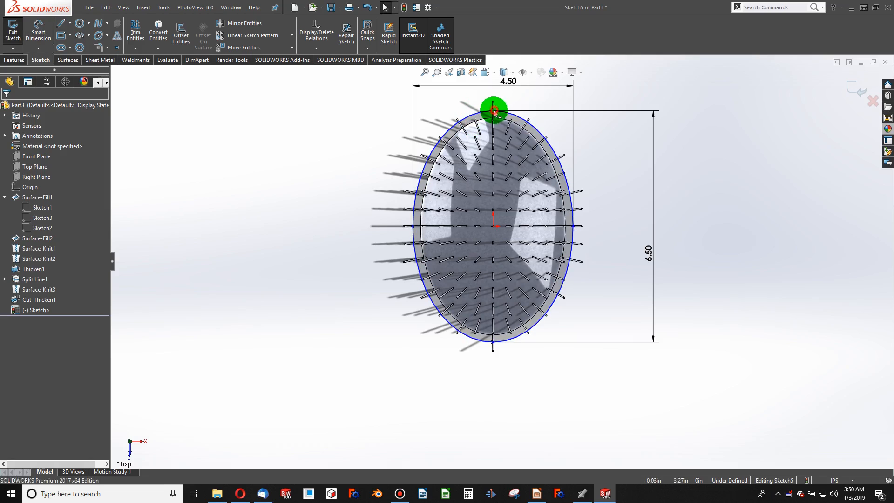
{"action": "left_click", "coordinate": [39, 299]}
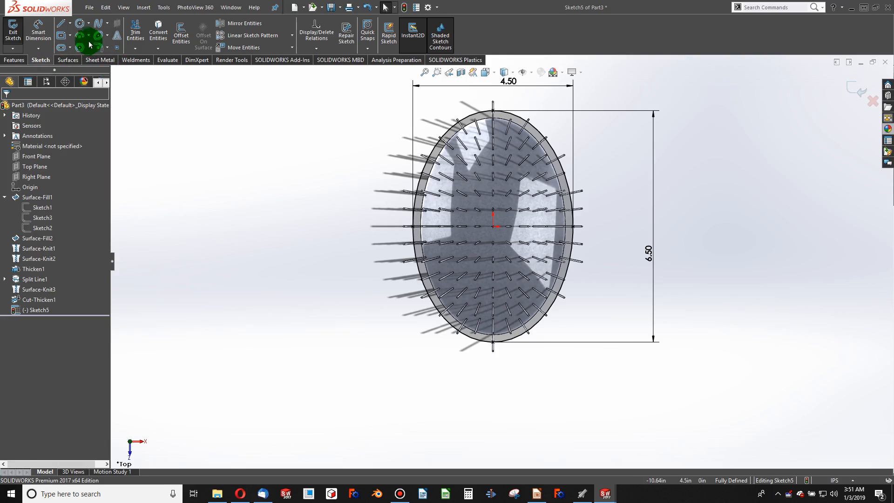
Step: Draw two tangent handle arcs below the ellipse and dimension them R4.00, R1.50 and 7.00 long
{"action": "left_click", "coordinate": [80, 23]}
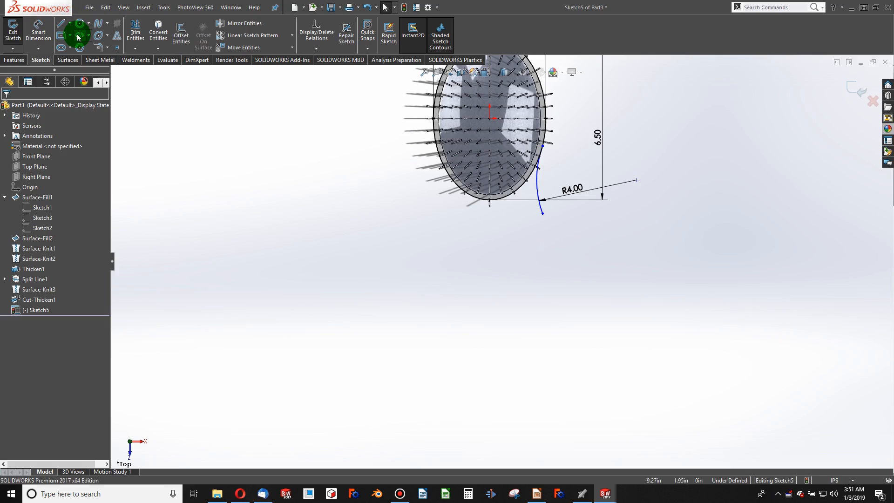
{"action": "left_click", "coordinate": [77, 22]}
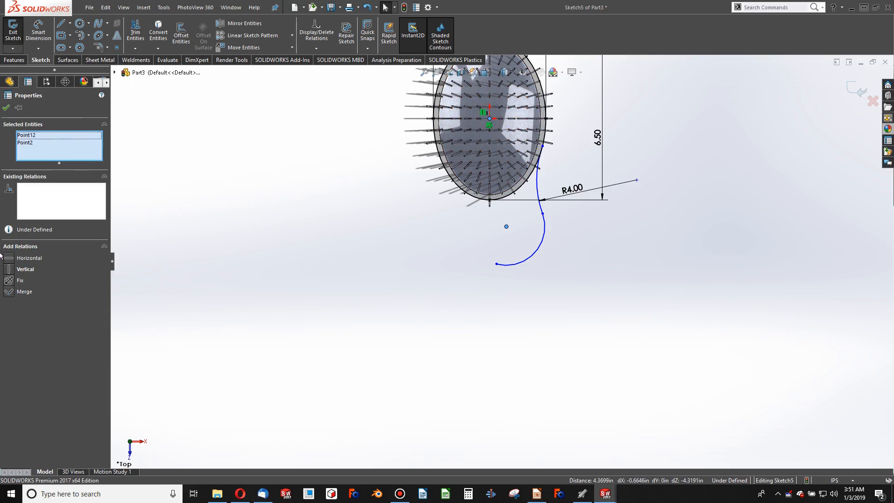
{"action": "left_click", "coordinate": [474, 279]}
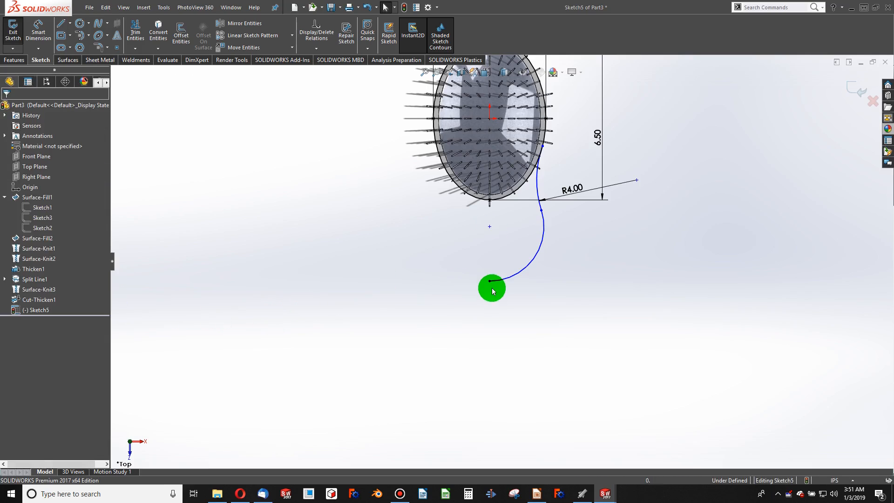
{"action": "left_click_drag", "start_coordinate": [492, 285], "coordinate": [488, 226]}
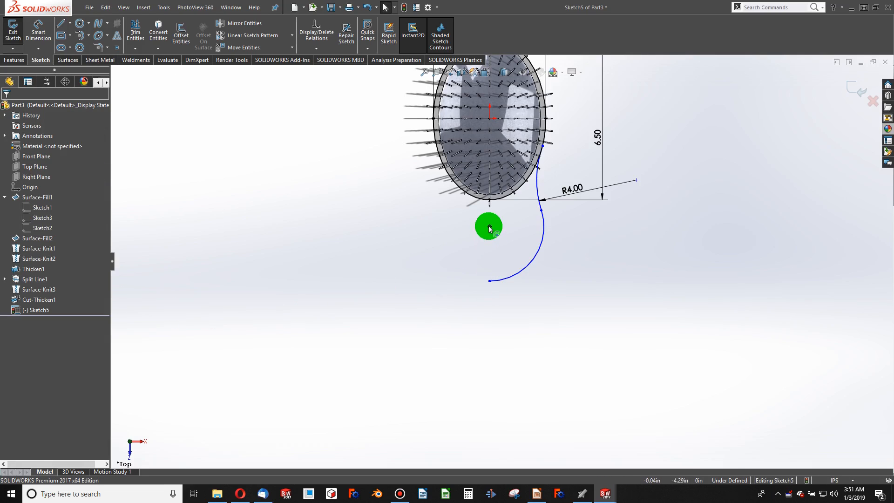
{"action": "left_click_drag", "start_coordinate": [487, 226], "coordinate": [487, 256]}
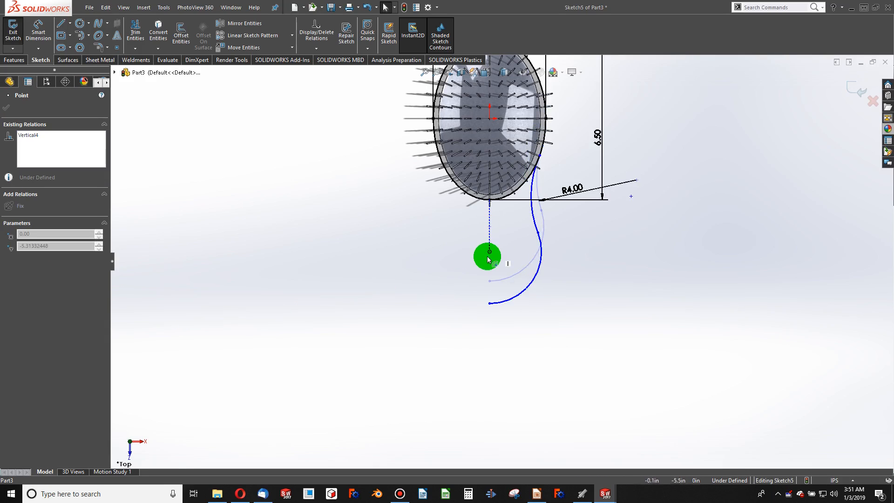
{"action": "left_click_drag", "start_coordinate": [486, 255], "coordinate": [490, 308]}
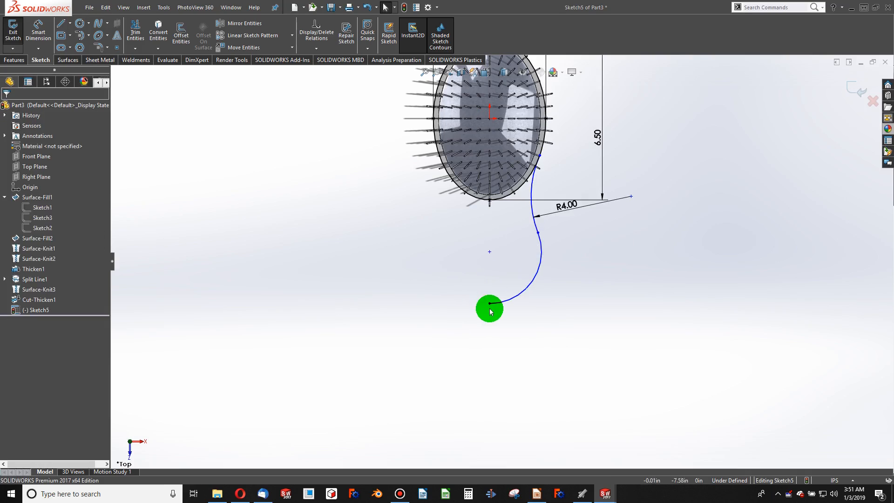
{"action": "left_click_drag", "start_coordinate": [489, 308], "coordinate": [494, 301]}
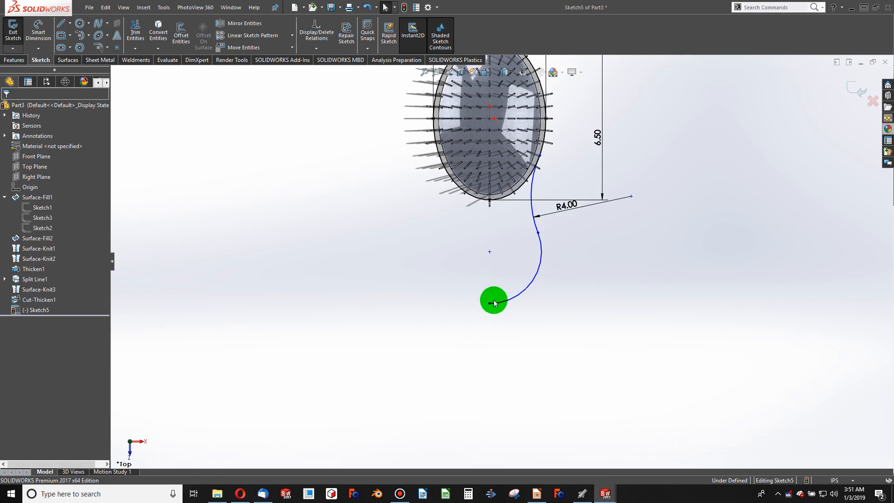
{"action": "left_click_drag", "start_coordinate": [493, 301], "coordinate": [388, 278]}
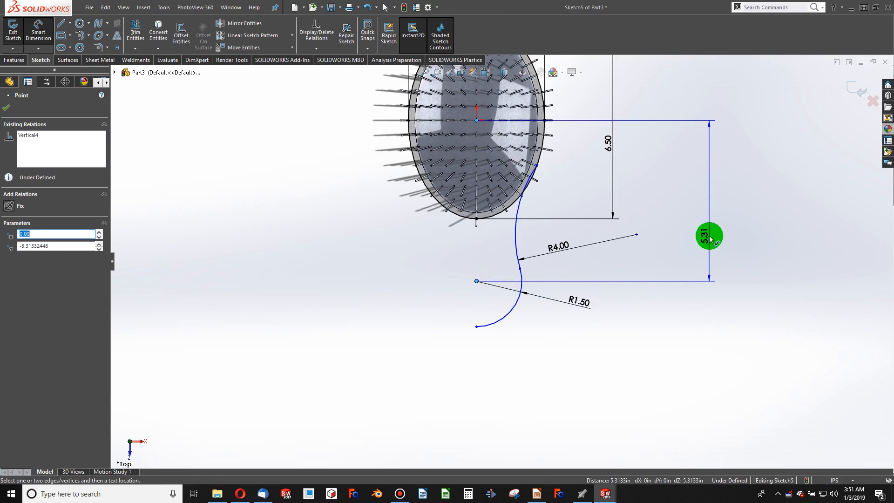
{"action": "left_click", "coordinate": [709, 236]}
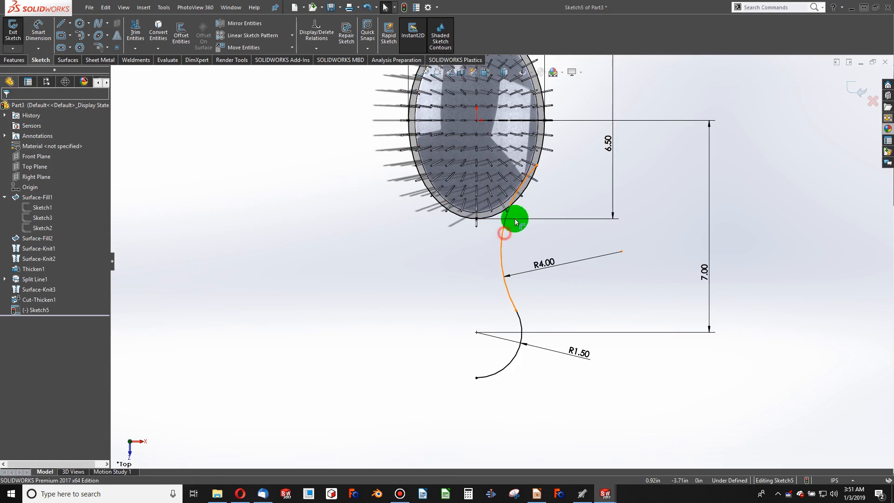
{"action": "left_click", "coordinate": [506, 233]}
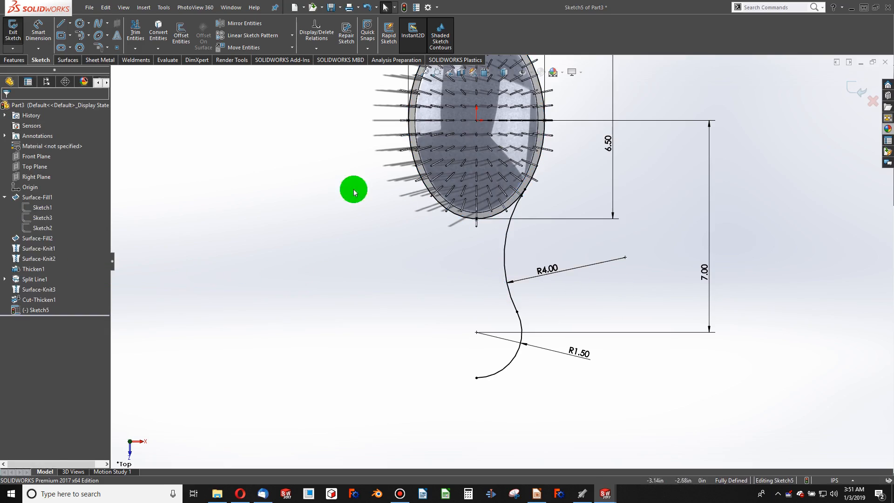
Step: Add a centerline from the handle bottom to the head centre and mirror the arcs across it
{"action": "left_click", "coordinate": [61, 23]}
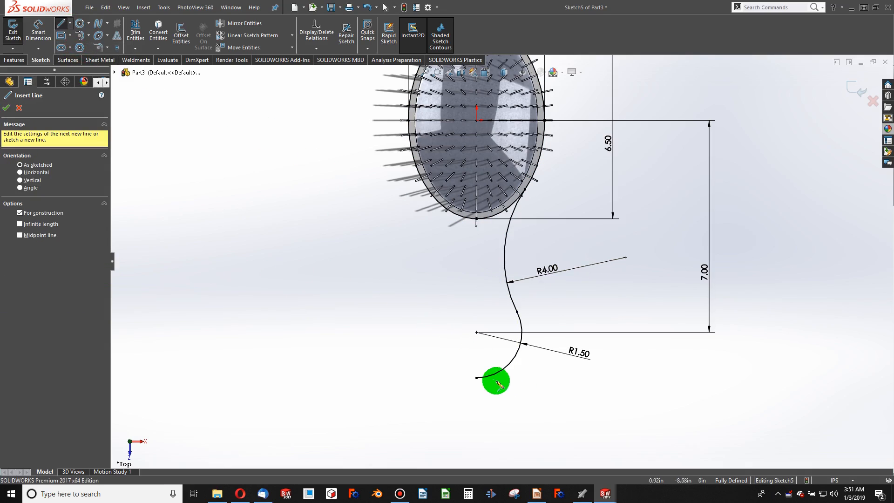
{"action": "left_click", "coordinate": [476, 120]}
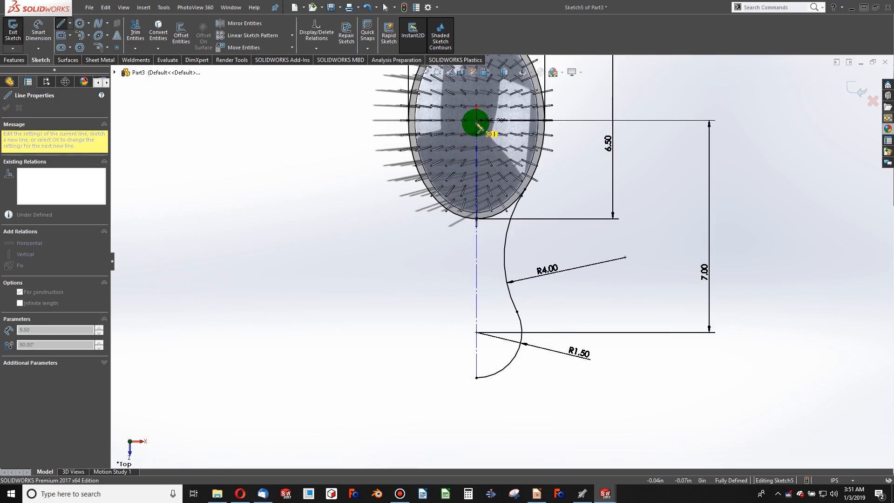
{"action": "left_click", "coordinate": [241, 23]}
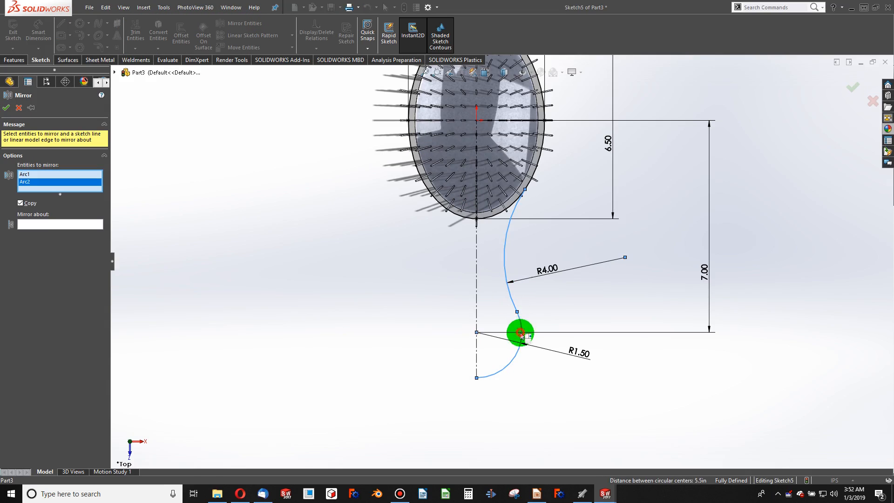
{"action": "left_click", "coordinate": [476, 256]}
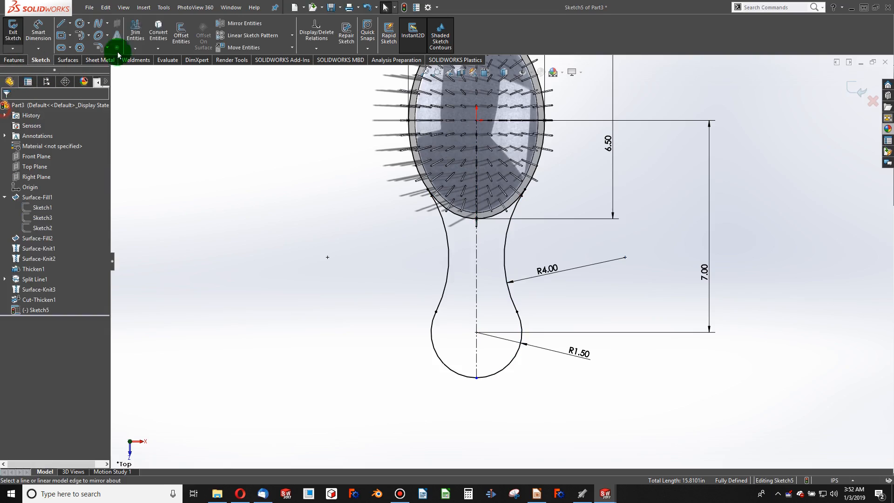
{"action": "left_click", "coordinate": [135, 29]}
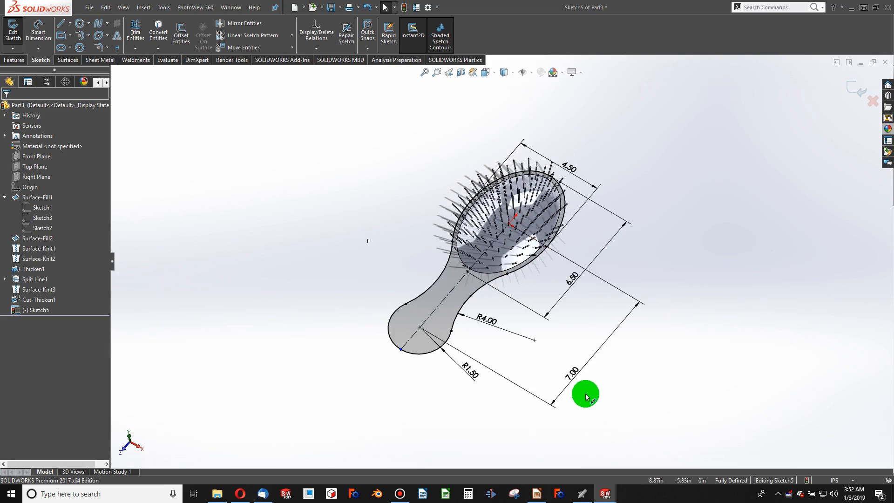
Step: Change the handle length from 7.00 to 9.00 and the R4.00 arc to R7.00
{"action": "left_click", "coordinate": [572, 368]}
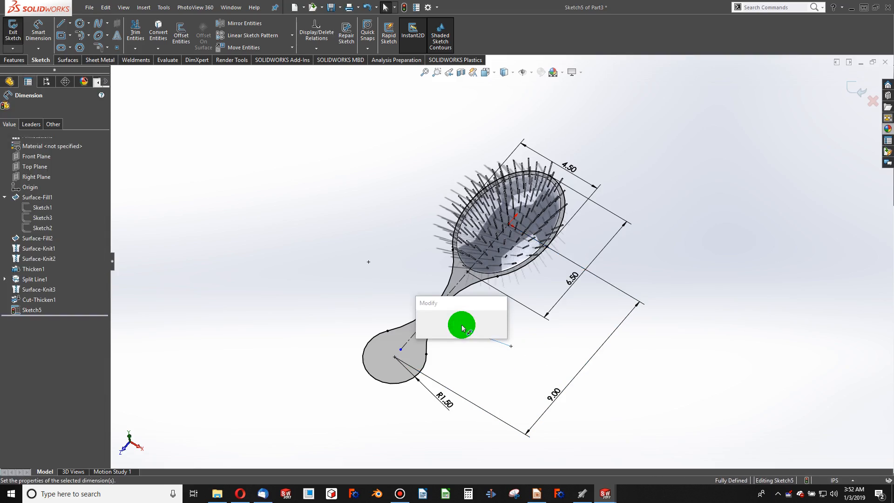
{"action": "left_click", "coordinate": [462, 324]}
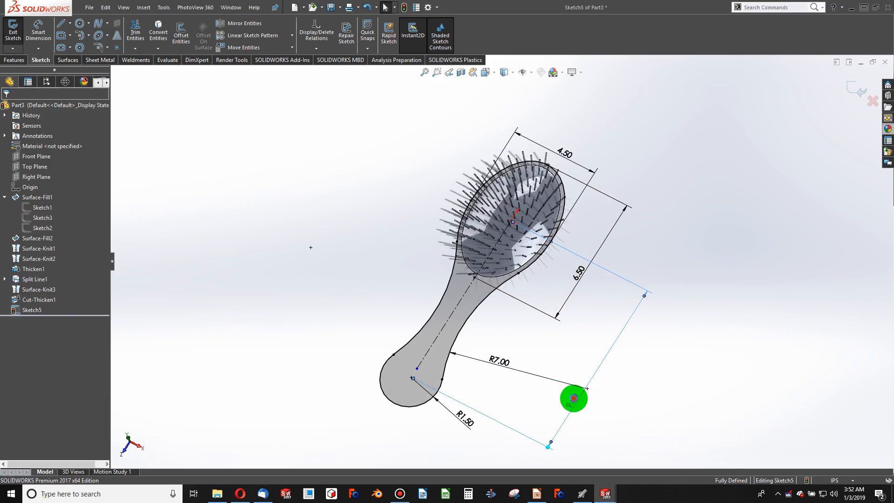
{"action": "left_click", "coordinate": [573, 398]}
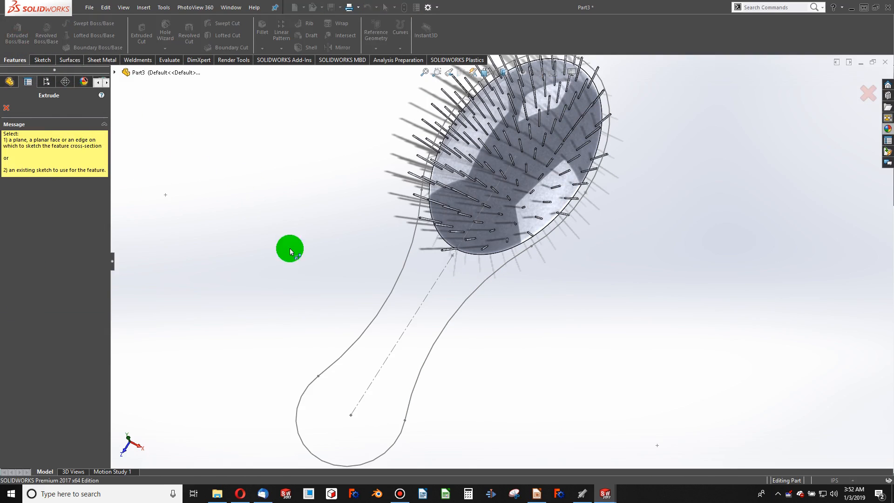
Step: Extrude Sketch5 blind to a depth of 1.00 in, merged with the head
{"action": "left_click", "coordinate": [399, 285]}
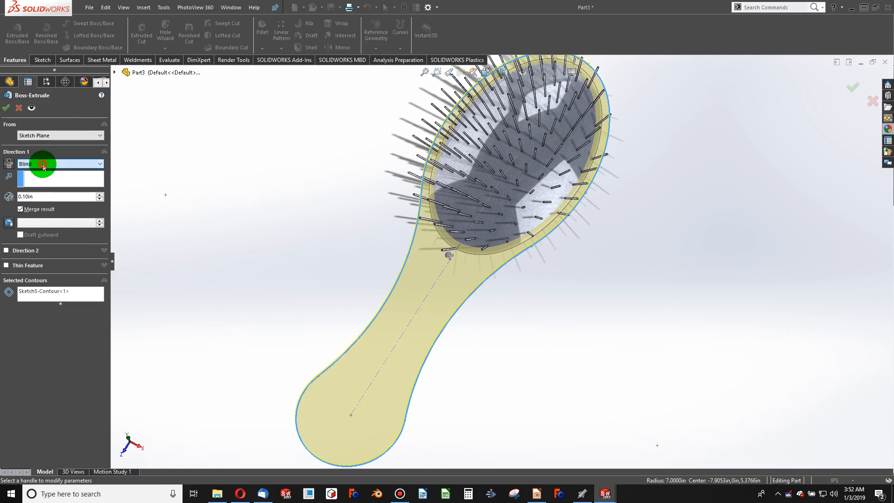
{"action": "type", "text": "1.00in"}
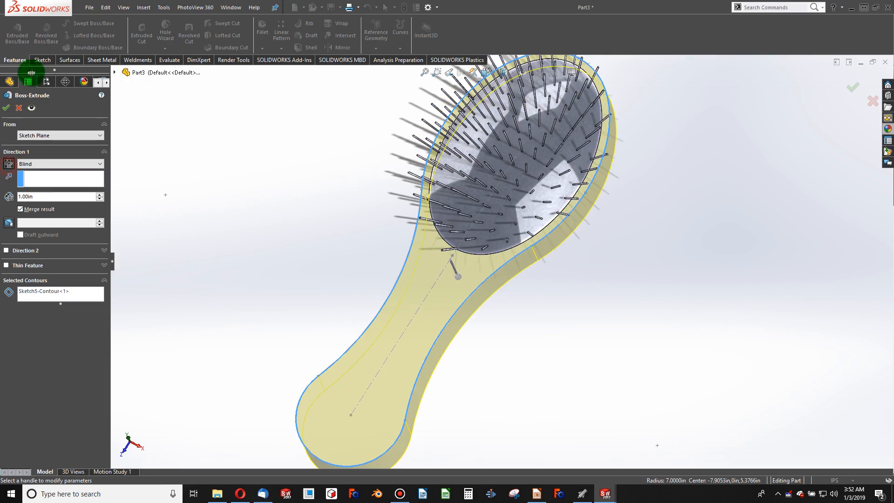
{"action": "left_click", "coordinate": [6, 108]}
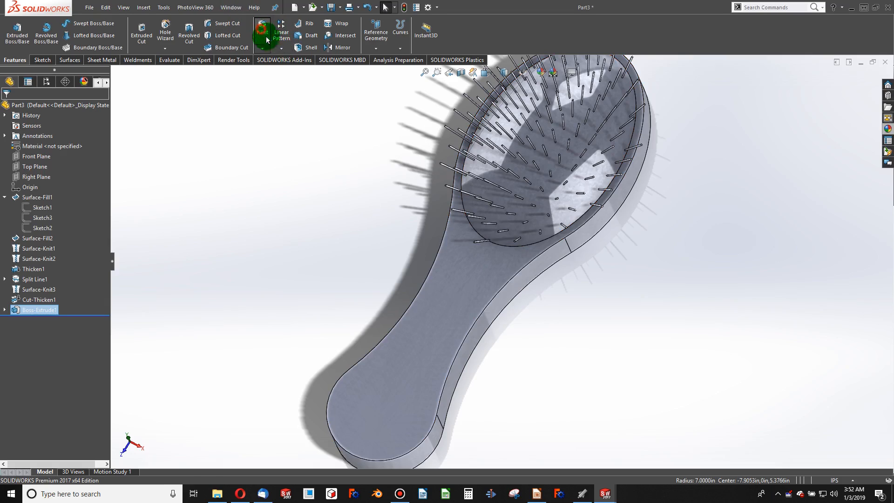
Step: Fillet the top and bottom outline edges of Boss-Extrude1 with a 0.50 in radius
{"action": "left_click", "coordinate": [261, 31]}
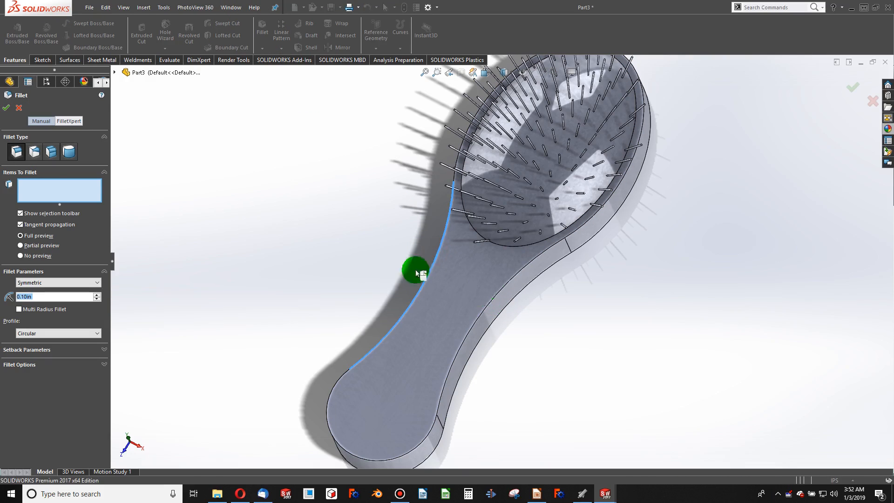
{"action": "left_click", "coordinate": [495, 318]}
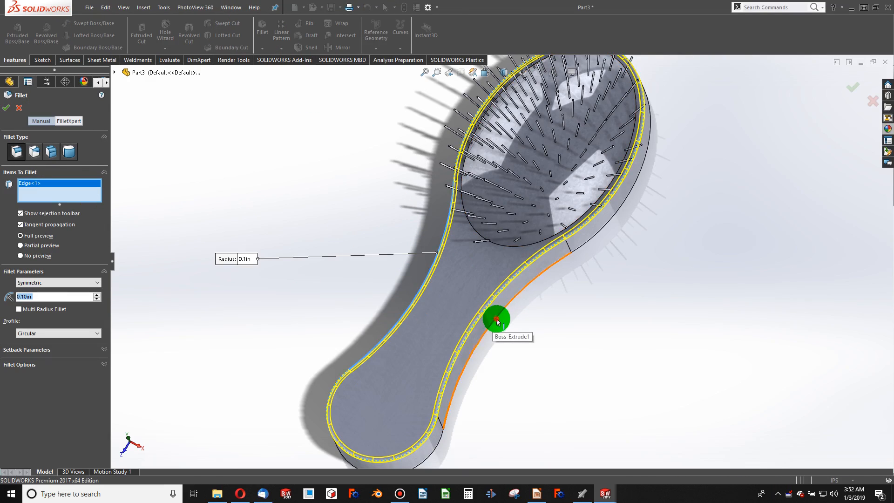
{"action": "left_click", "coordinate": [495, 318]}
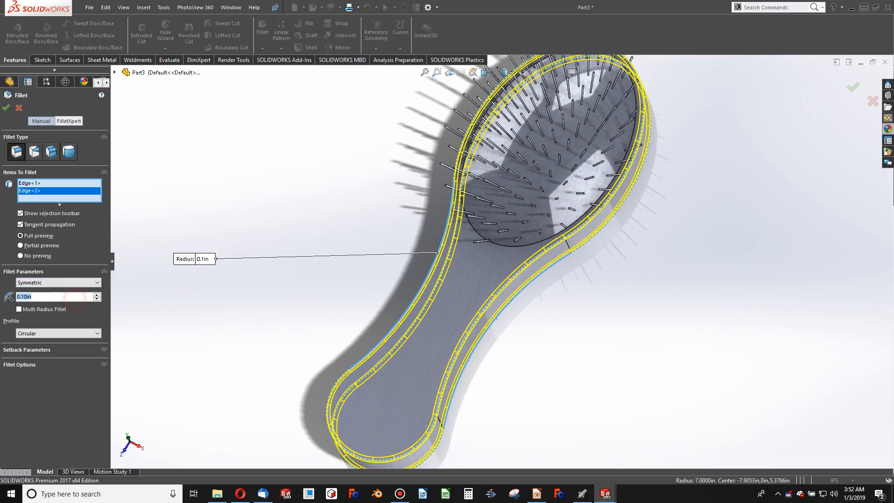
{"action": "type", "text": "0.50in"}
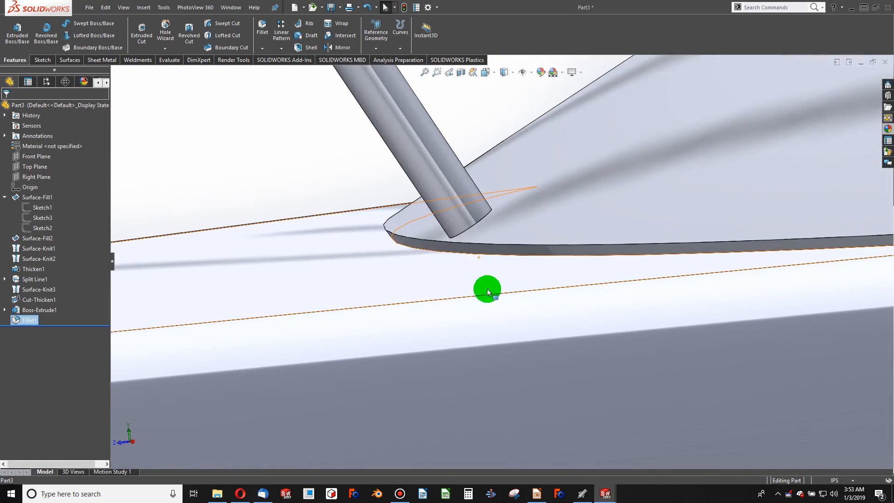
Step: Select Thicken1, orbit to a top view, and drag the rollback bar above Fillet1
{"action": "left_click", "coordinate": [32, 268]}
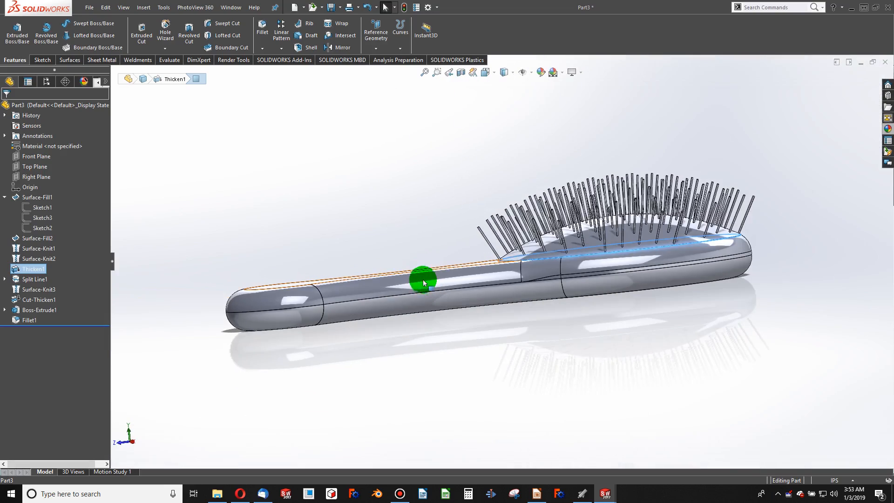
{"action": "left_click_drag", "start_coordinate": [422, 282], "coordinate": [453, 343]}
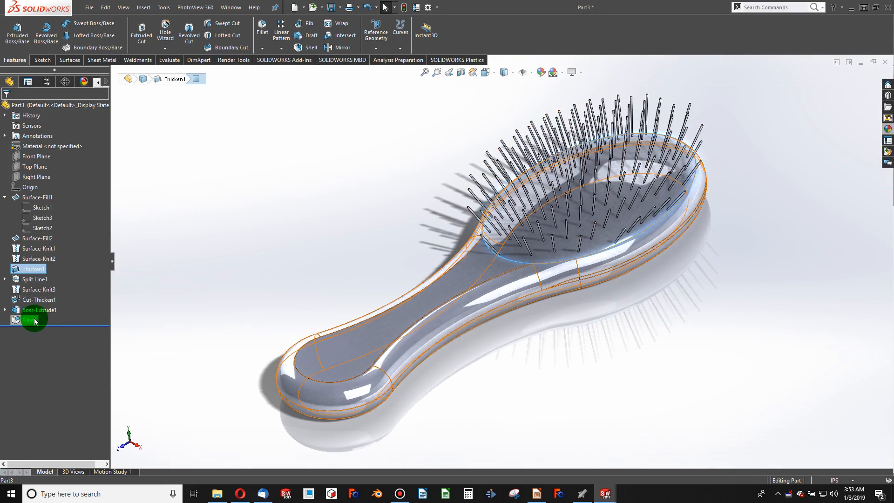
{"action": "left_click", "coordinate": [30, 320]}
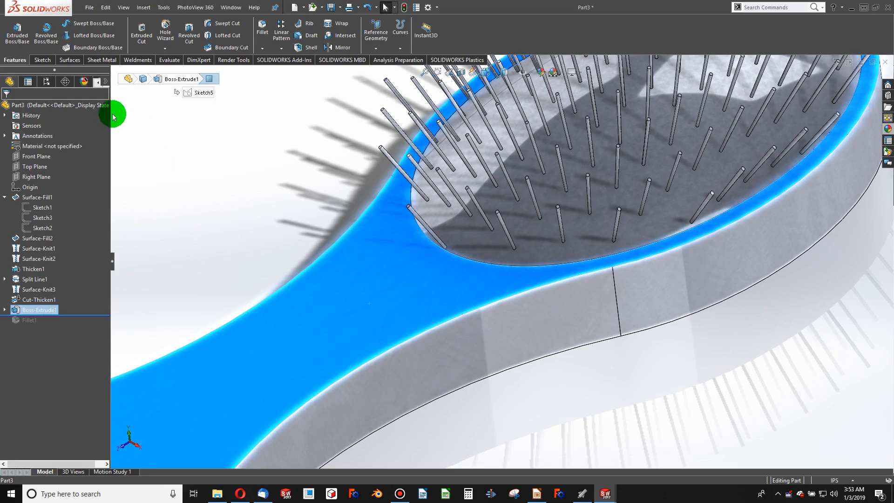
Step: Start Sketch6 on the brush plate's top face
{"action": "left_click", "coordinate": [41, 60]}
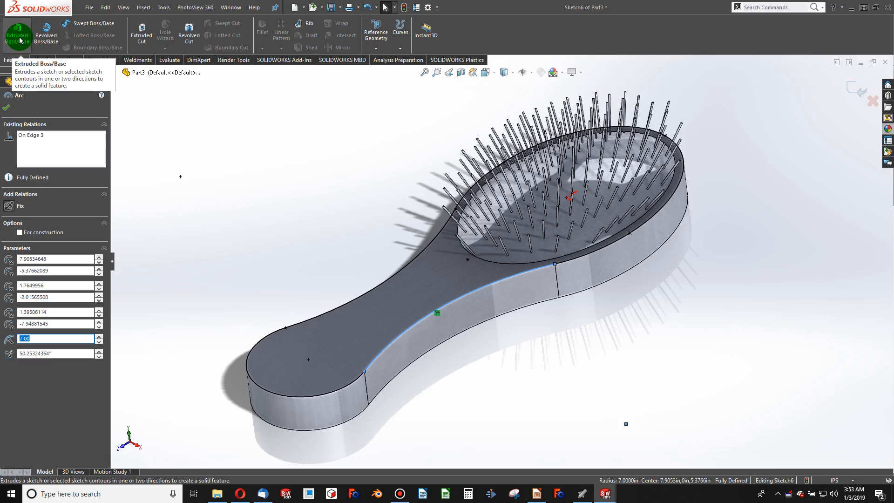
Step: Extrude Sketch6 with an Up To Surface end condition on the domed head face
{"action": "left_click", "coordinate": [17, 33]}
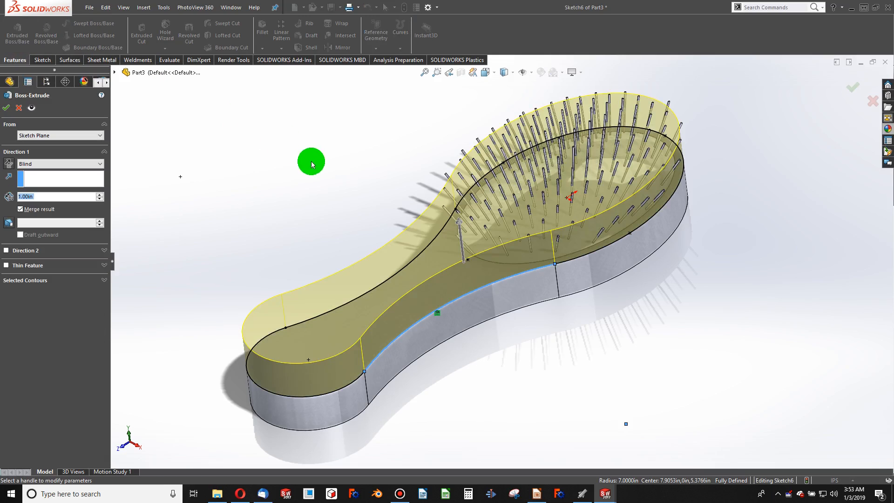
{"action": "left_click", "coordinate": [60, 163]}
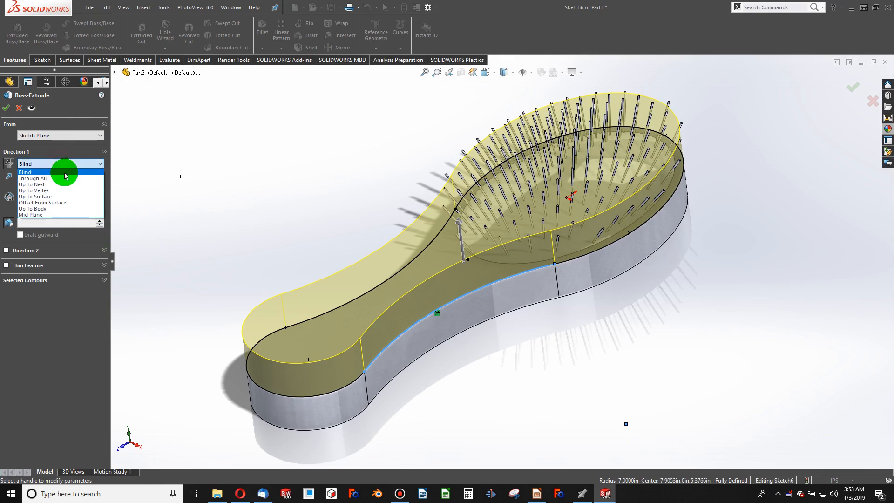
{"action": "left_click", "coordinate": [33, 189]}
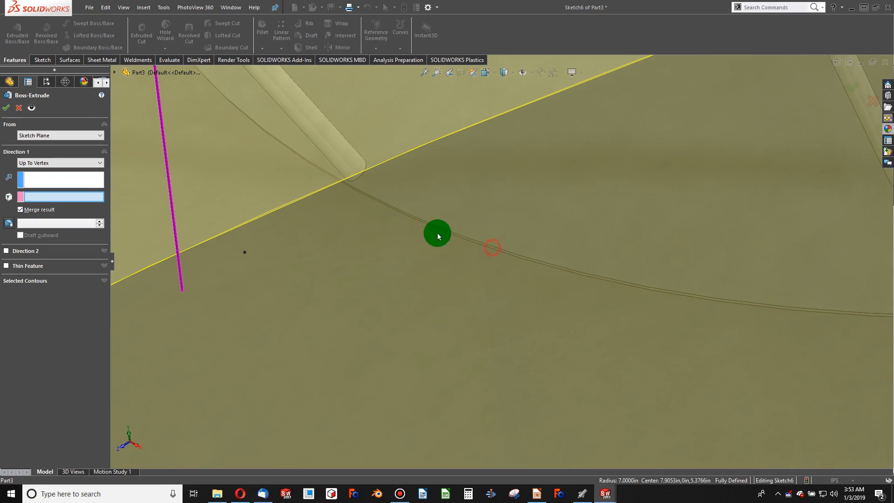
{"action": "left_click", "coordinate": [59, 163]}
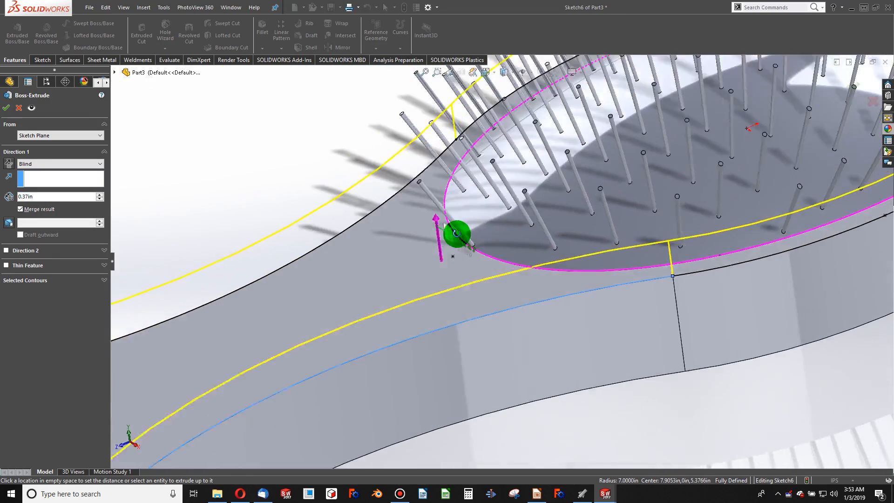
{"action": "left_click", "coordinate": [60, 163]}
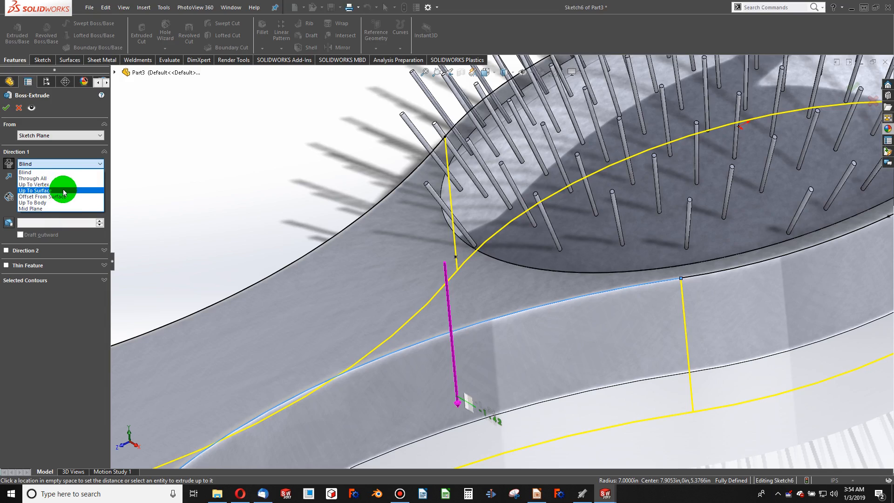
{"action": "left_click", "coordinate": [35, 189]}
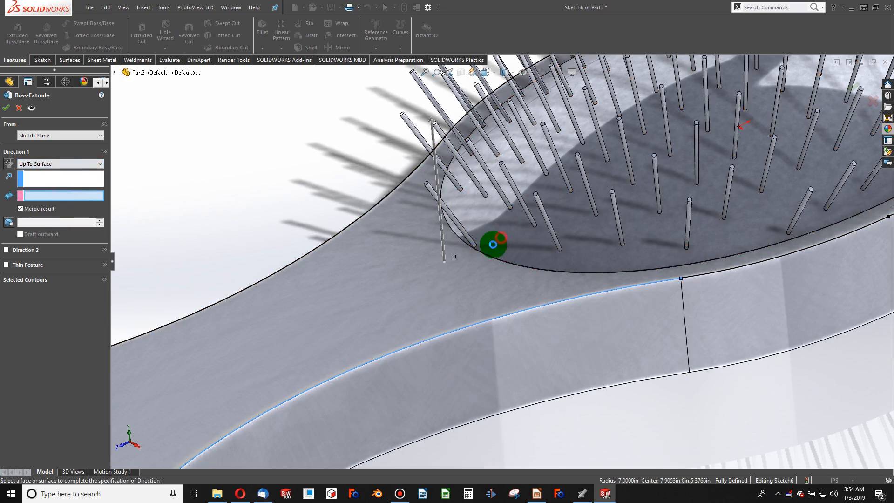
{"action": "left_click", "coordinate": [493, 244]}
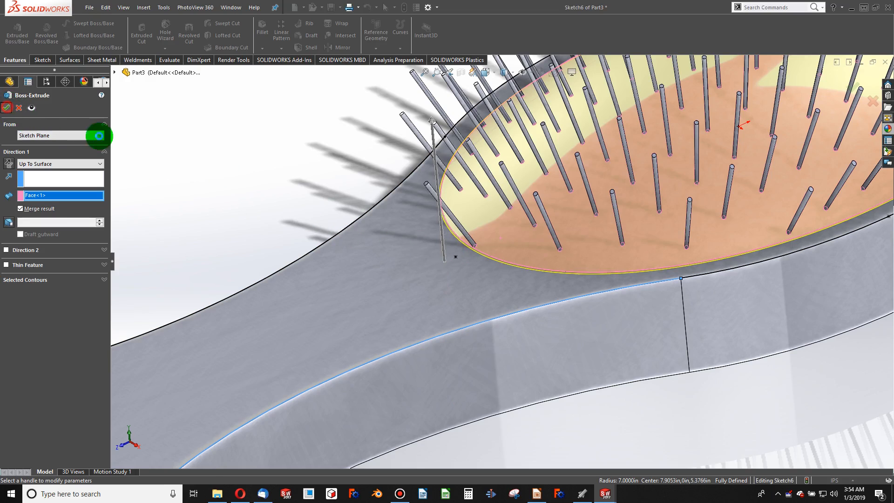
{"action": "left_click", "coordinate": [6, 108]}
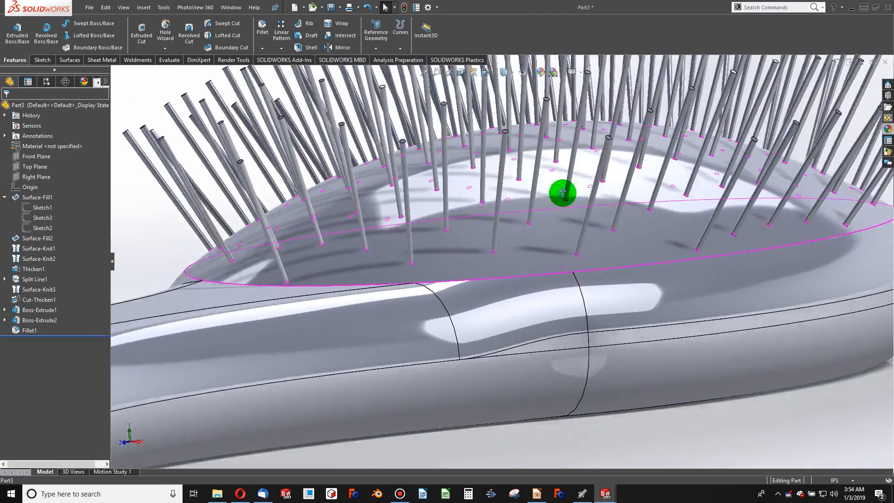
{"action": "left_click_drag", "start_coordinate": [562, 193], "coordinate": [627, 177]}
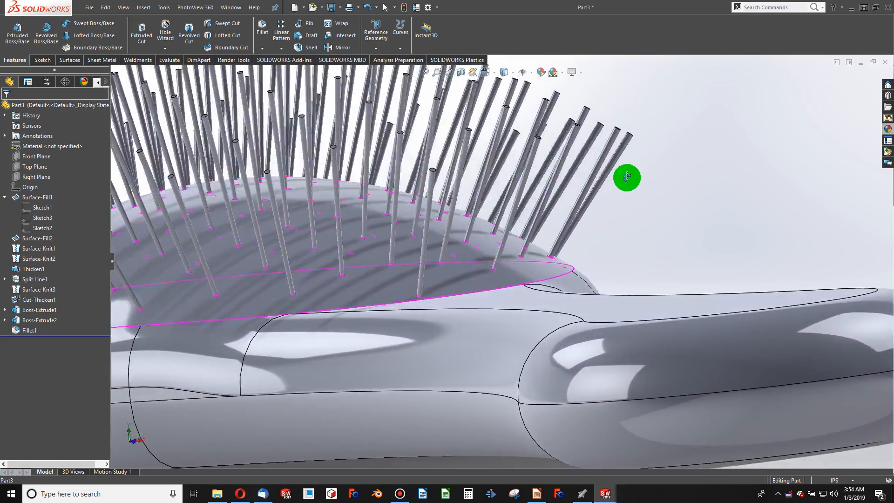
{"action": "left_click_drag", "start_coordinate": [627, 177], "coordinate": [485, 294]}
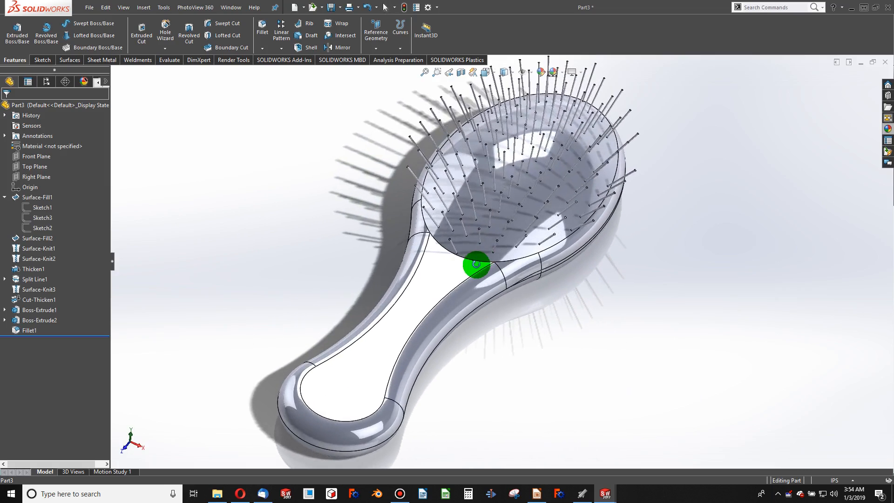
{"action": "left_click", "coordinate": [34, 310]}
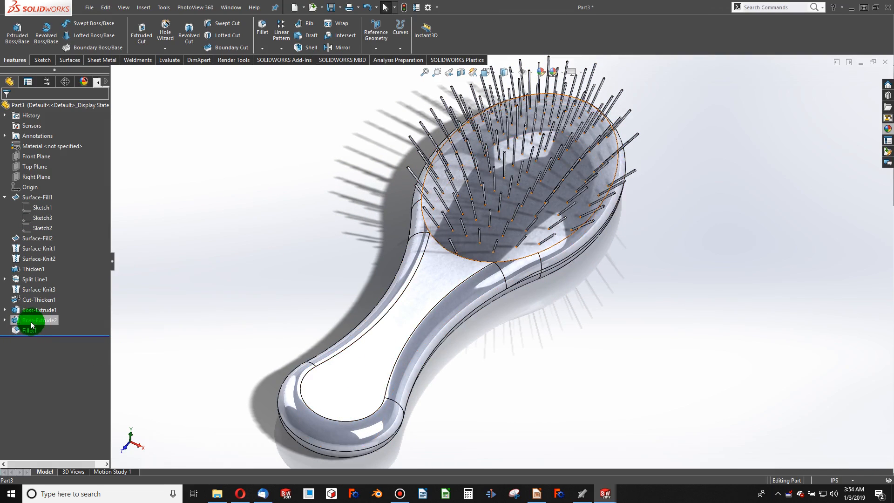
Step: Edit the sketch of Boss-Extrude1 and set a head dimension to 5.00 in
{"action": "right_click", "coordinate": [34, 309]}
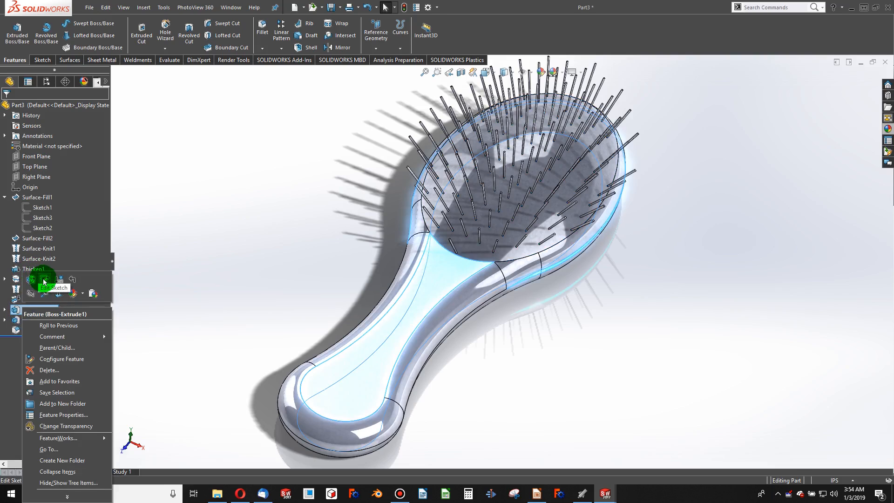
{"action": "left_click", "coordinate": [55, 279]}
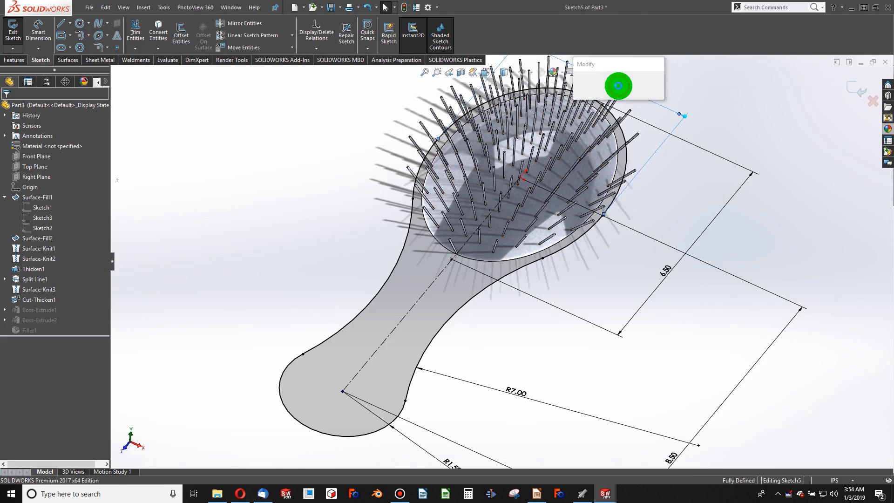
{"action": "left_click", "coordinate": [617, 86]}
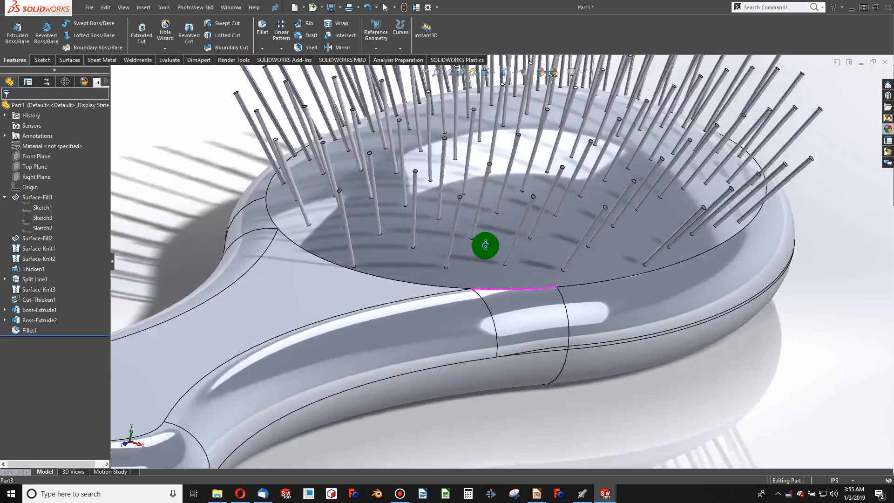
{"action": "right_click", "coordinate": [484, 246]}
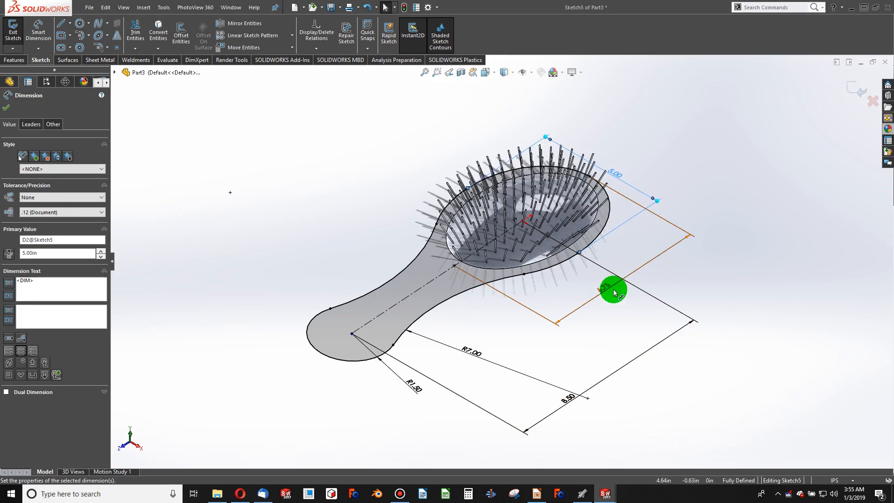
{"action": "left_click", "coordinate": [612, 290]}
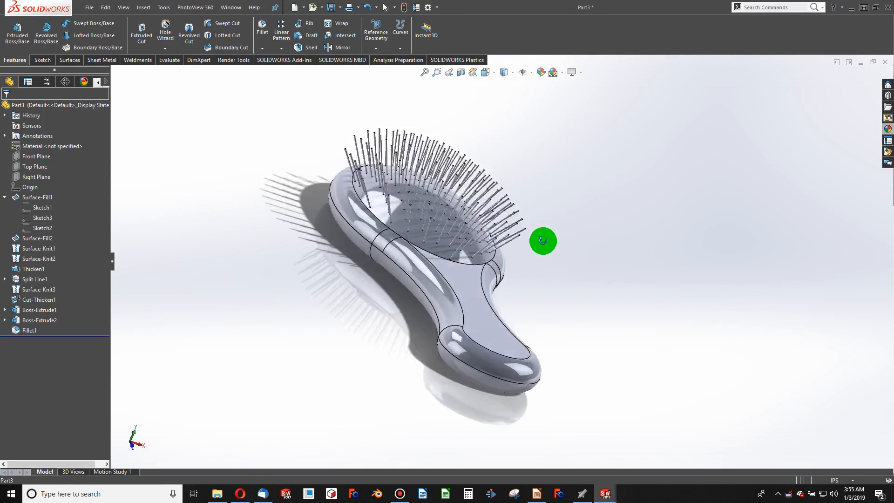
{"action": "left_click_drag", "start_coordinate": [542, 240], "coordinate": [502, 302]}
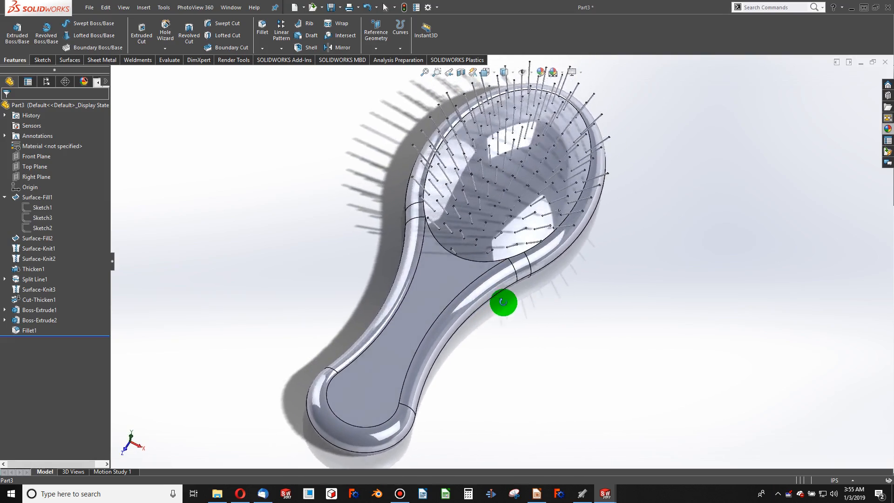
{"action": "left_click_drag", "start_coordinate": [502, 302], "coordinate": [496, 243]}
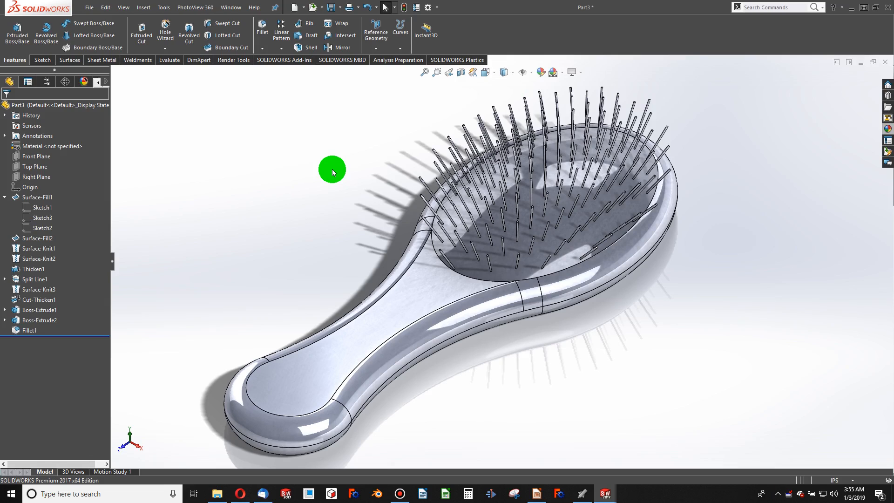
{"action": "left_click", "coordinate": [512, 252]}
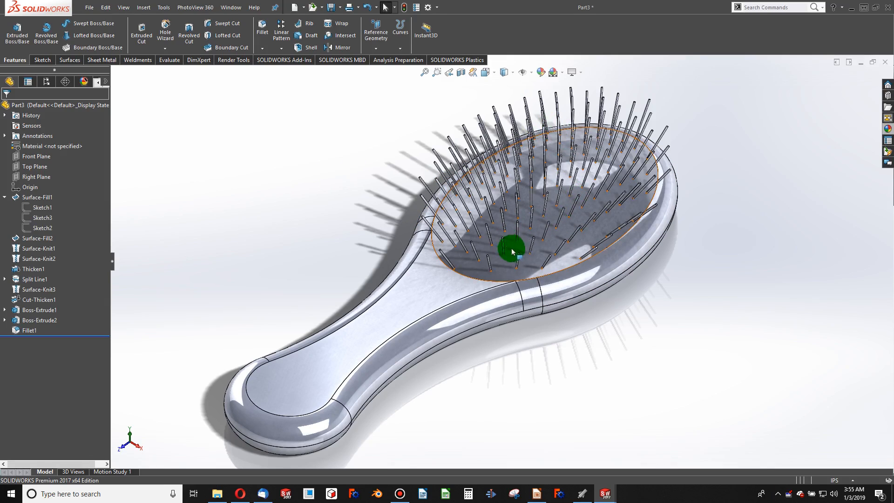
{"action": "left_click_drag", "start_coordinate": [511, 249], "coordinate": [656, 201]}
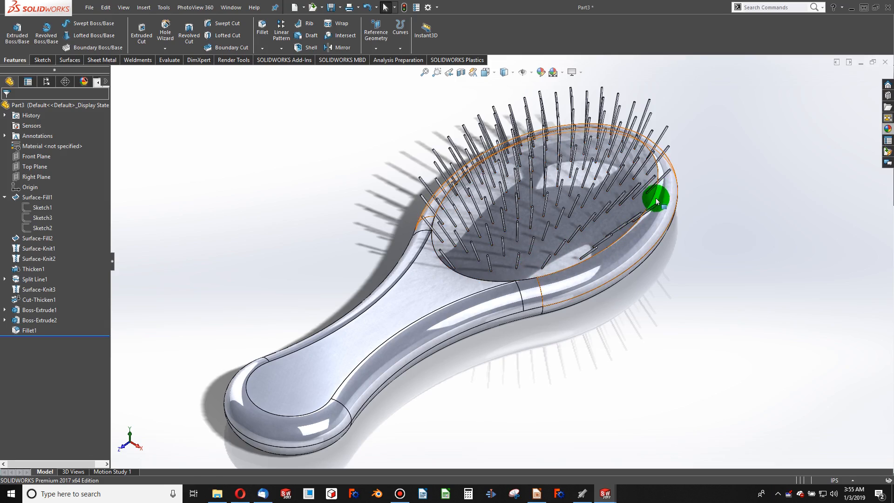
{"action": "left_click_drag", "start_coordinate": [656, 199], "coordinate": [613, 196]}
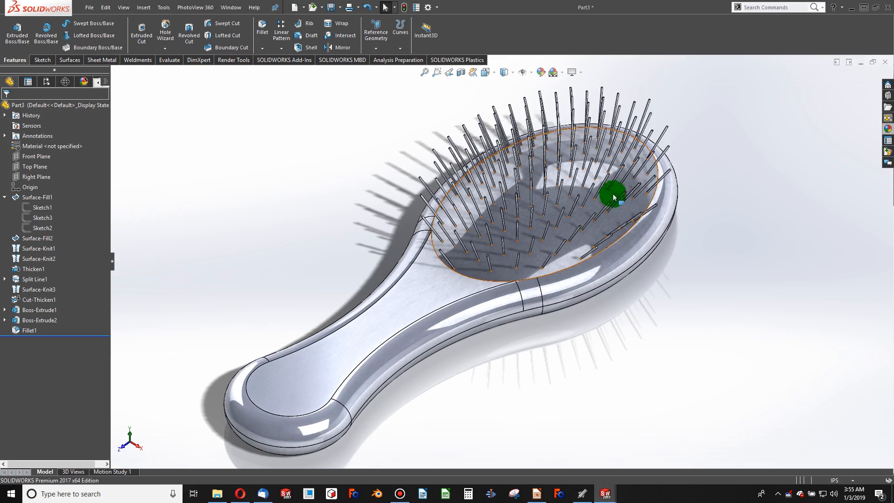
{"action": "mouse_move", "coordinate": [516, 226]}
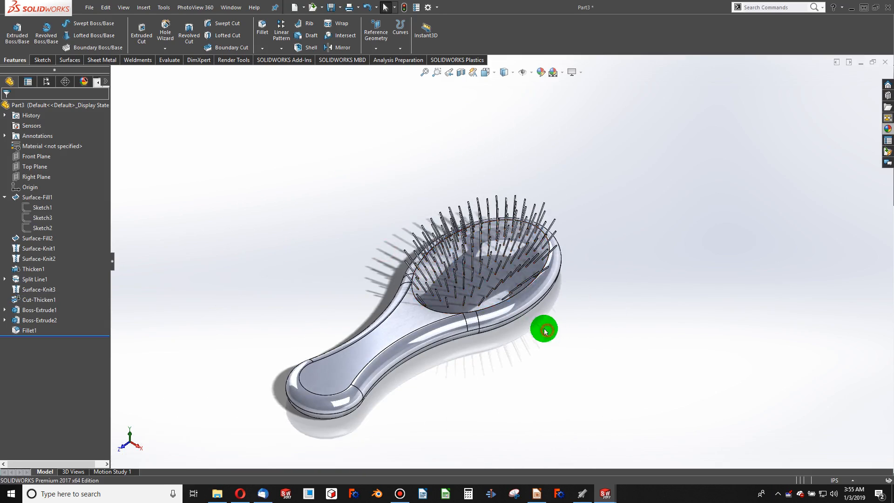
{"action": "left_click_drag", "start_coordinate": [544, 331], "coordinate": [261, 249]}
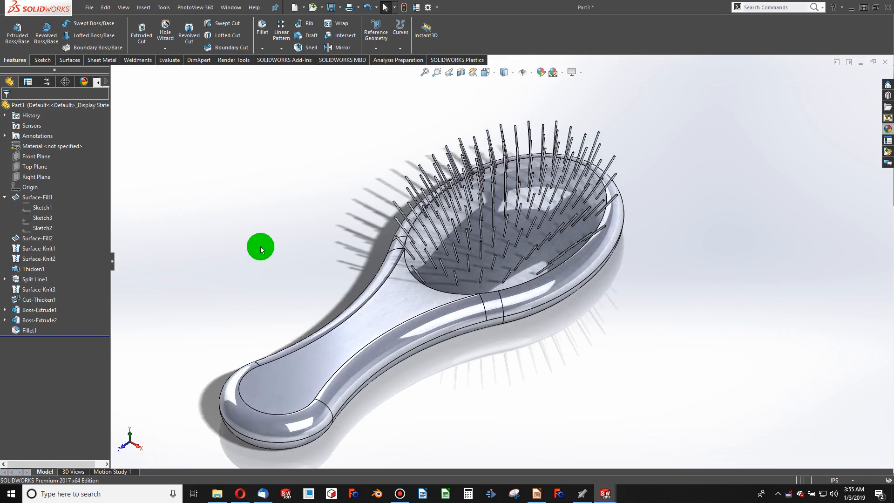